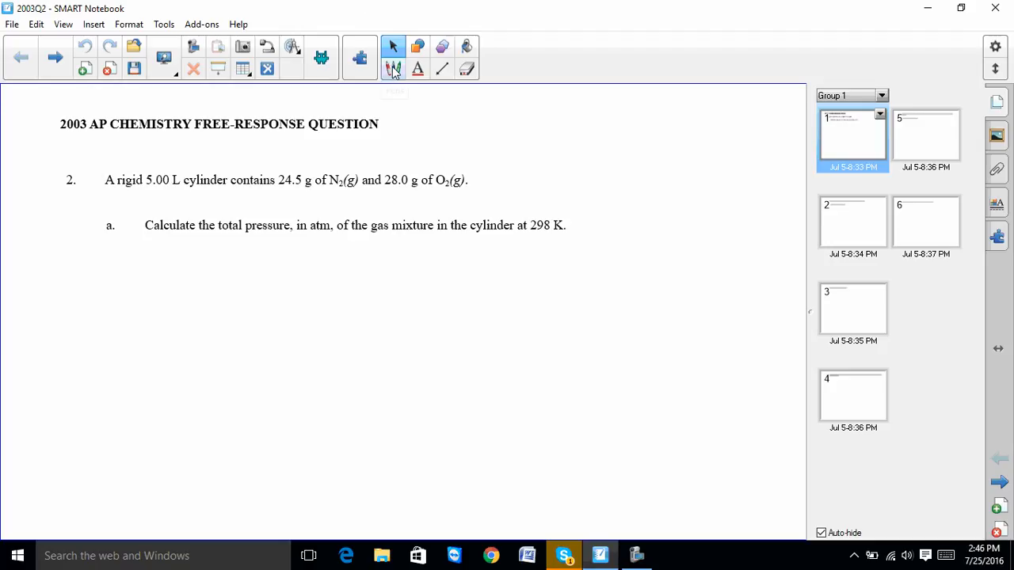
Step: Choose the Pen tool to handwrite ink on the 2003 gas question page
{"action": "left_click", "coordinate": [393, 70]}
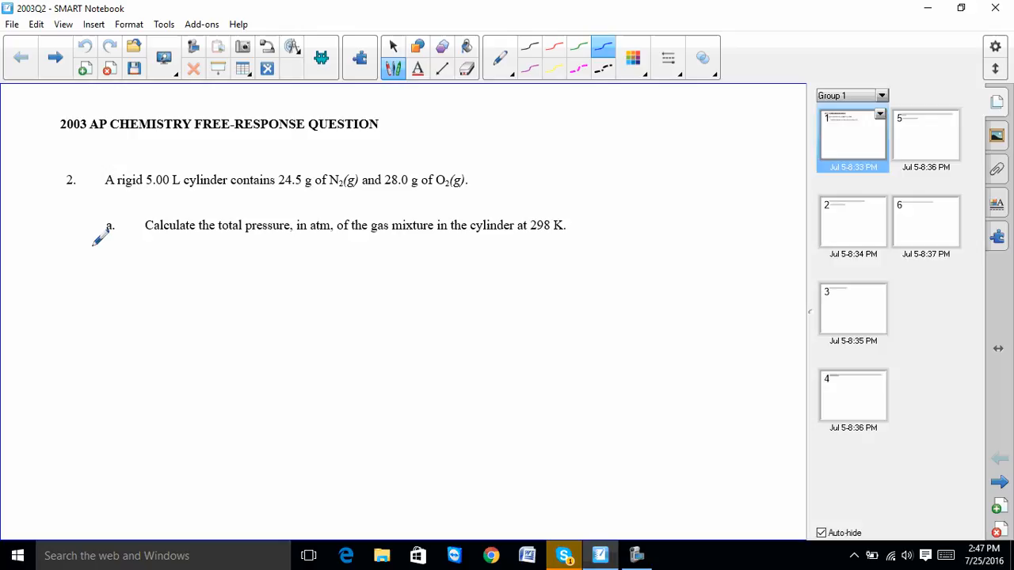
Step: Handwrite P_T = P_N2 + P_O2 beneath part (a)
{"action": "left_click_drag", "start_coordinate": [89, 241], "coordinate": [111, 273]}
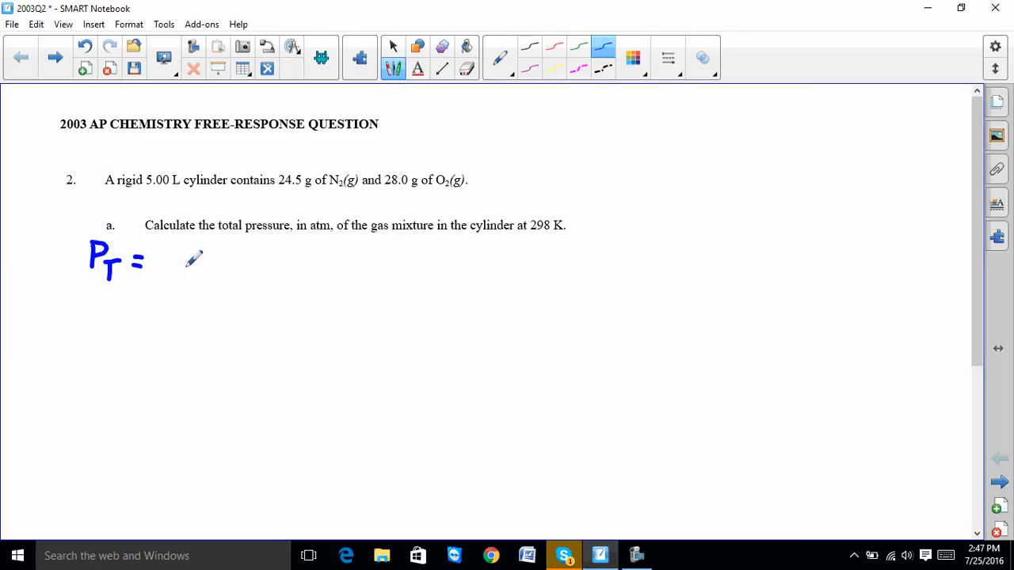
{"action": "left_click_drag", "start_coordinate": [171, 267], "coordinate": [193, 245]}
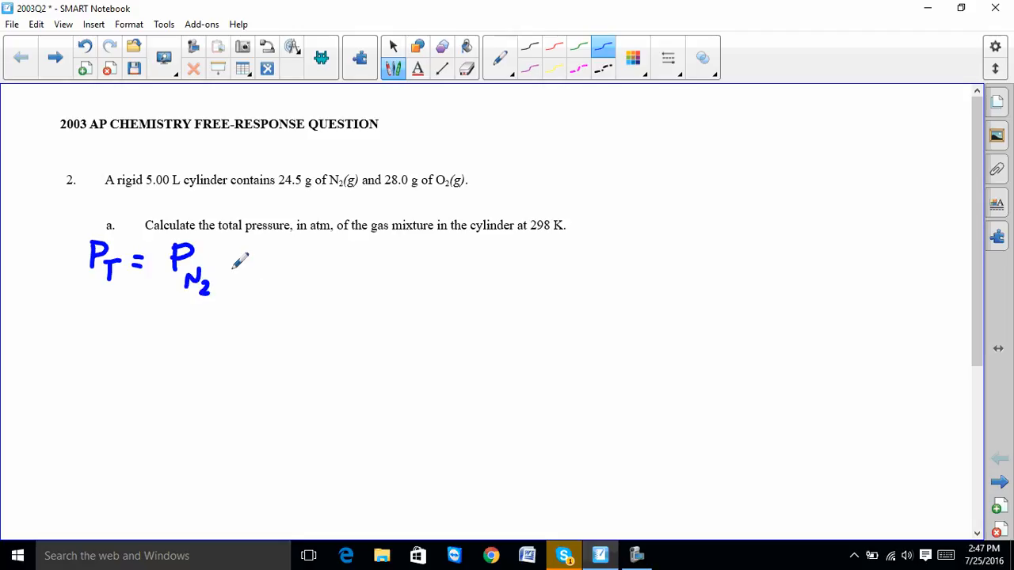
{"action": "left_click_drag", "start_coordinate": [221, 261], "coordinate": [283, 262]}
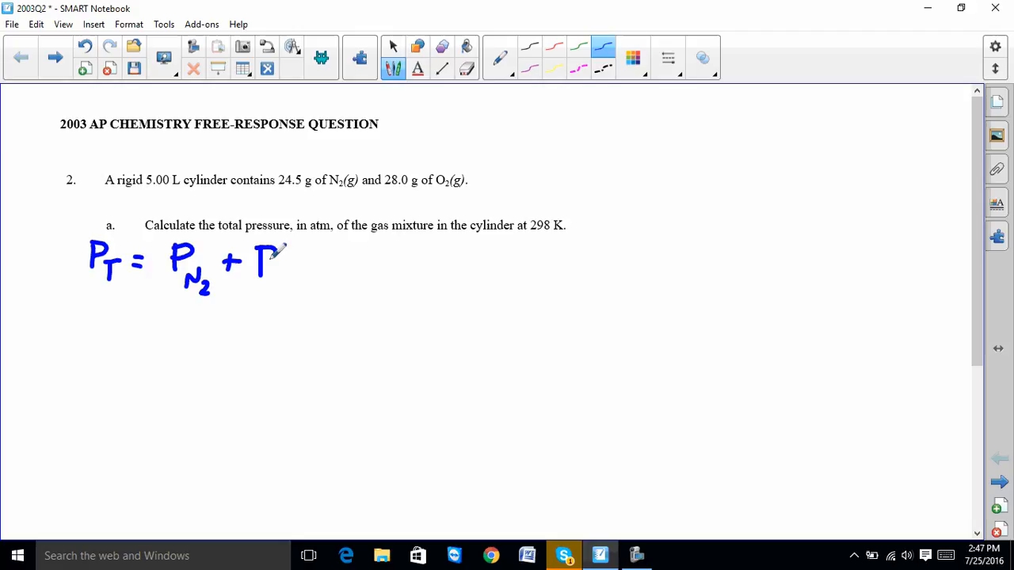
{"action": "left_click_drag", "start_coordinate": [282, 267], "coordinate": [298, 282]}
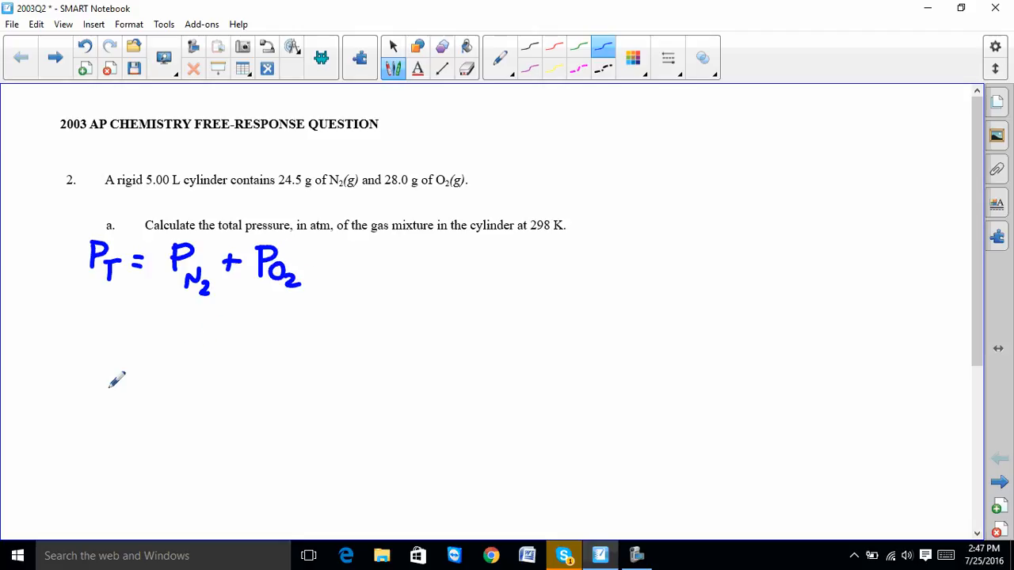
{"action": "mouse_move", "coordinate": [533, 239]}
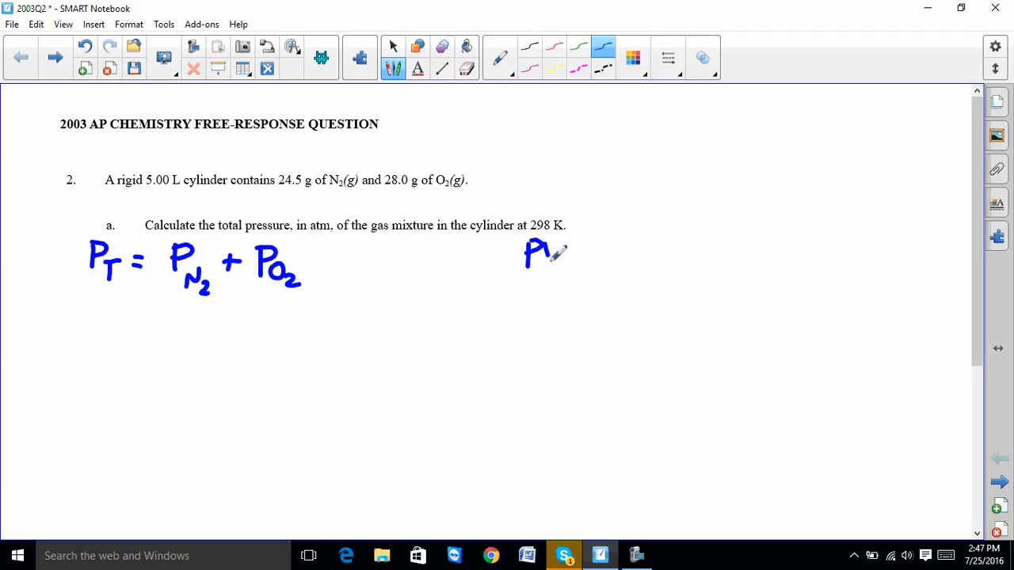
Step: Handwrite PV = nRT on the right and rearrange it to P = nRT/V
{"action": "left_click_drag", "start_coordinate": [554, 252], "coordinate": [633, 238]}
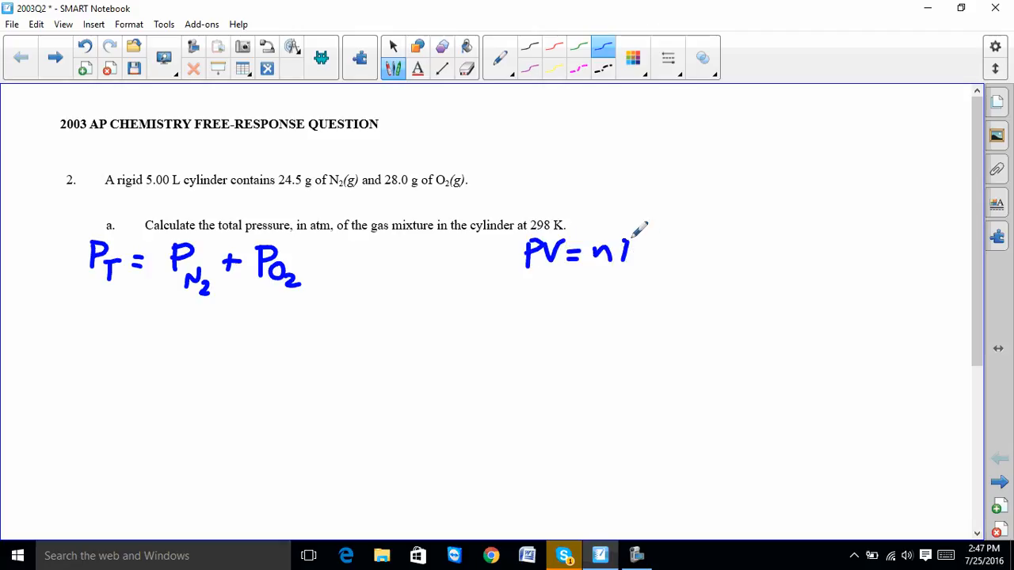
{"action": "left_click_drag", "start_coordinate": [626, 238], "coordinate": [668, 266]}
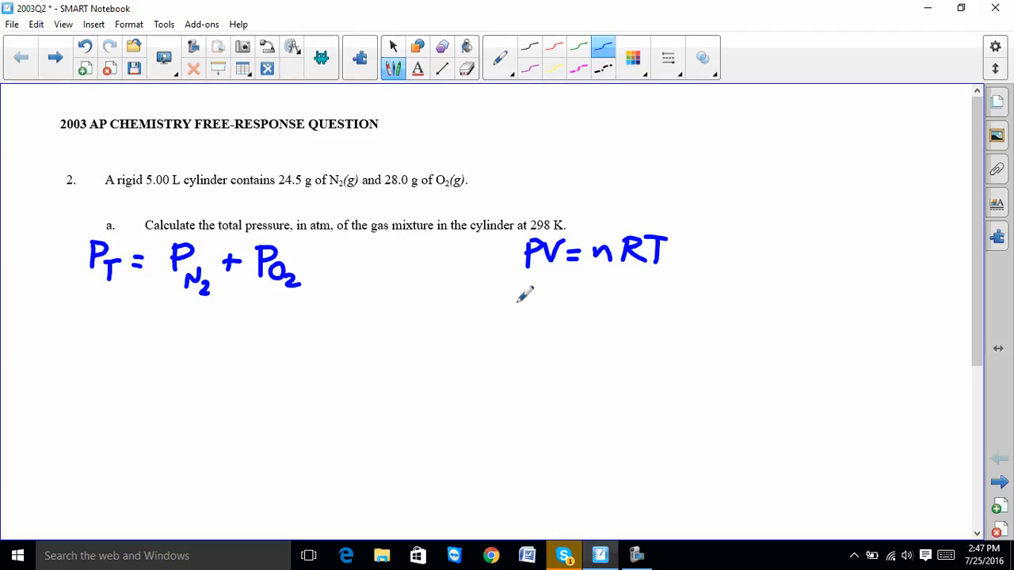
{"action": "left_click_drag", "start_coordinate": [531, 293], "coordinate": [554, 273]}
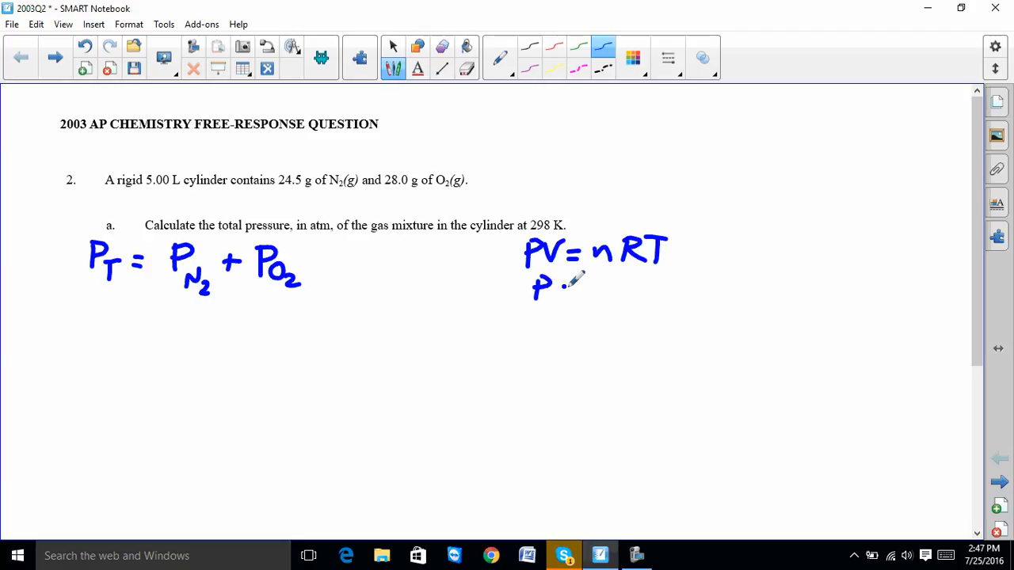
{"action": "left_click_drag", "start_coordinate": [568, 285], "coordinate": [662, 286]}
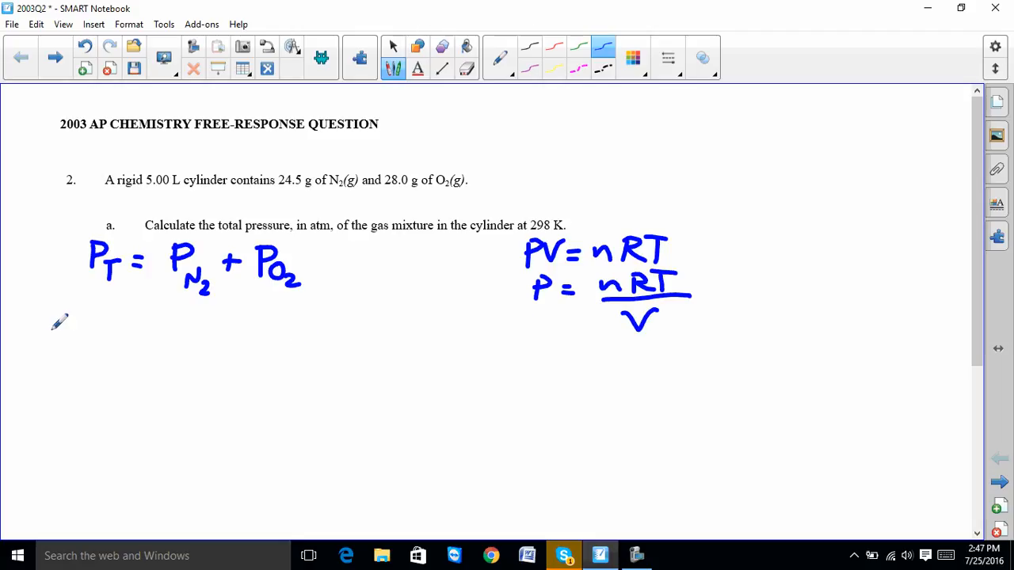
{"action": "mouse_move", "coordinate": [634, 301]}
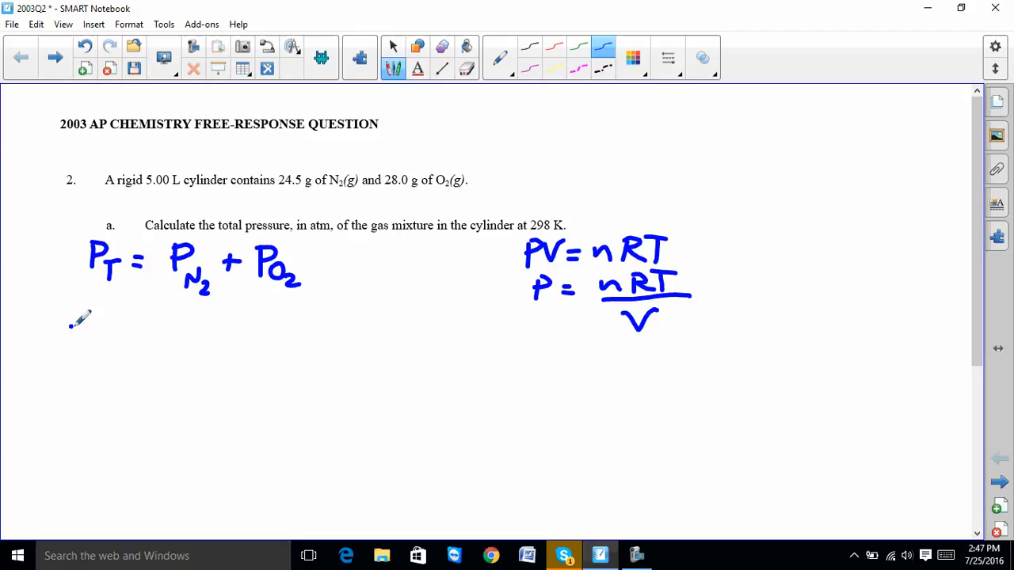
Step: Handwrite (24.5 g N2)(1 mol / 28.02 g) = .874 mol N2
{"action": "left_click_drag", "start_coordinate": [72, 335], "coordinate": [111, 333]}
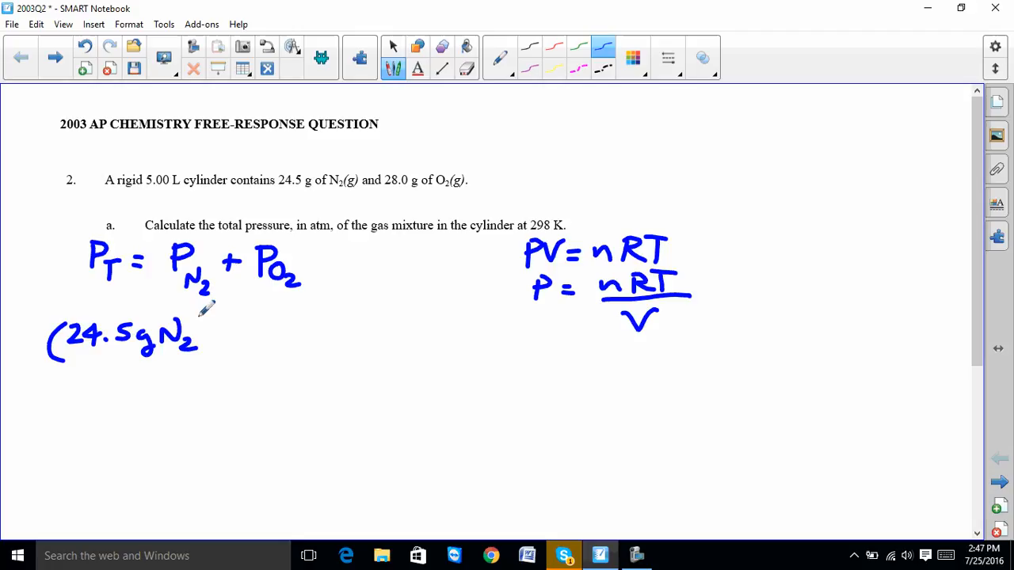
{"action": "left_click_drag", "start_coordinate": [213, 317], "coordinate": [219, 372]}
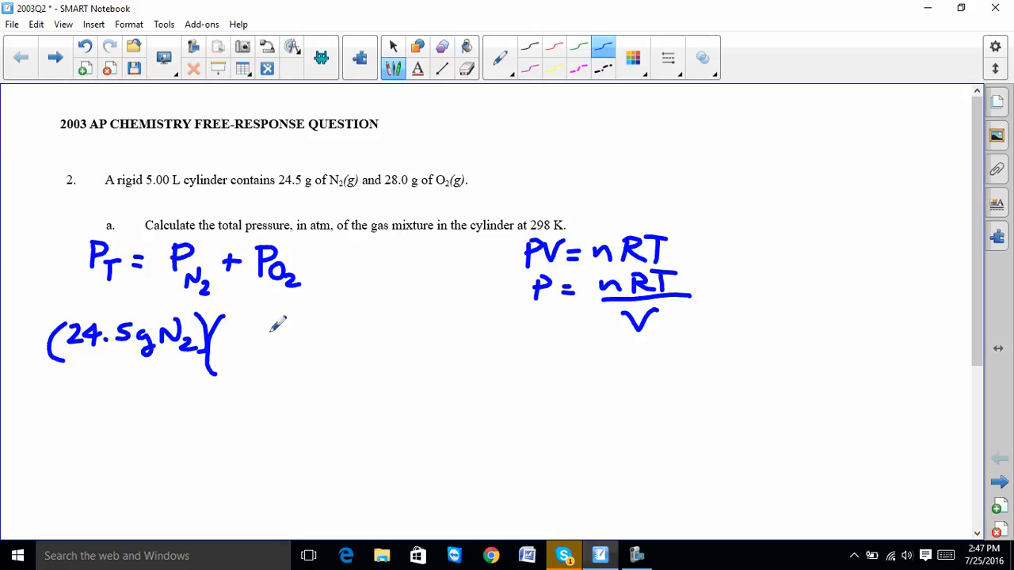
{"action": "left_click_drag", "start_coordinate": [230, 341], "coordinate": [238, 341]}
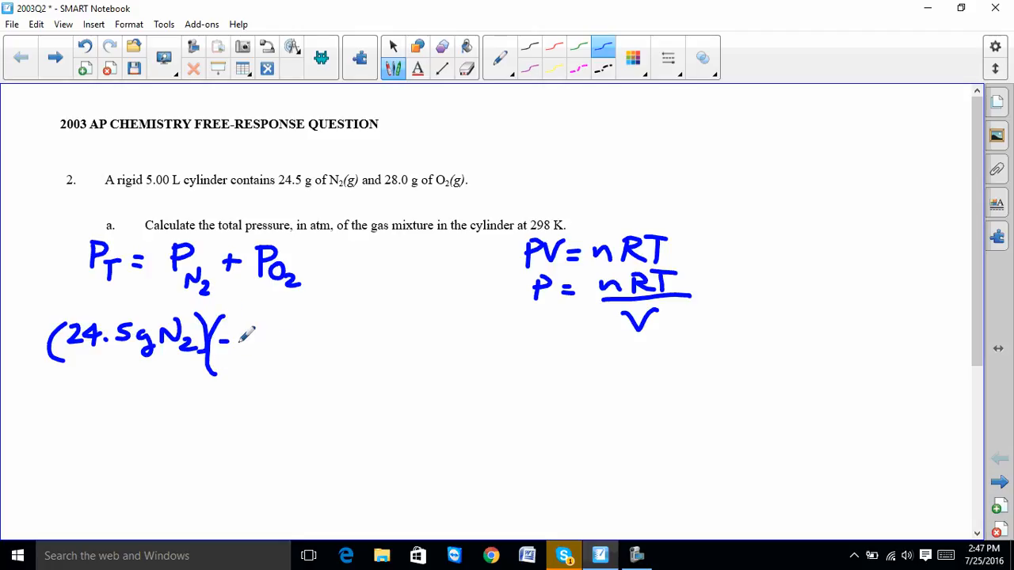
{"action": "left_click_drag", "start_coordinate": [225, 342], "coordinate": [317, 343]}
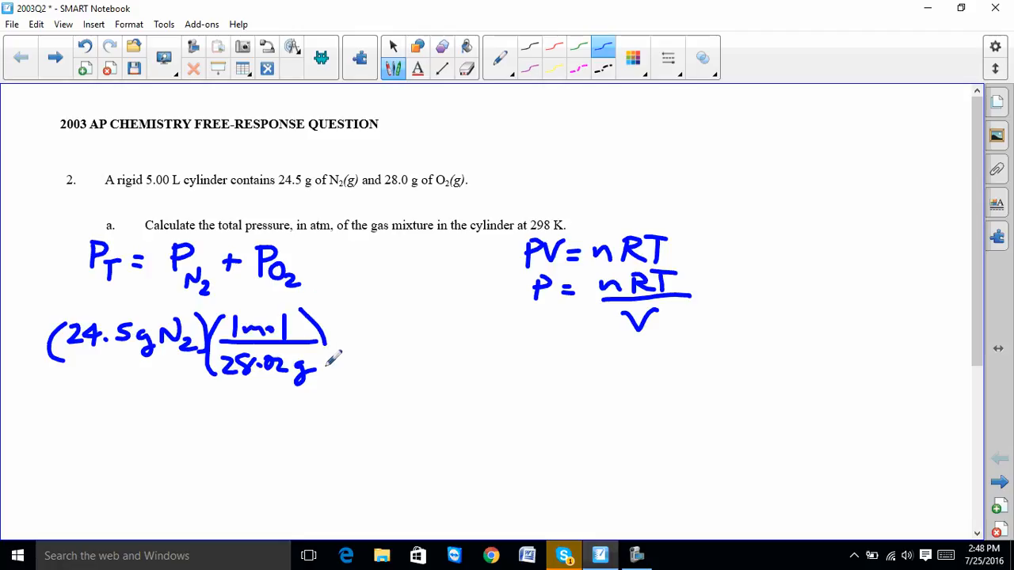
{"action": "left_click_drag", "start_coordinate": [317, 333], "coordinate": [352, 362]}
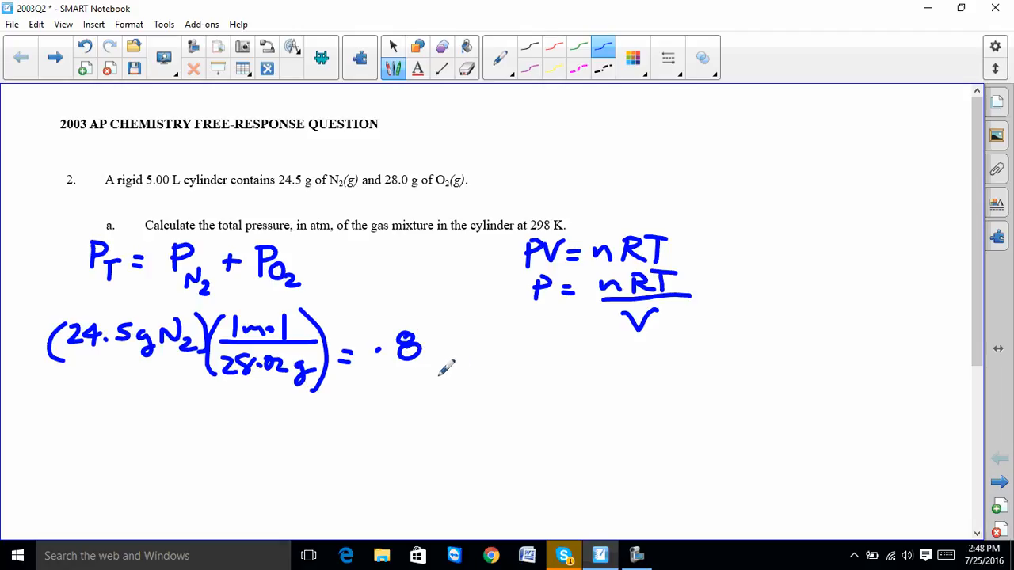
{"action": "left_click_drag", "start_coordinate": [428, 341], "coordinate": [475, 365]}
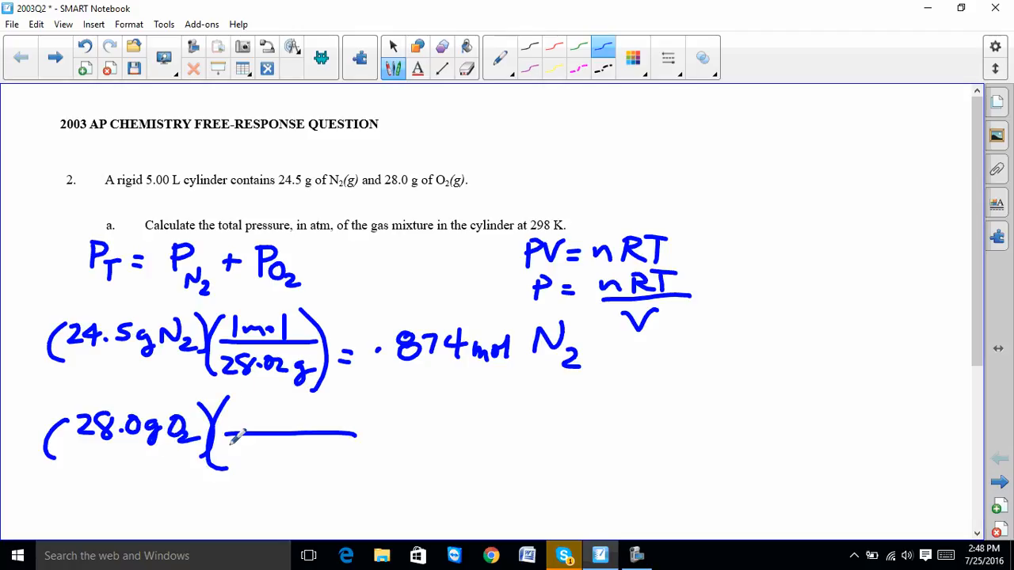
Step: Handwrite (28.0 g O2)(1 mol / 32.00 g) = .875 mol O2 and strike through the gram units
{"action": "type", "text": "32.0g"}
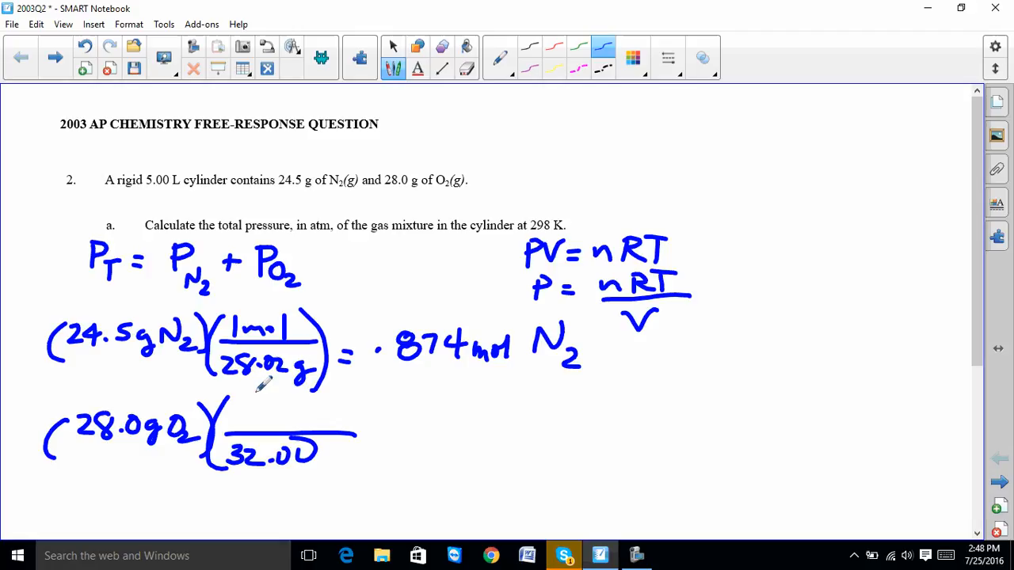
{"action": "mouse_move", "coordinate": [346, 444]}
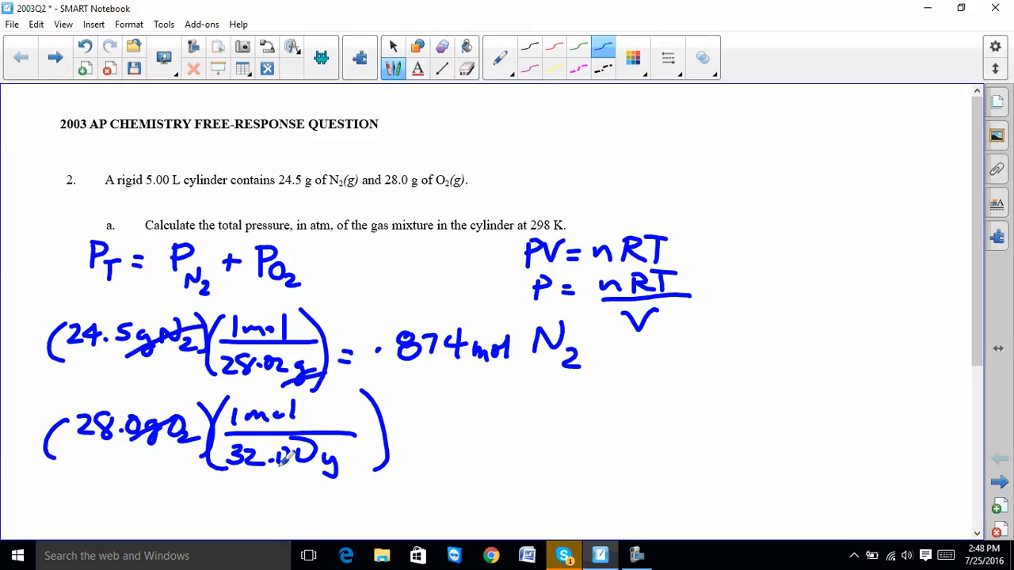
{"action": "left_click_drag", "start_coordinate": [412, 456], "coordinate": [440, 452]}
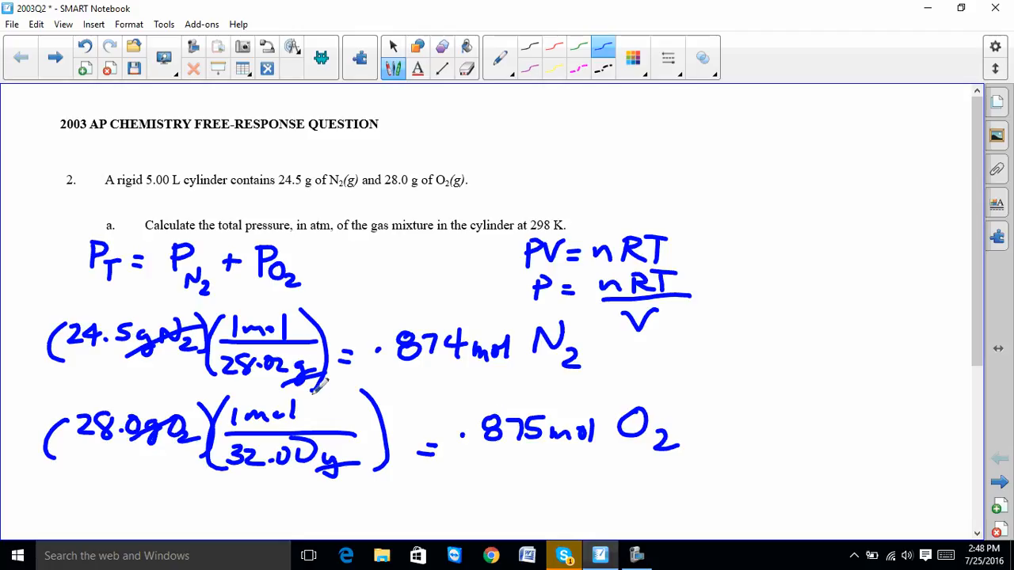
Step: Handwrite .874 mol + .875 mol = 1.749 mol total gas at right
{"action": "scroll", "scroll_direction": "down", "scroll_amount": 3}
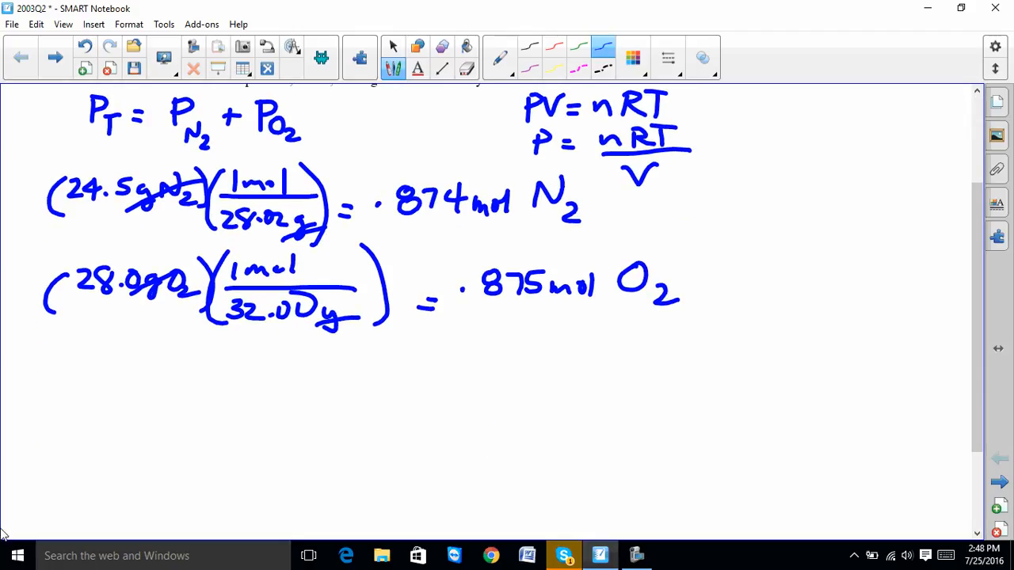
{"action": "mouse_move", "coordinate": [3, 468]}
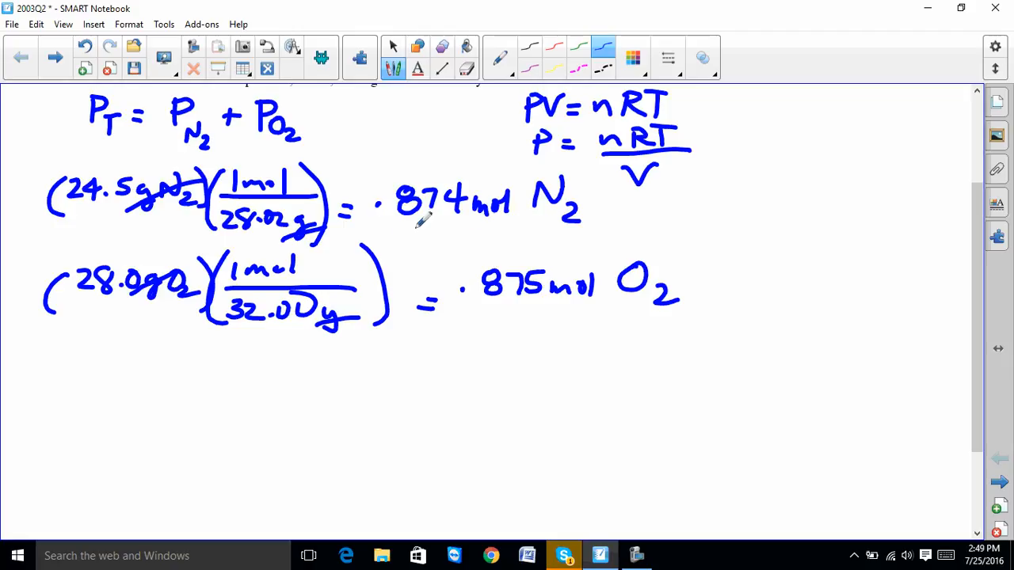
{"action": "mouse_move", "coordinate": [278, 288]}
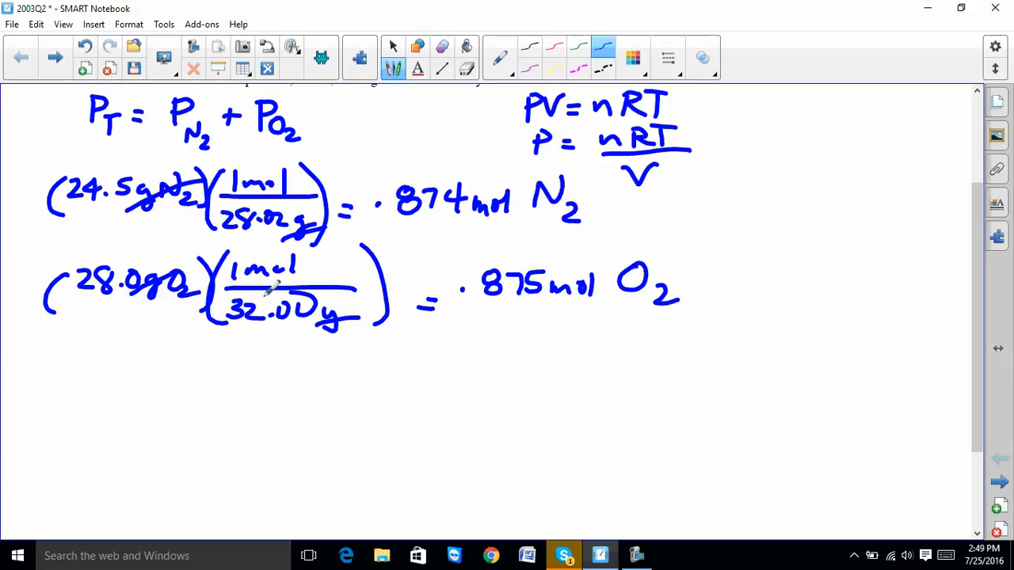
{"action": "mouse_move", "coordinate": [523, 320]}
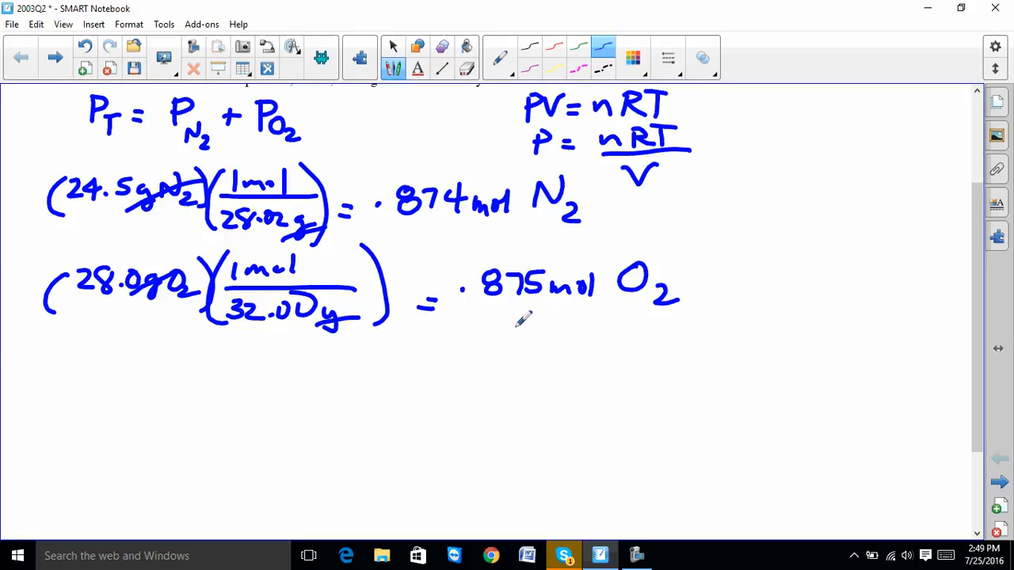
{"action": "mouse_move", "coordinate": [434, 428]}
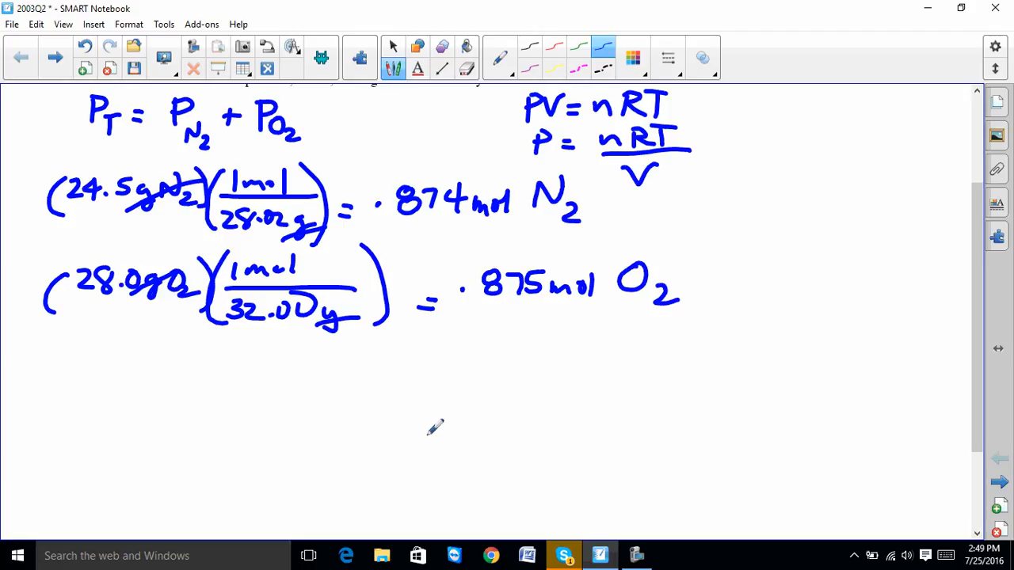
{"action": "mouse_move", "coordinate": [436, 421]}
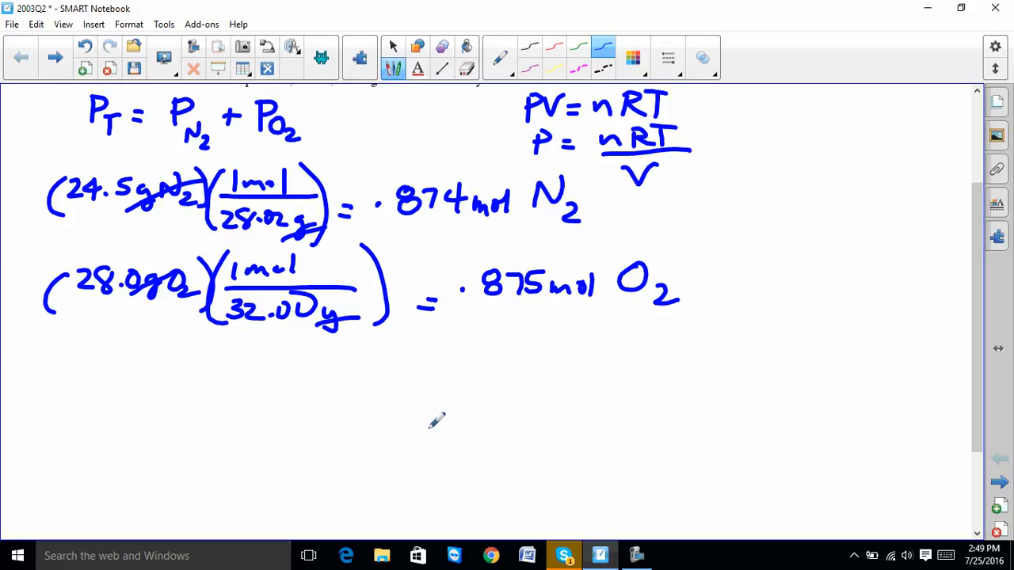
{"action": "mouse_move", "coordinate": [820, 288]}
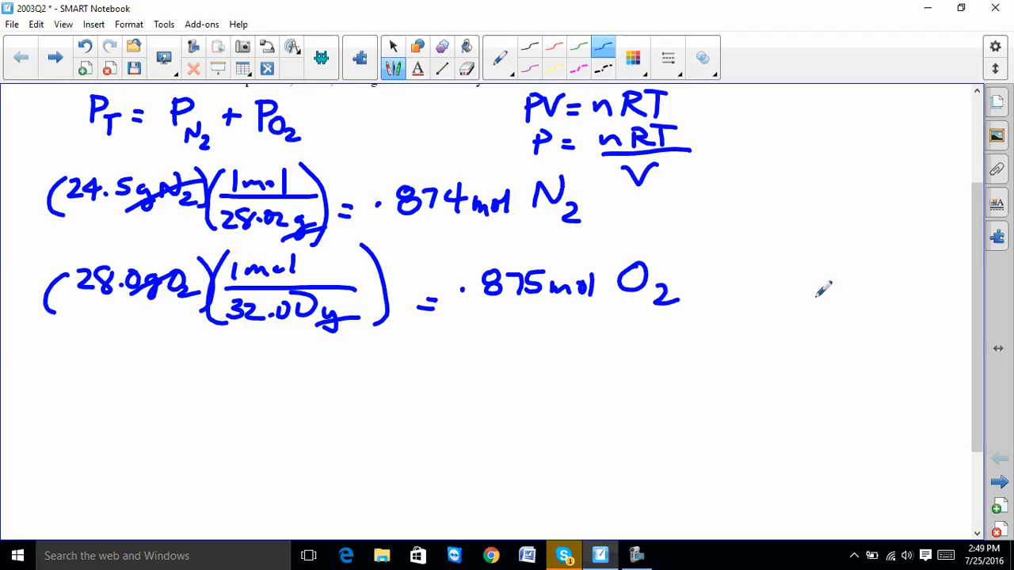
{"action": "left_click_drag", "start_coordinate": [780, 206], "coordinate": [821, 202]}
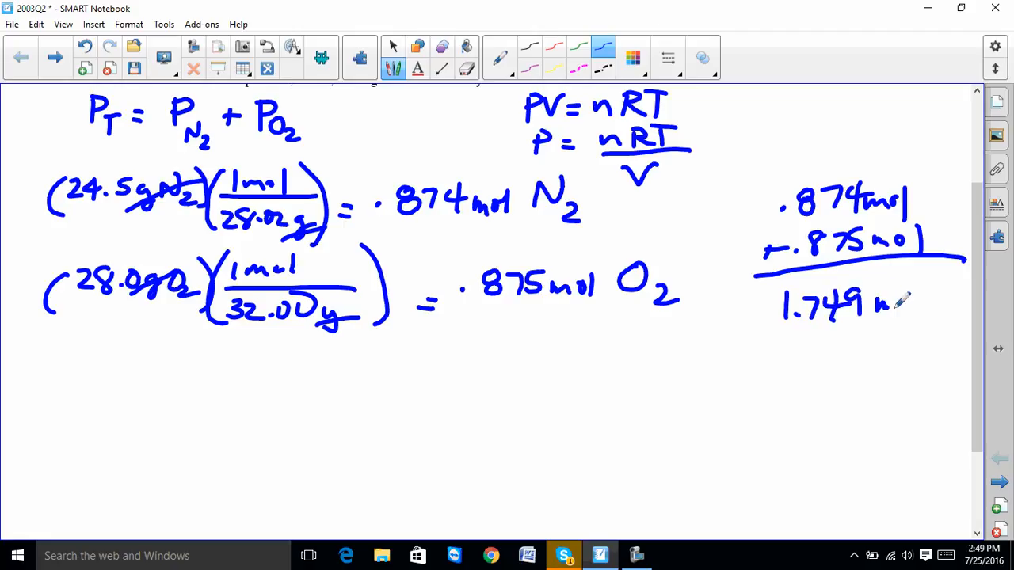
{"action": "type", "text": "mol"}
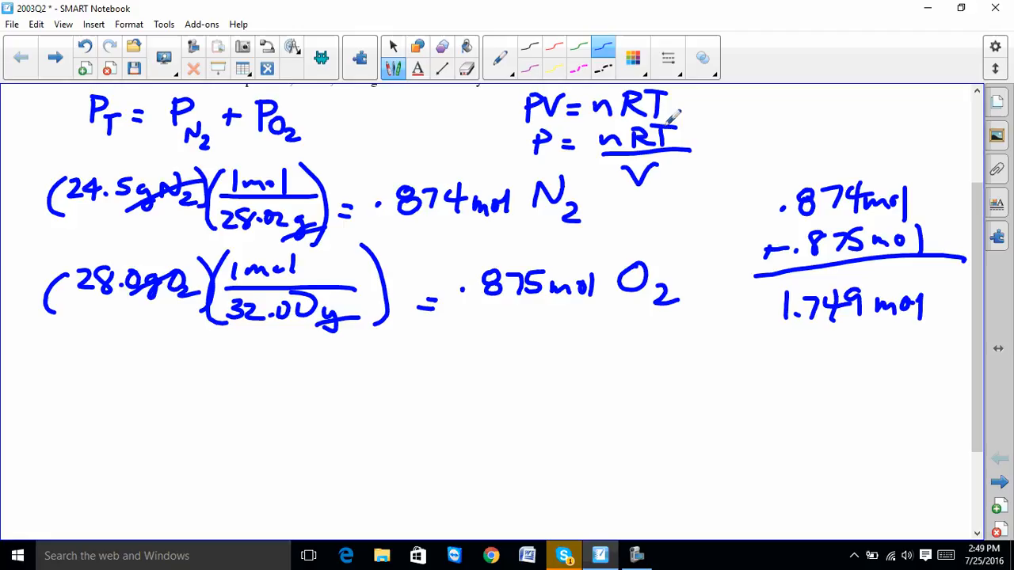
{"action": "mouse_move", "coordinate": [678, 193]}
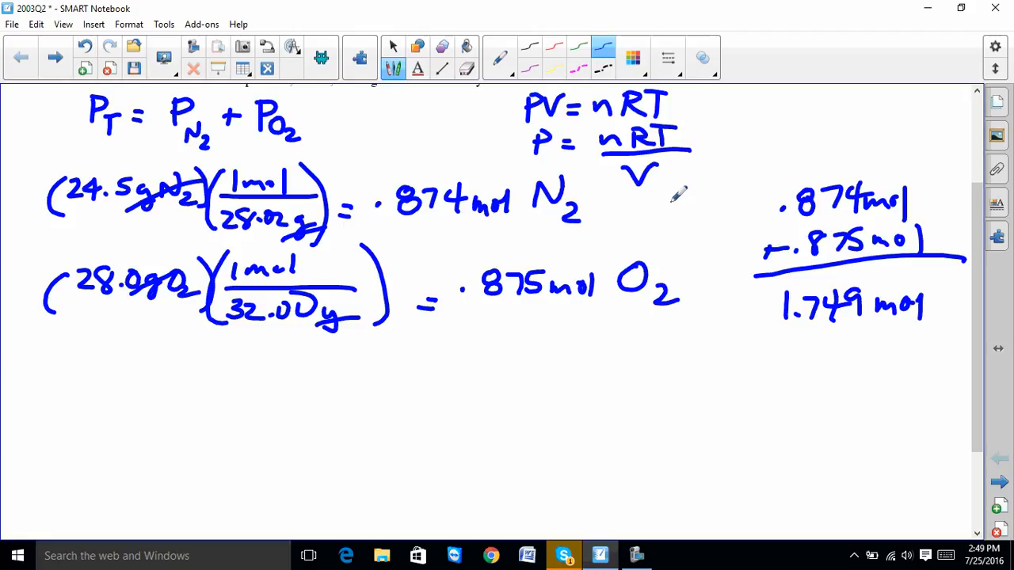
{"action": "mouse_move", "coordinate": [663, 241]}
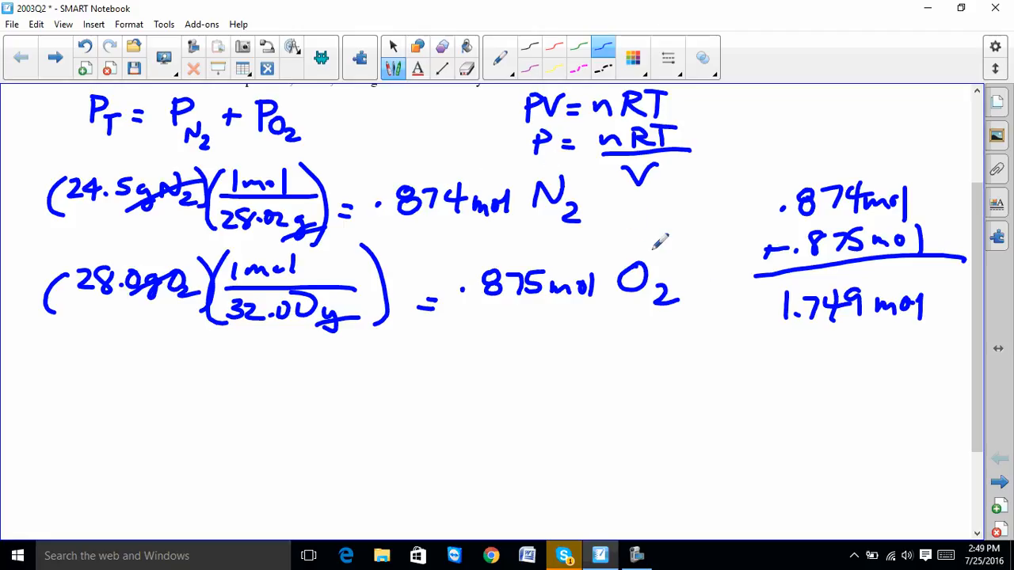
{"action": "mouse_move", "coordinate": [130, 453]}
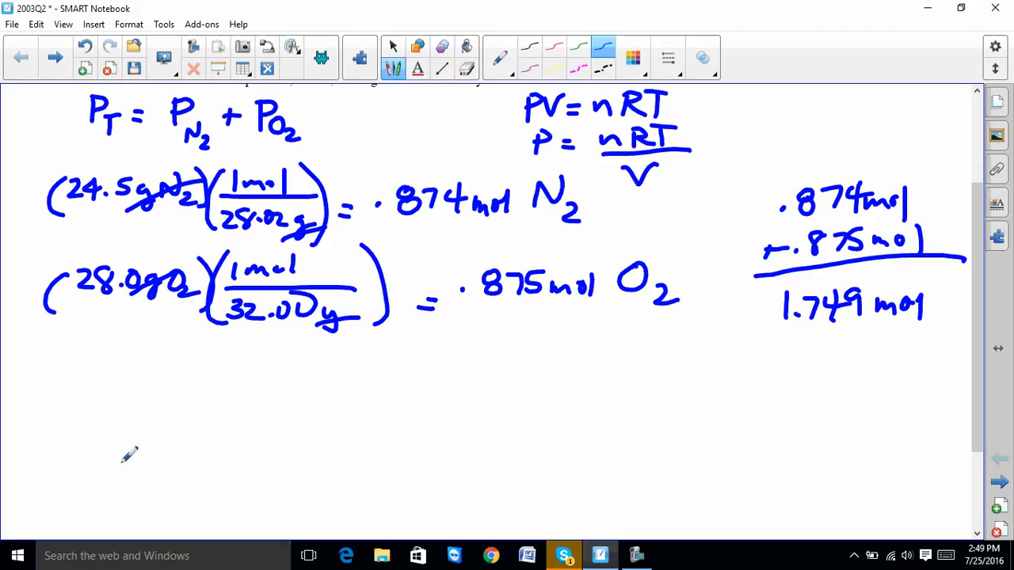
{"action": "mouse_move", "coordinate": [166, 410]}
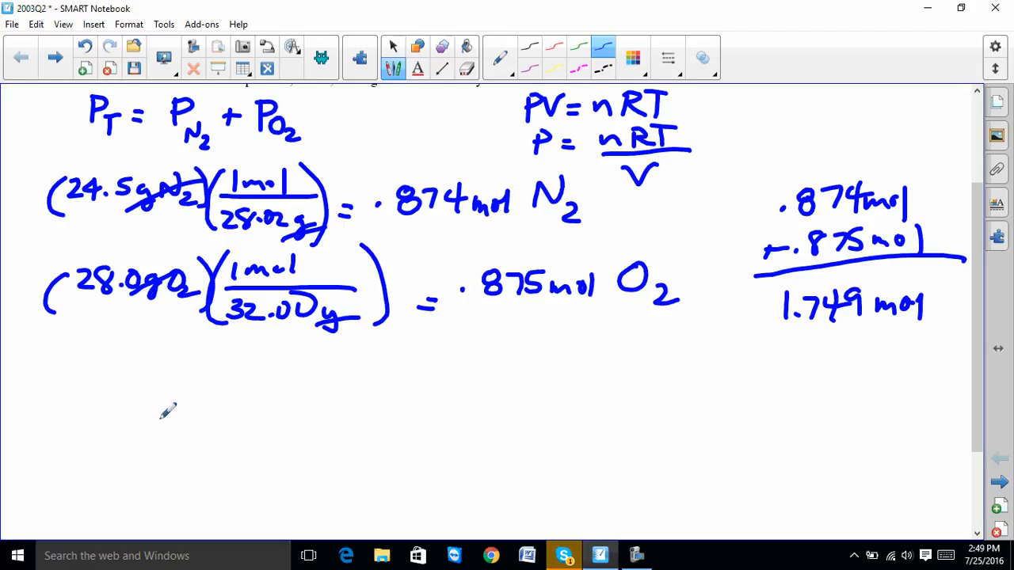
{"action": "mouse_move", "coordinate": [117, 431]}
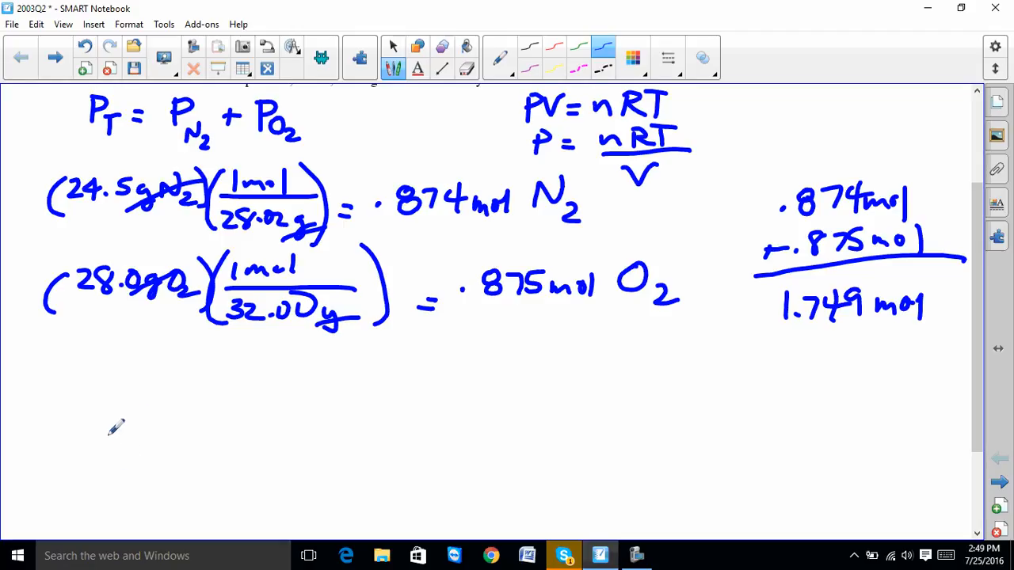
Step: Handwrite P = nRT/V = (1.749 mol)(0.08206 L·atm/mol·K) below the mole work
{"action": "left_click_drag", "start_coordinate": [108, 431], "coordinate": [177, 435]}
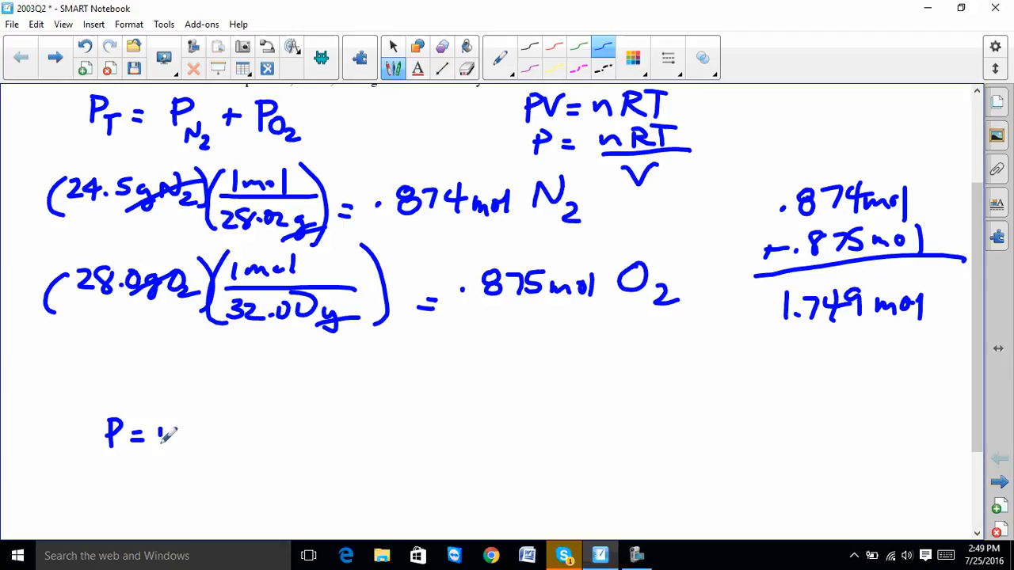
{"action": "left_click_drag", "start_coordinate": [159, 431], "coordinate": [214, 431]}
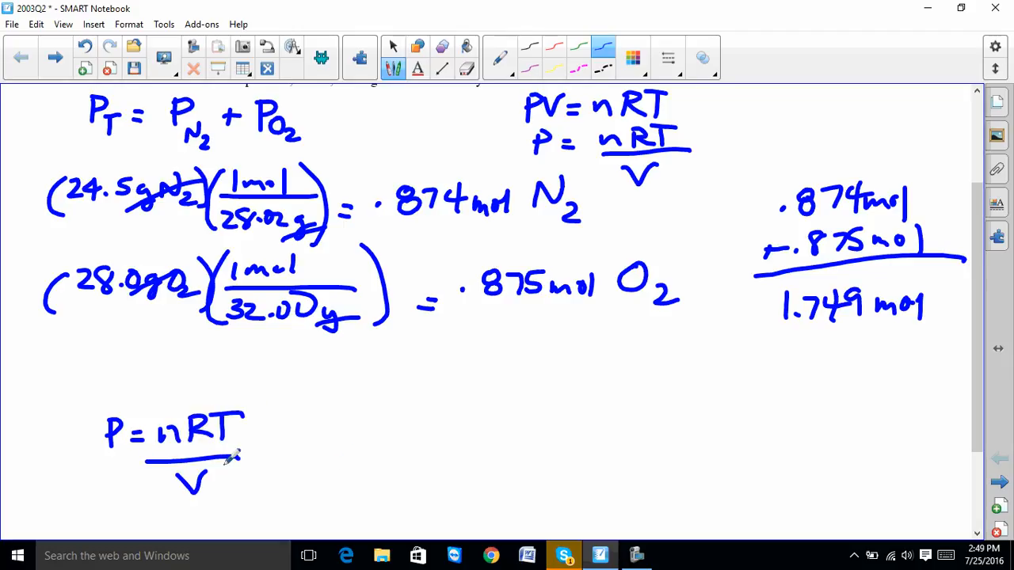
{"action": "left_click_drag", "start_coordinate": [262, 440], "coordinate": [325, 444]}
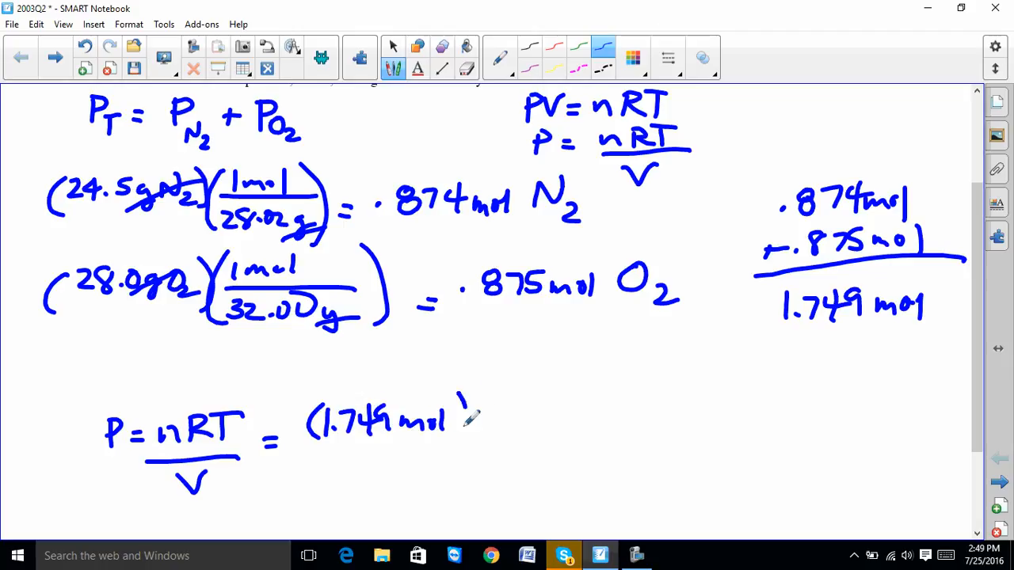
{"action": "left_click_drag", "start_coordinate": [467, 396], "coordinate": [488, 463]}
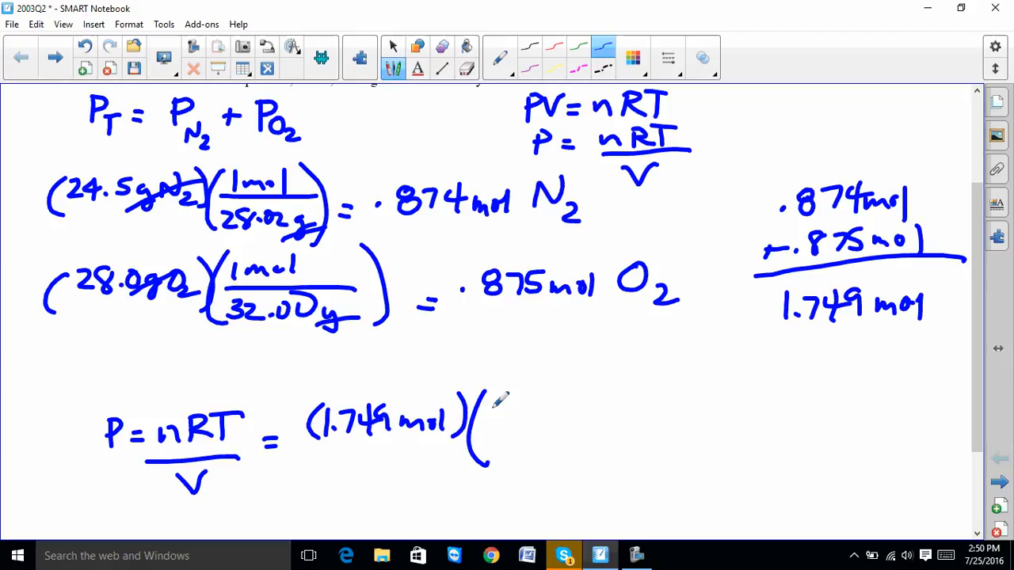
{"action": "left_click_drag", "start_coordinate": [494, 405], "coordinate": [494, 440]}
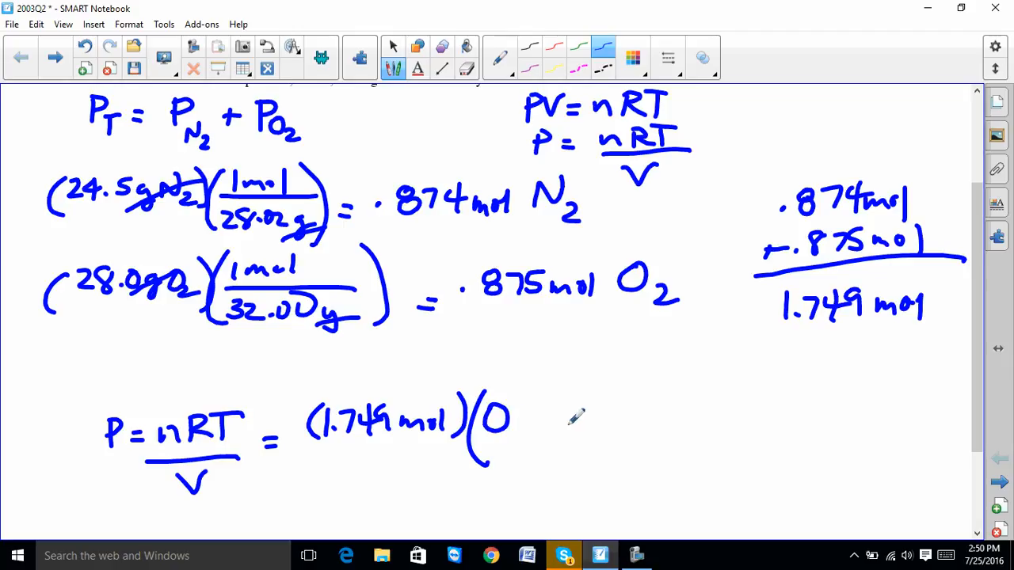
{"action": "mouse_move", "coordinate": [564, 466]}
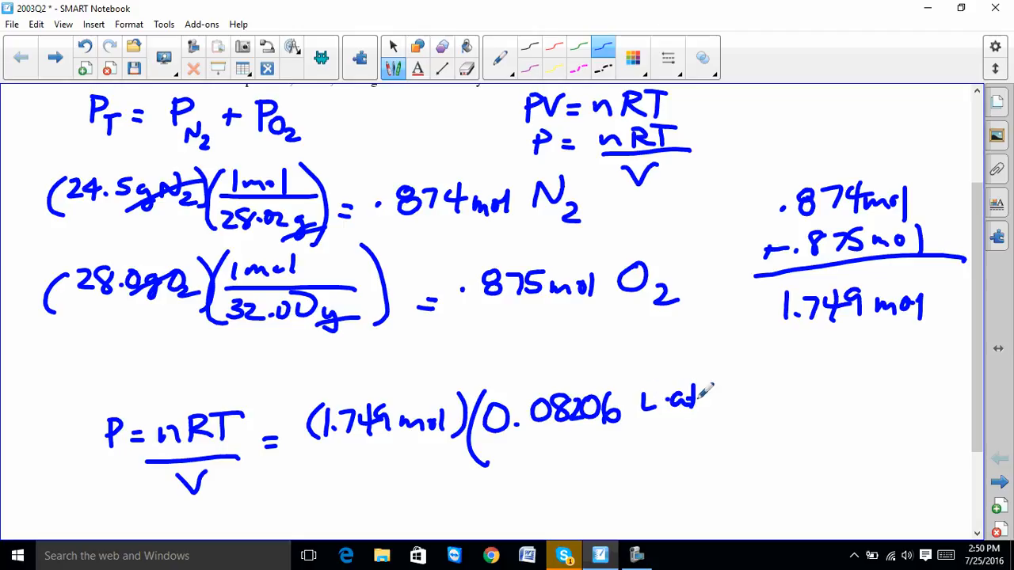
{"action": "left_click_drag", "start_coordinate": [647, 408], "coordinate": [737, 428]}
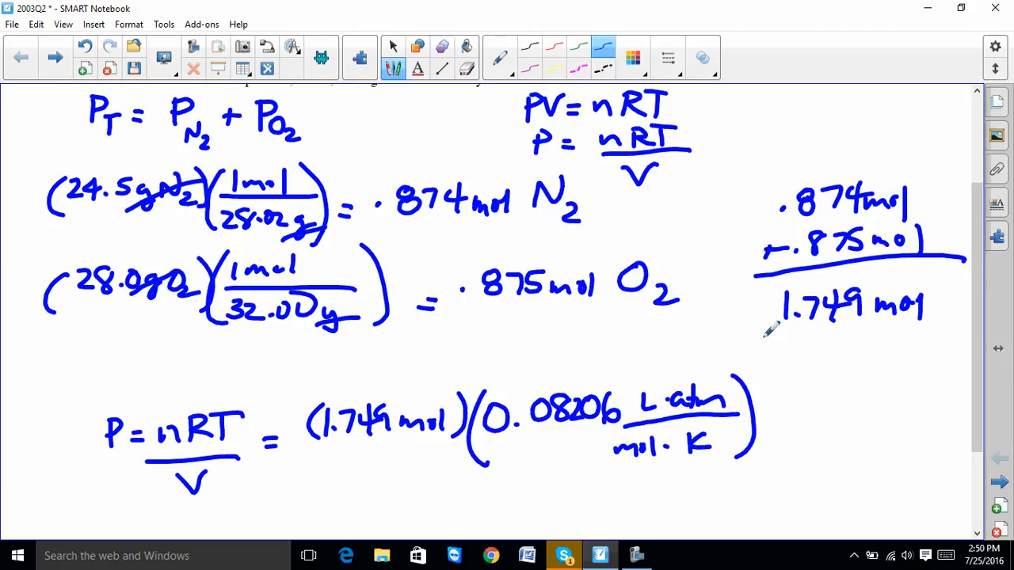
Step: Add the temperature and 1/5.00 L factors, cancel units to 8.55 atm, and arrow the moles to 1.749
{"action": "scroll", "scroll_direction": "down", "scroll_amount": 3}
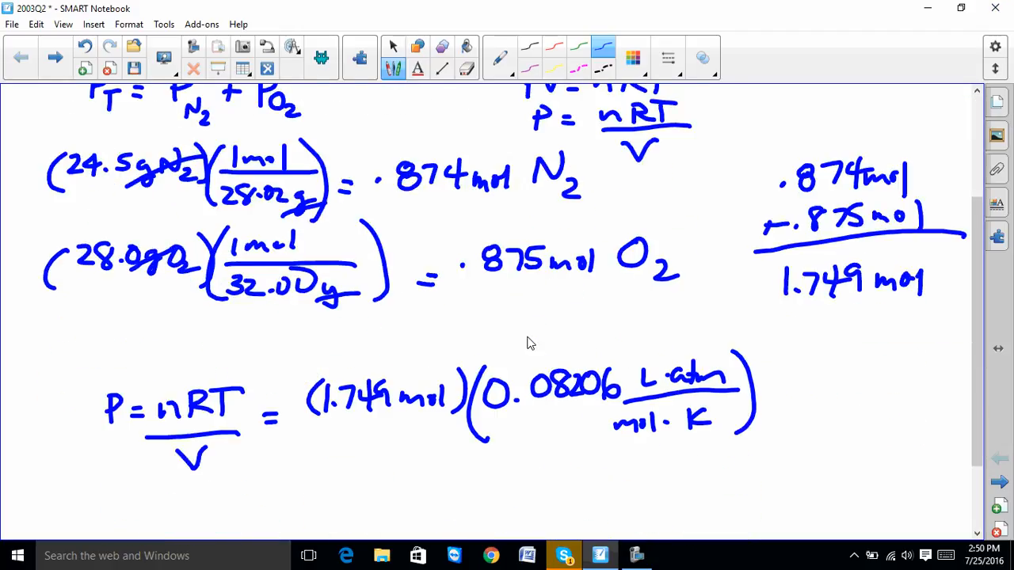
{"action": "mouse_move", "coordinate": [642, 348]}
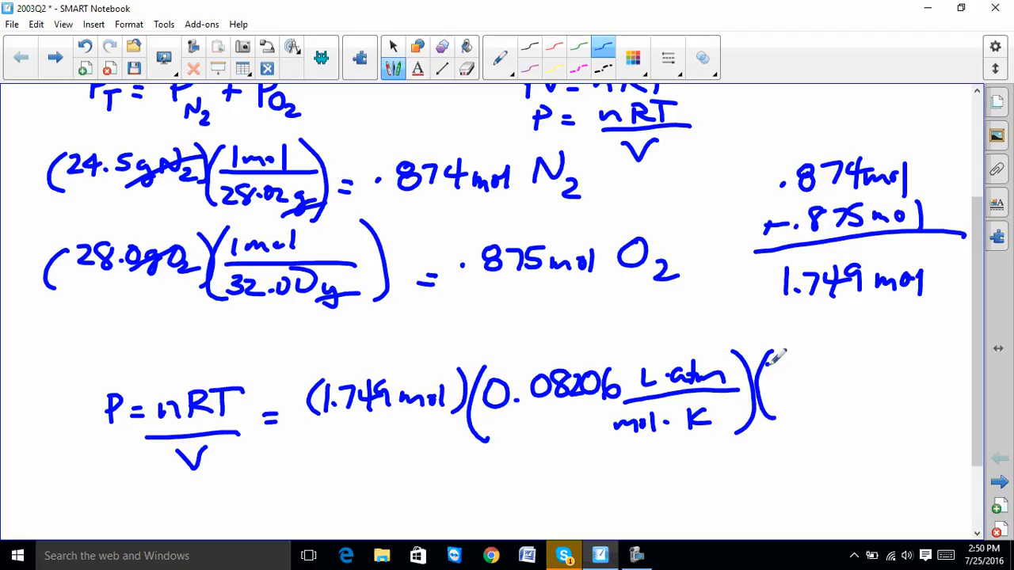
{"action": "left_click_drag", "start_coordinate": [779, 373], "coordinate": [824, 377]}
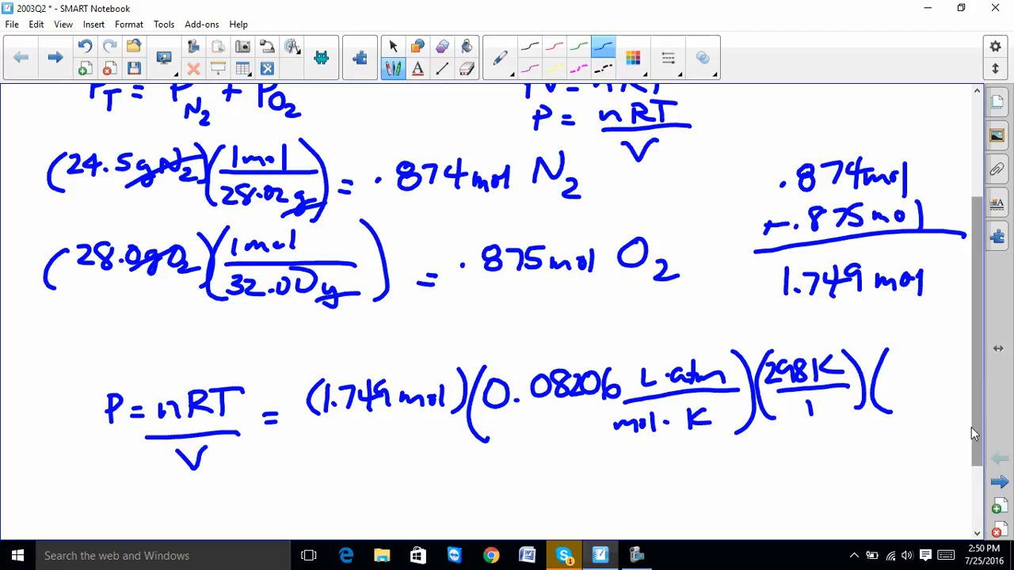
{"action": "mouse_move", "coordinate": [4, 460]}
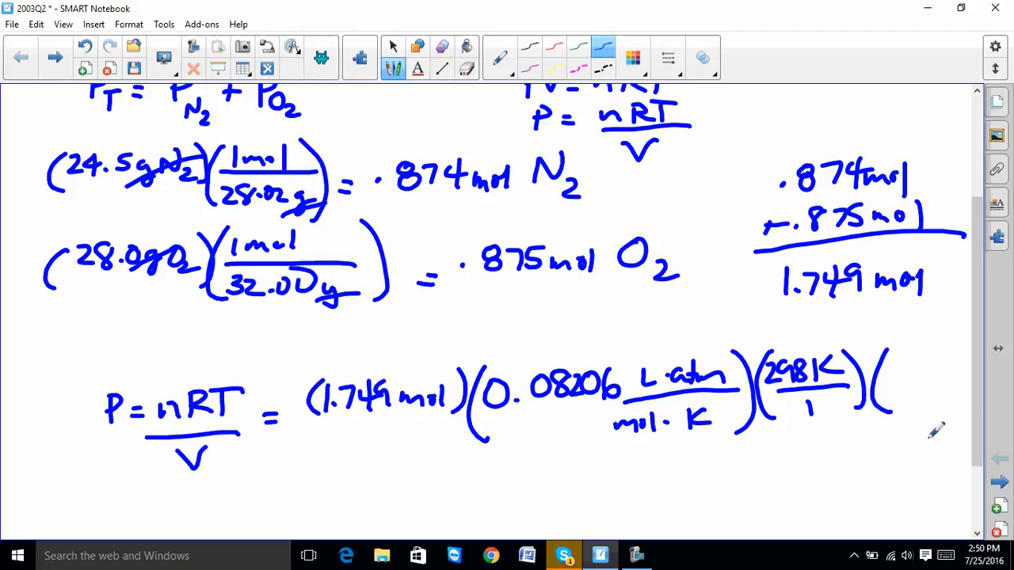
{"action": "left_click_drag", "start_coordinate": [903, 351], "coordinate": [911, 385]}
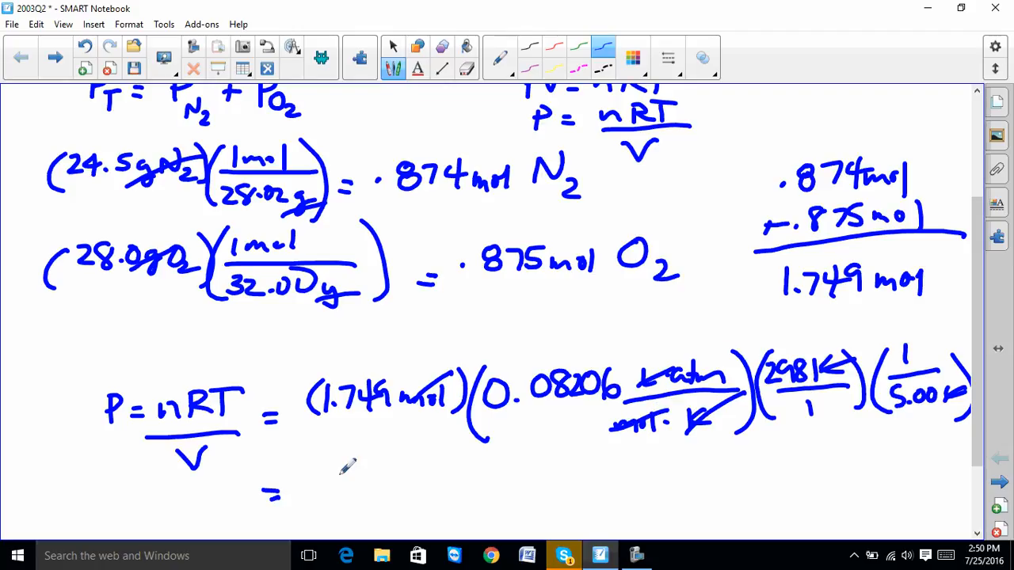
{"action": "mouse_move", "coordinate": [331, 499]}
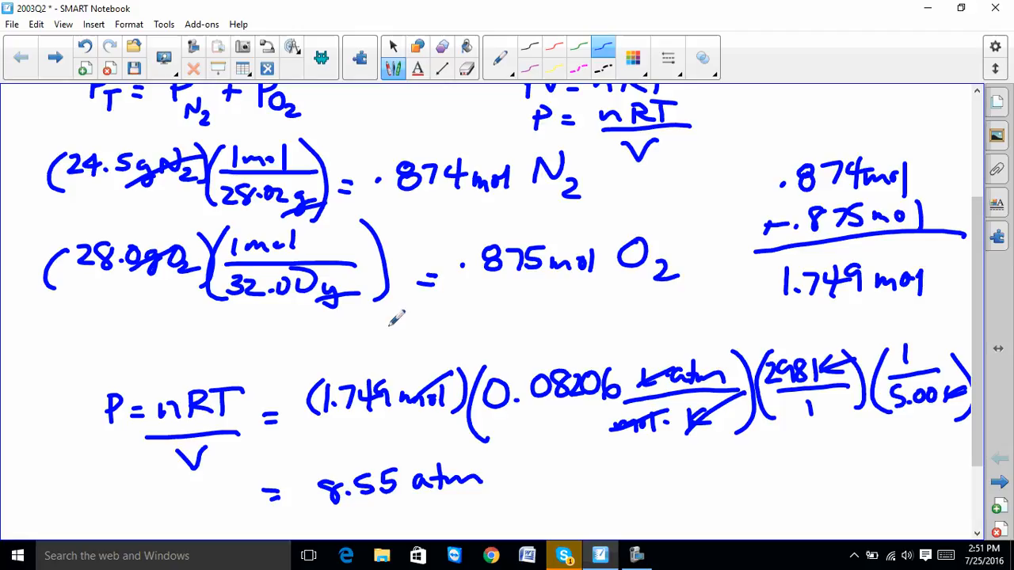
{"action": "left_click_drag", "start_coordinate": [450, 204], "coordinate": [388, 373]}
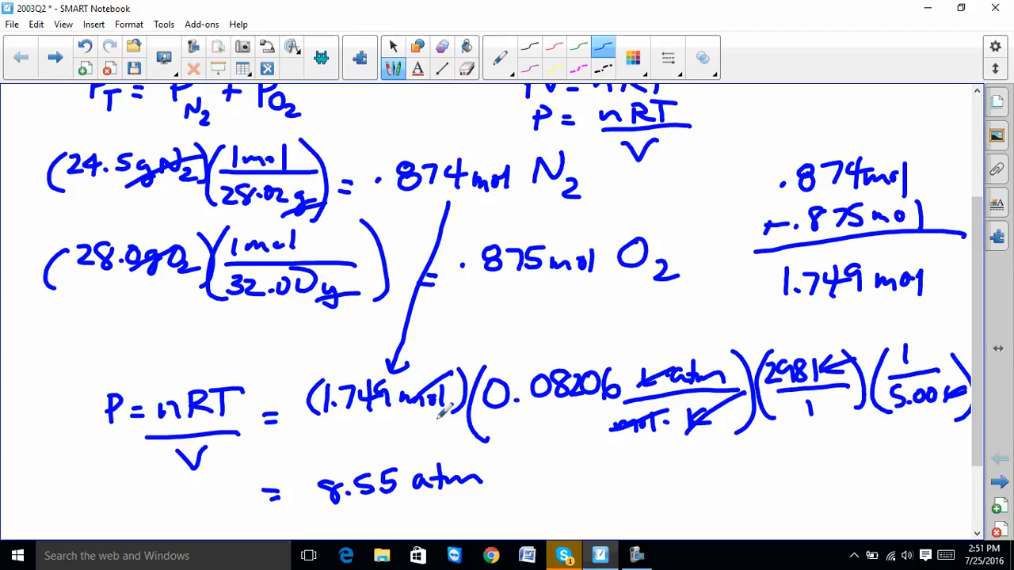
{"action": "mouse_move", "coordinate": [673, 121]}
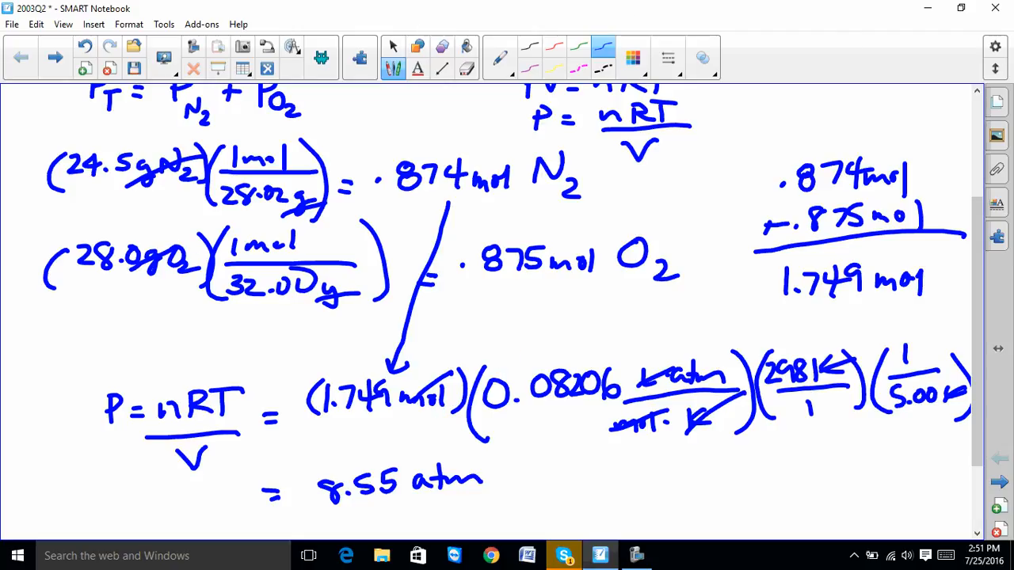
{"action": "scroll", "scroll_direction": "down", "scroll_amount": 3}
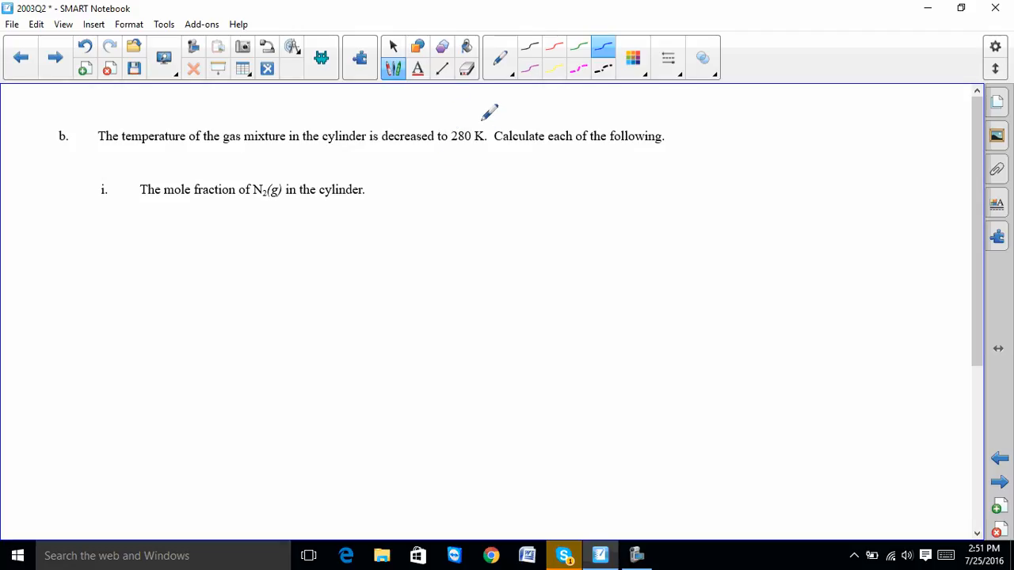
{"action": "mouse_move", "coordinate": [363, 352]}
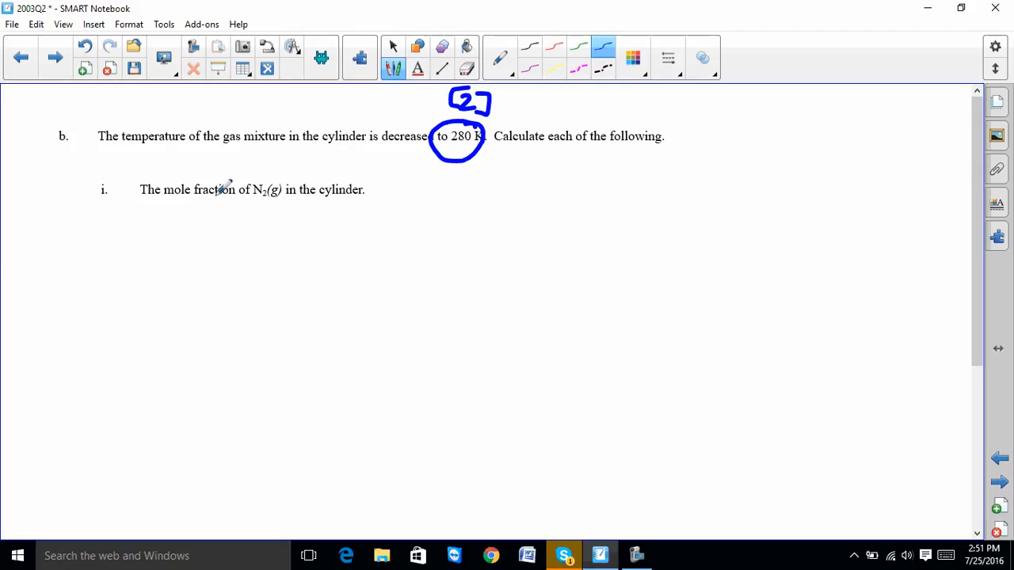
{"action": "mouse_move", "coordinate": [235, 266]}
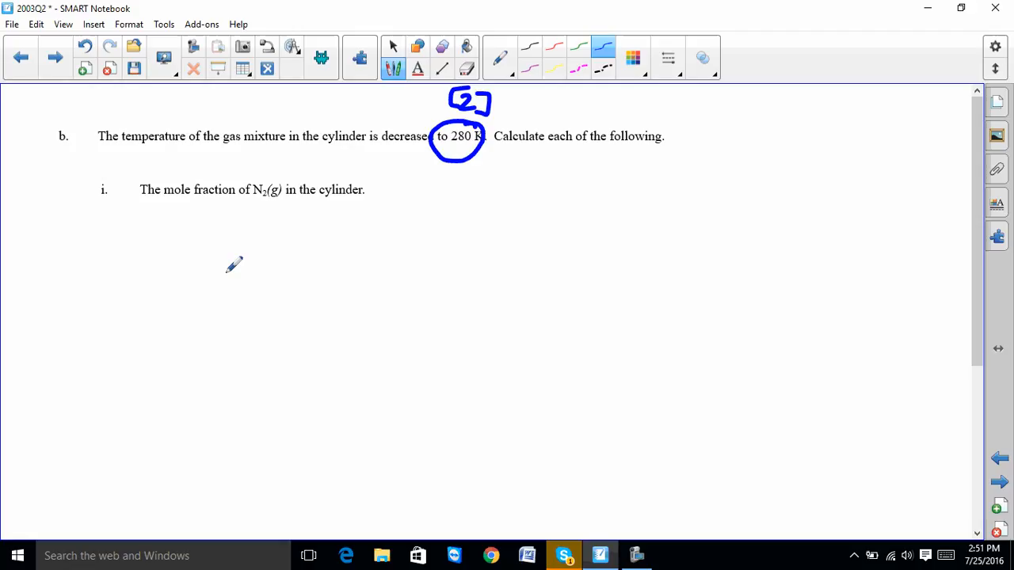
{"action": "mouse_move", "coordinate": [159, 241]}
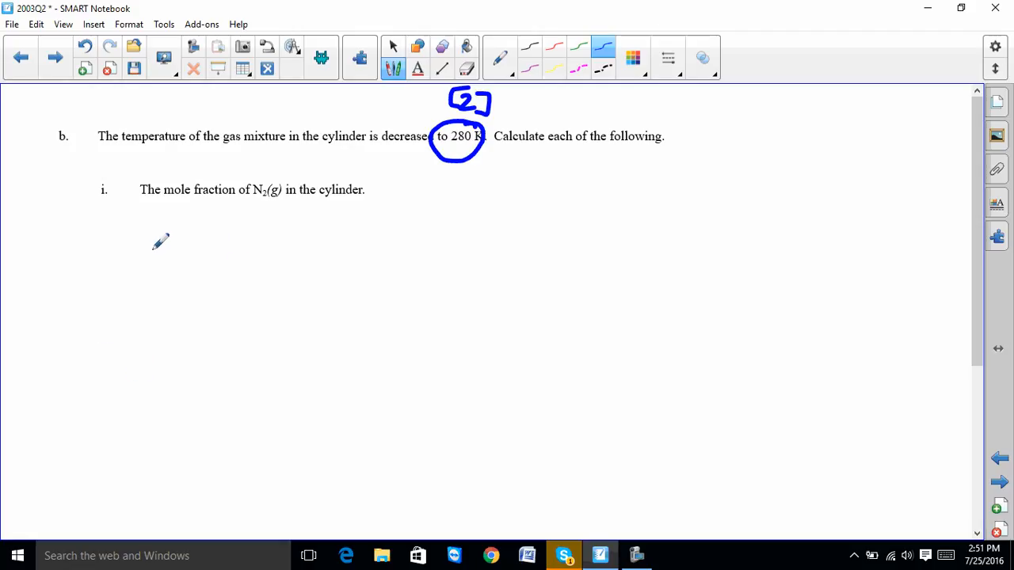
Step: Handwrite .874 mol N2 / 1.749 mol total = .500 for part b(i)
{"action": "left_click_drag", "start_coordinate": [155, 251], "coordinate": [198, 251]}
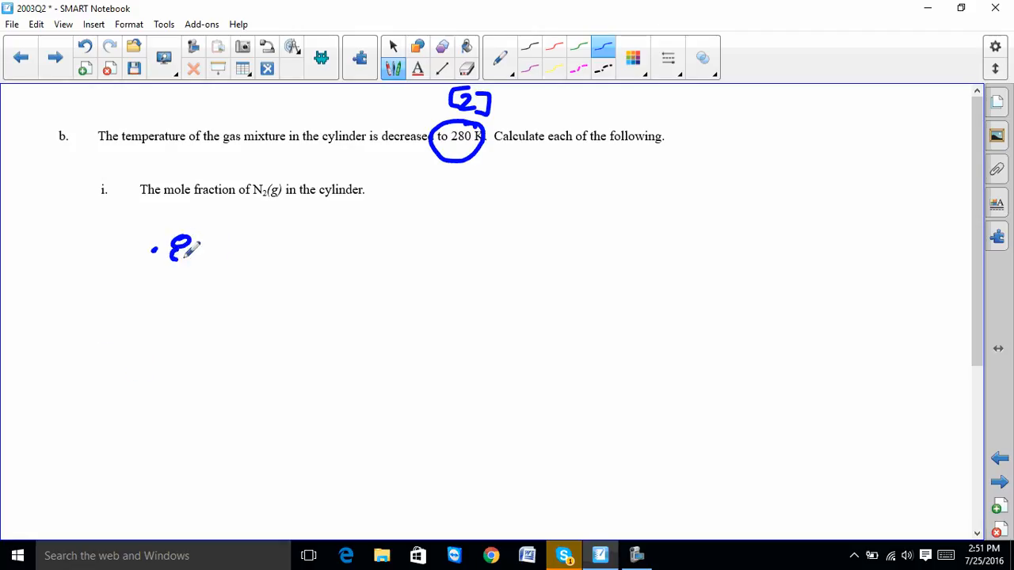
{"action": "left_click_drag", "start_coordinate": [166, 246], "coordinate": [261, 237]}
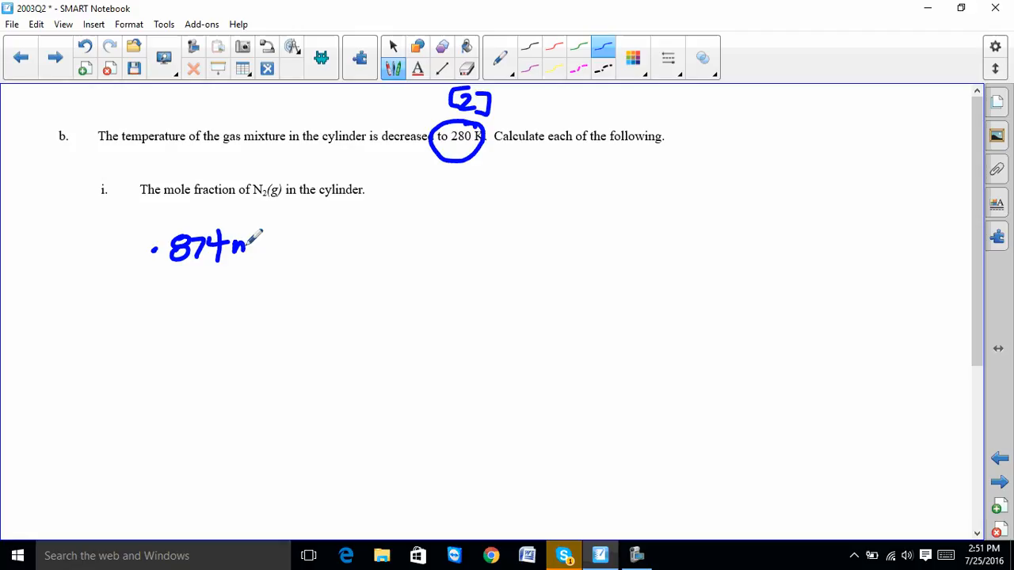
{"action": "left_click_drag", "start_coordinate": [253, 246], "coordinate": [317, 238]}
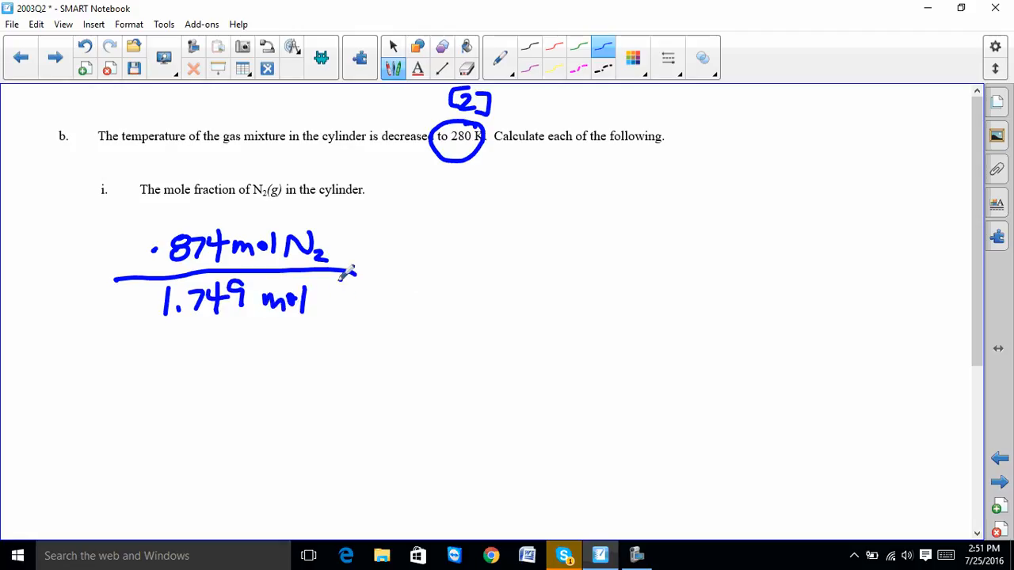
{"action": "type", "text": "total"}
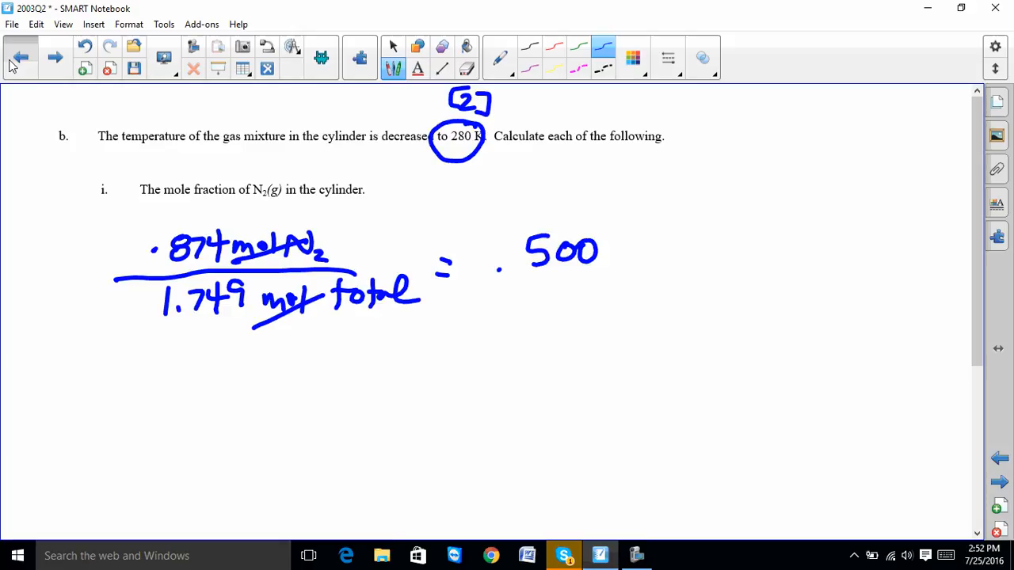
{"action": "left_click", "coordinate": [19, 57]}
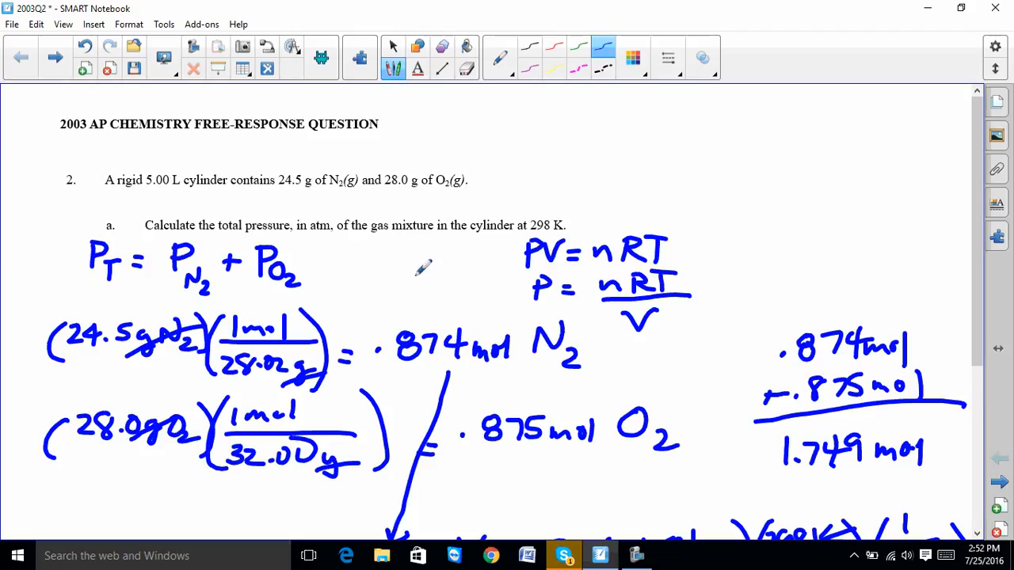
{"action": "mouse_move", "coordinate": [493, 367]}
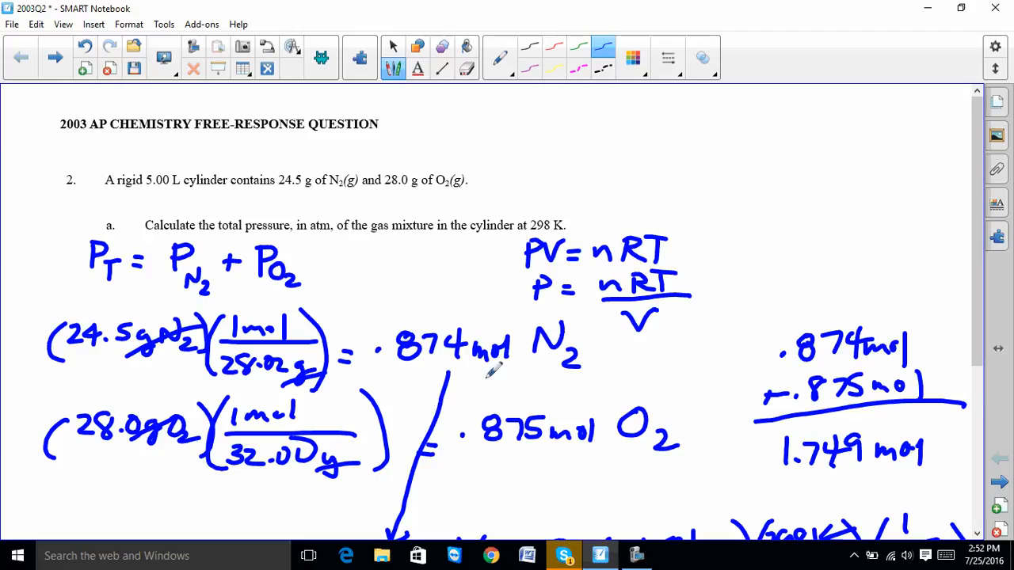
{"action": "mouse_move", "coordinate": [615, 297]}
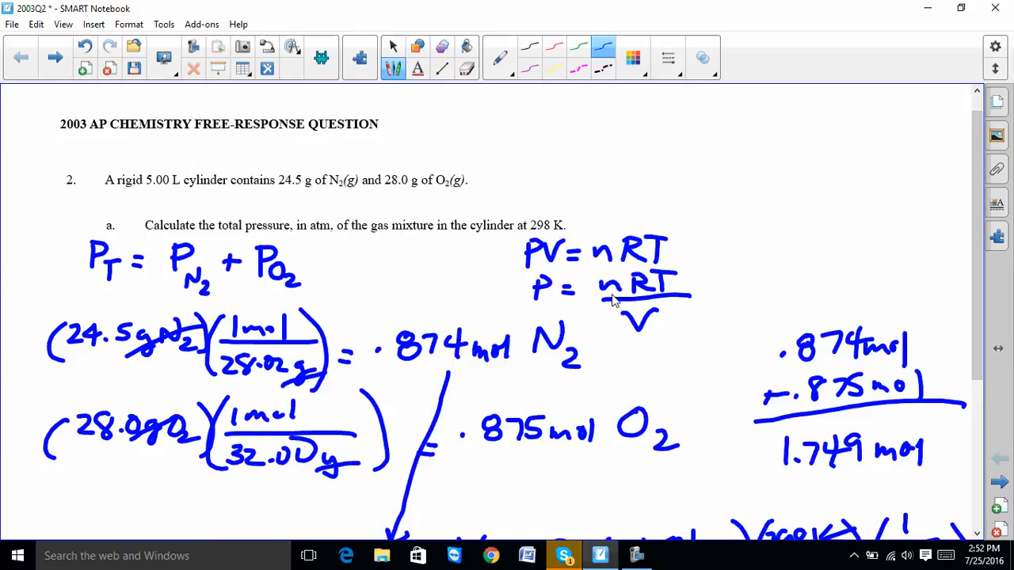
{"action": "scroll", "scroll_direction": "down", "scroll_amount": 3}
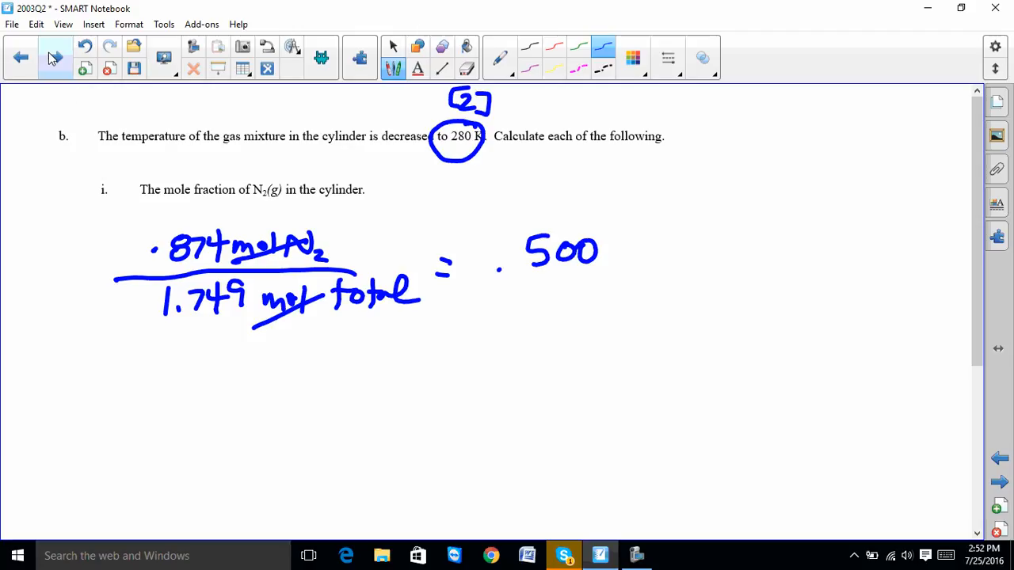
Step: On the next page handwrite P = nRT/V for N2 with values and L·atm units substituted
{"action": "left_click", "coordinate": [54, 57]}
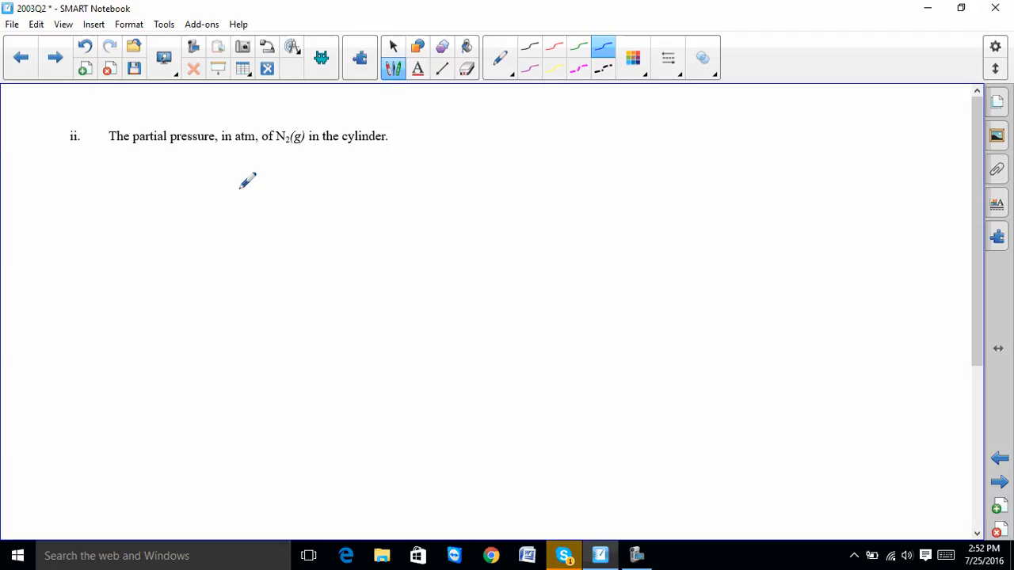
{"action": "mouse_move", "coordinate": [225, 199]}
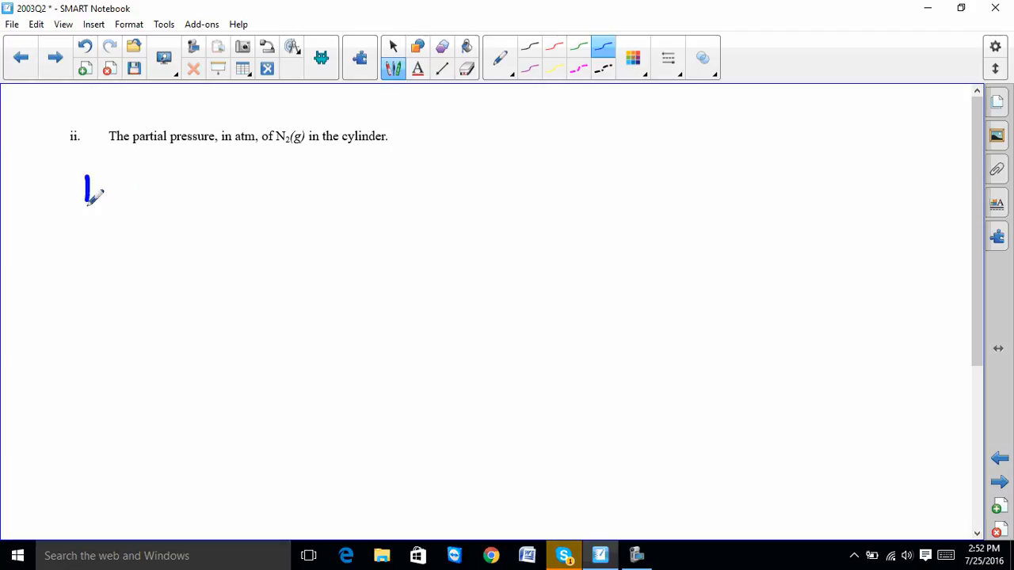
{"action": "left_click_drag", "start_coordinate": [88, 182], "coordinate": [118, 198]}
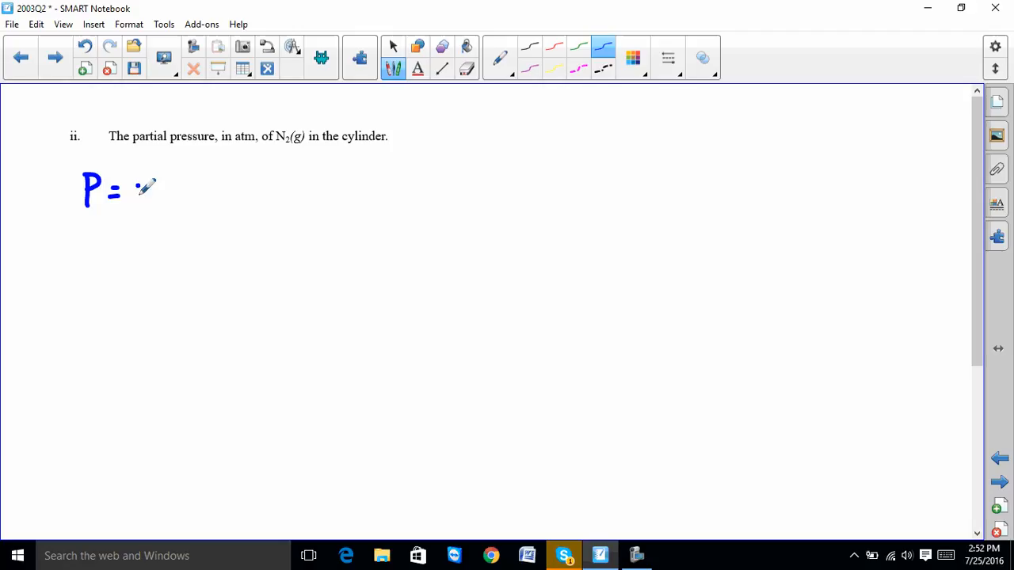
{"action": "left_click_drag", "start_coordinate": [139, 190], "coordinate": [206, 190]}
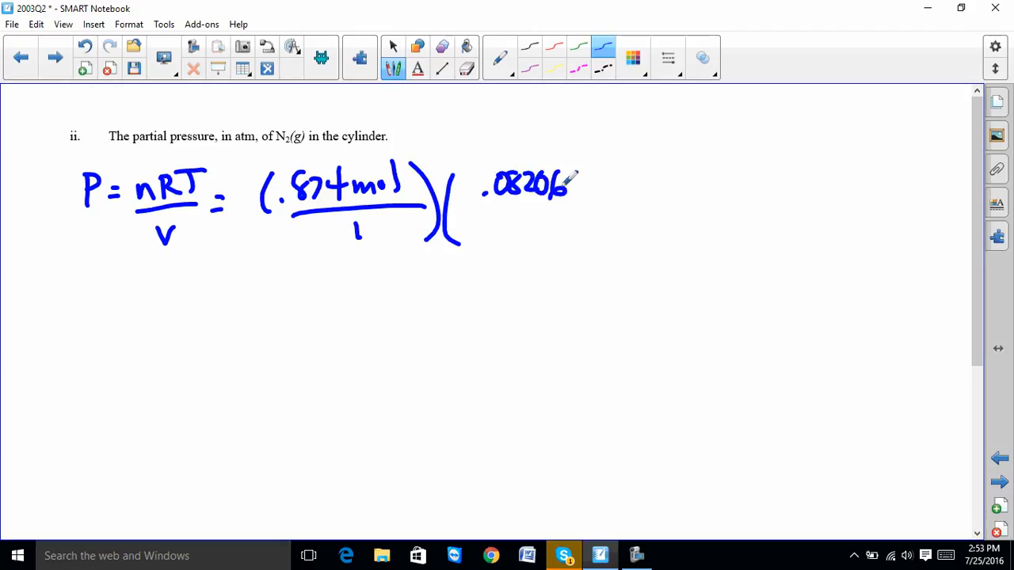
{"action": "type", "text": "L·atm"}
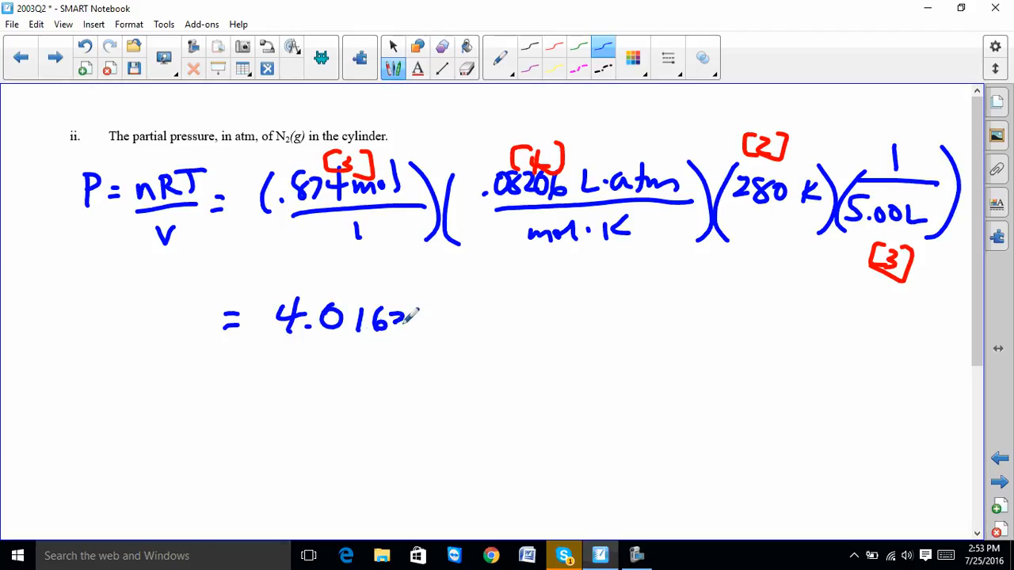
Step: Handwrite the result = 4.0163444 atm, round it to 4.0 atm, and move on to part c
{"action": "left_click_drag", "start_coordinate": [404, 317], "coordinate": [515, 325]}
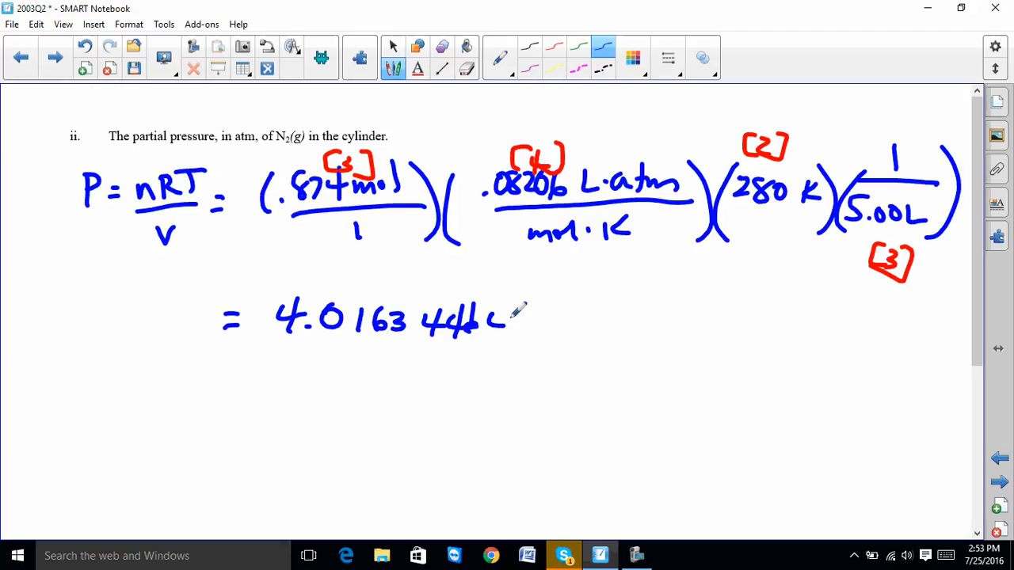
{"action": "left_click_drag", "start_coordinate": [515, 325], "coordinate": [586, 309]}
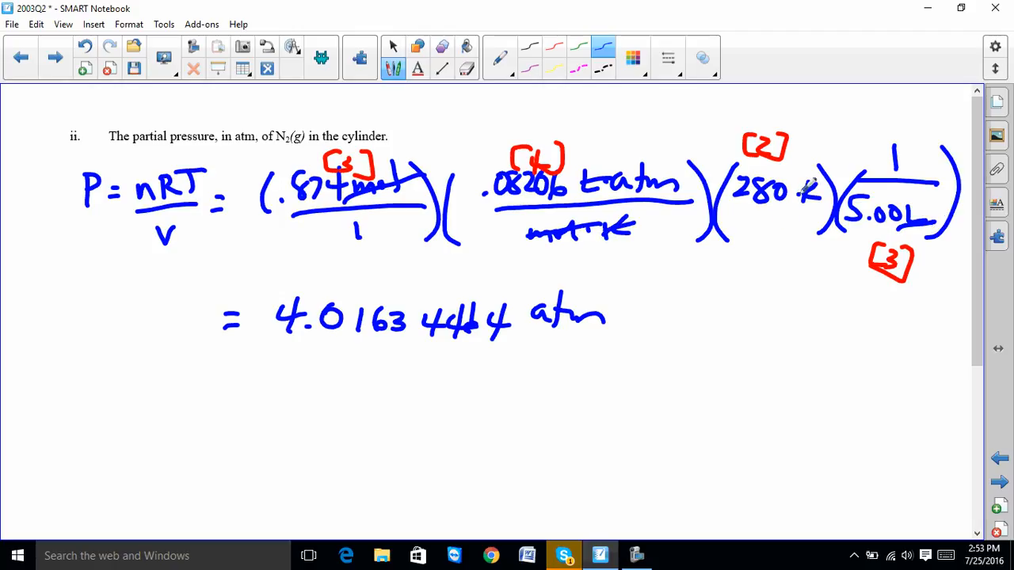
{"action": "left_click_drag", "start_coordinate": [282, 365], "coordinate": [325, 388]}
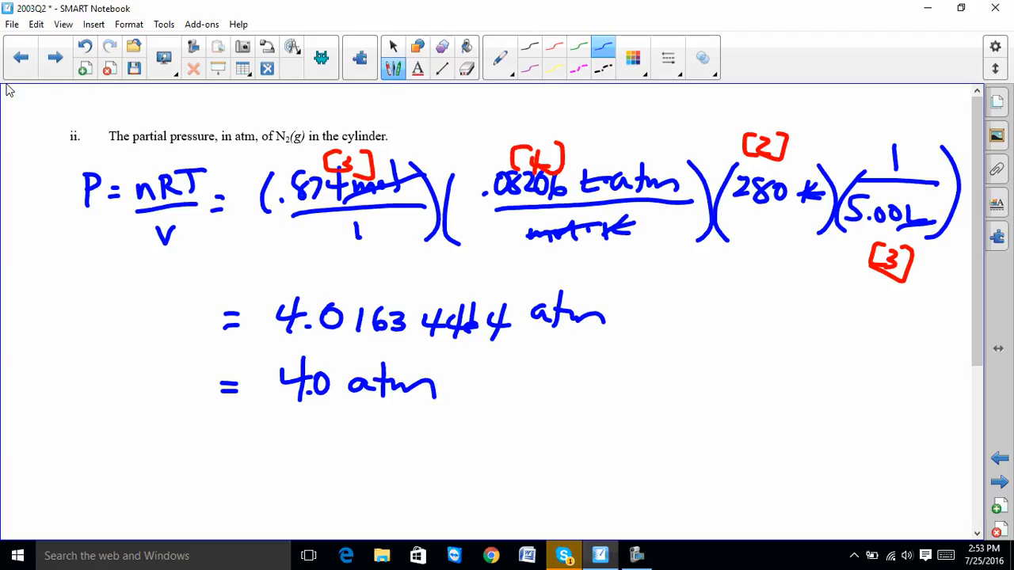
{"action": "left_click", "coordinate": [54, 57]}
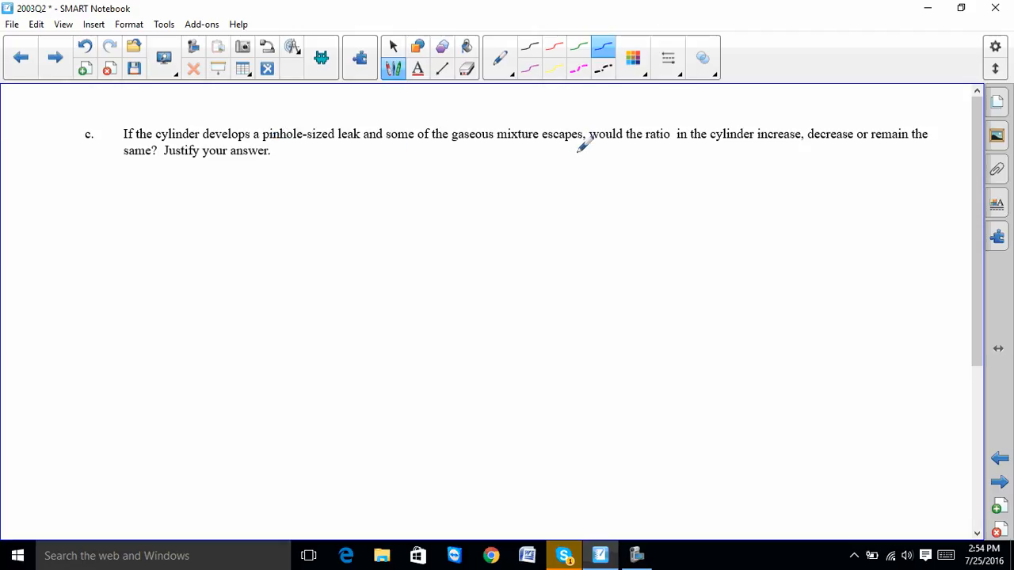
{"action": "mouse_move", "coordinate": [427, 156]}
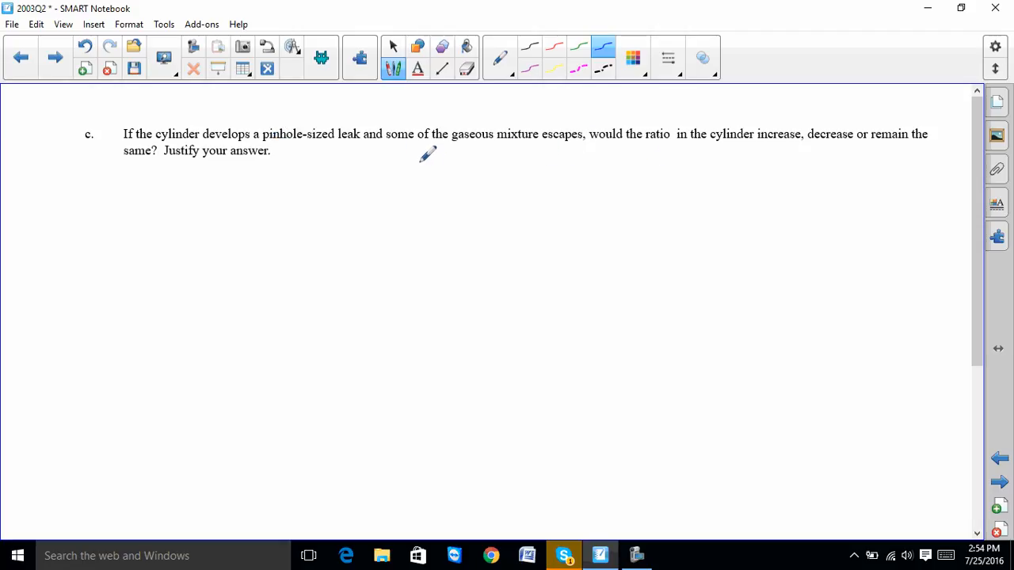
{"action": "mouse_move", "coordinate": [146, 182]}
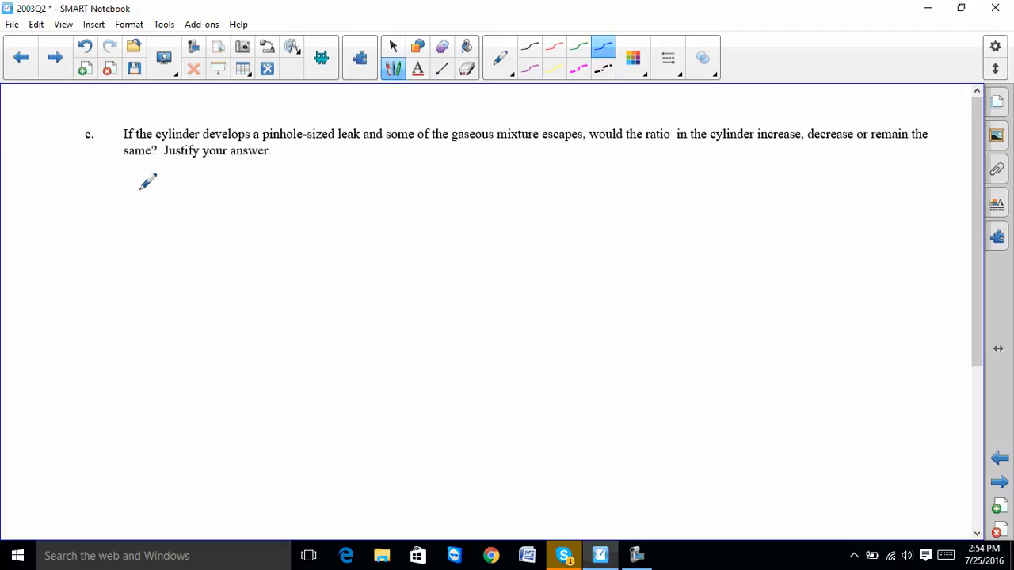
{"action": "mouse_move", "coordinate": [248, 214]}
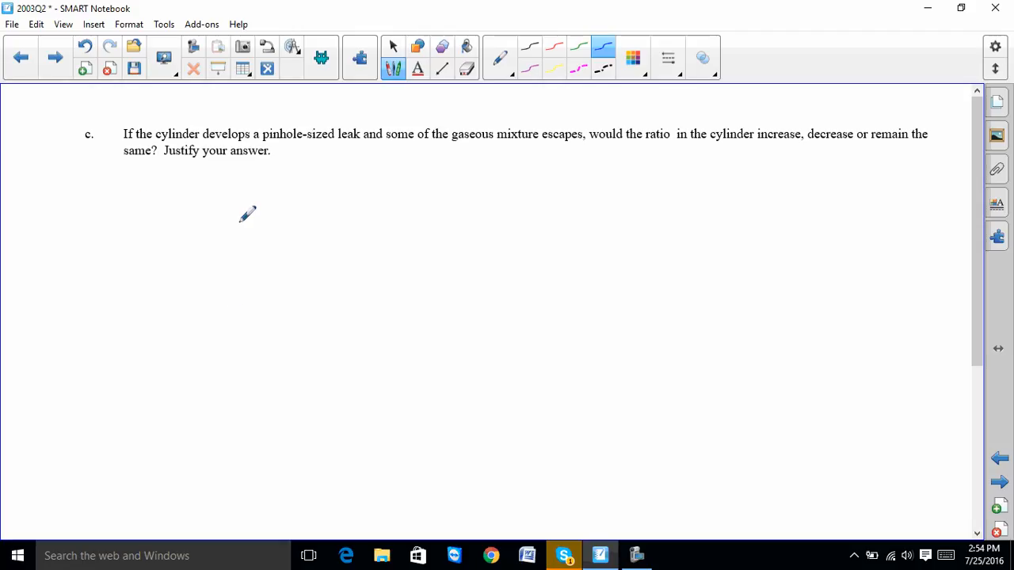
{"action": "mouse_move", "coordinate": [134, 375]}
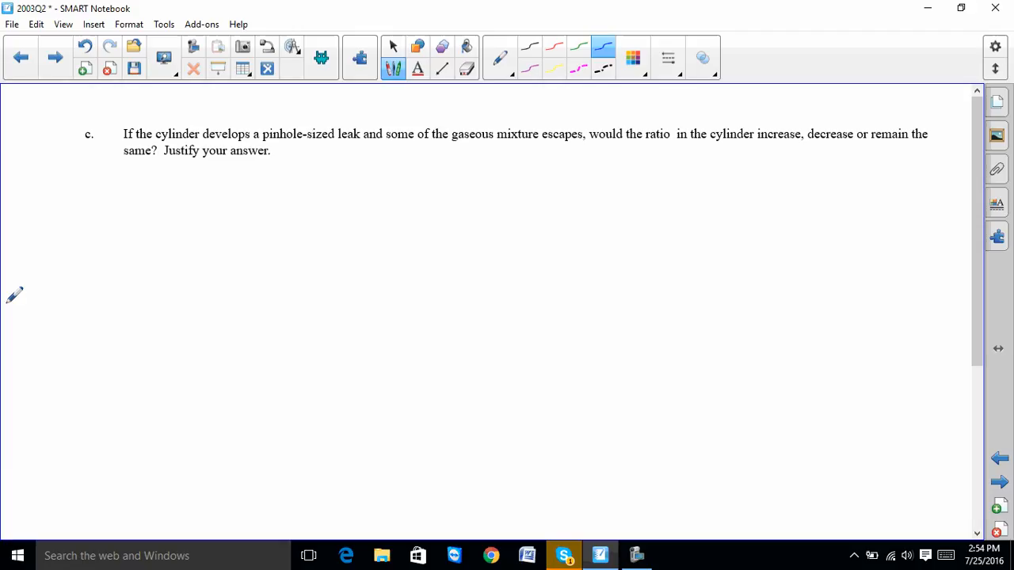
{"action": "mouse_move", "coordinate": [200, 172]}
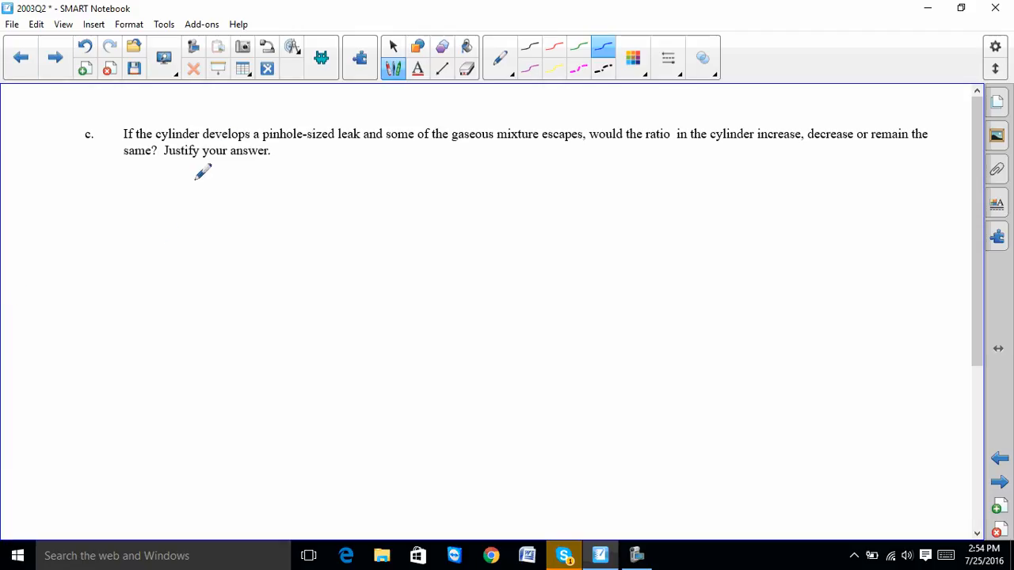
Step: Handwrite mol N2 / mol O2 and KE N2 = KE O2 if the temp is same
{"action": "left_click_drag", "start_coordinate": [150, 203], "coordinate": [191, 190]}
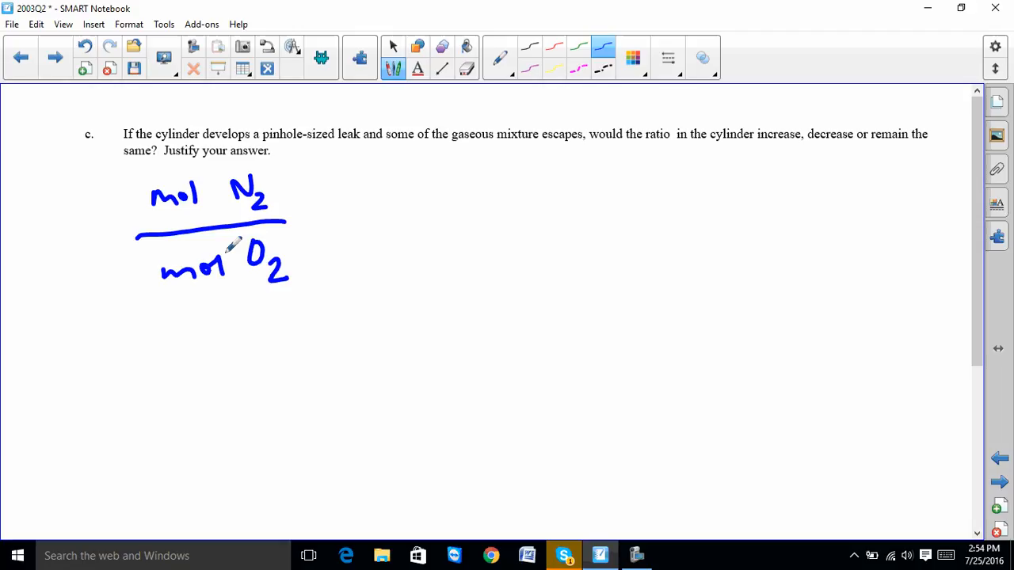
{"action": "mouse_move", "coordinate": [256, 218]}
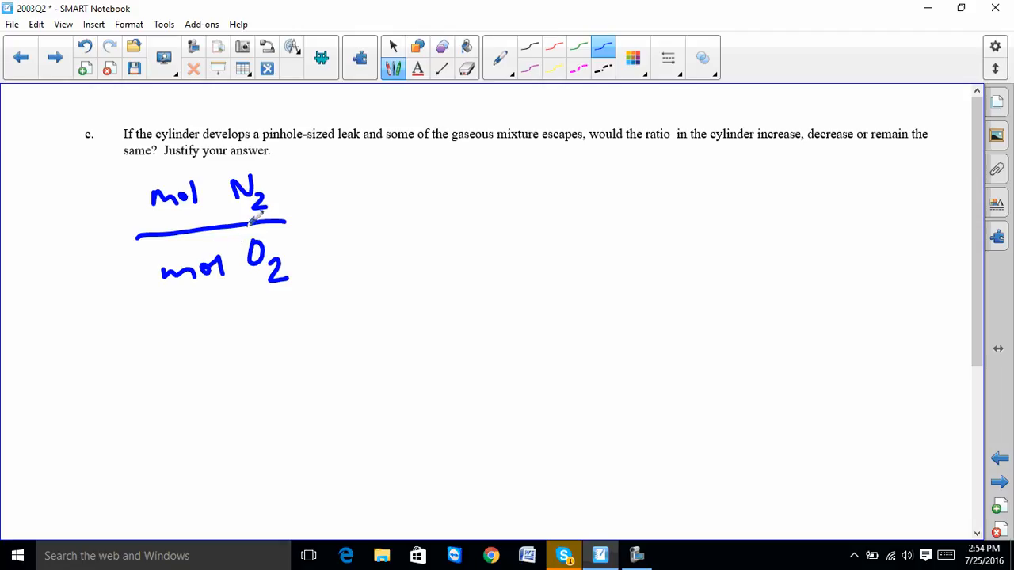
{"action": "mouse_move", "coordinate": [184, 415]}
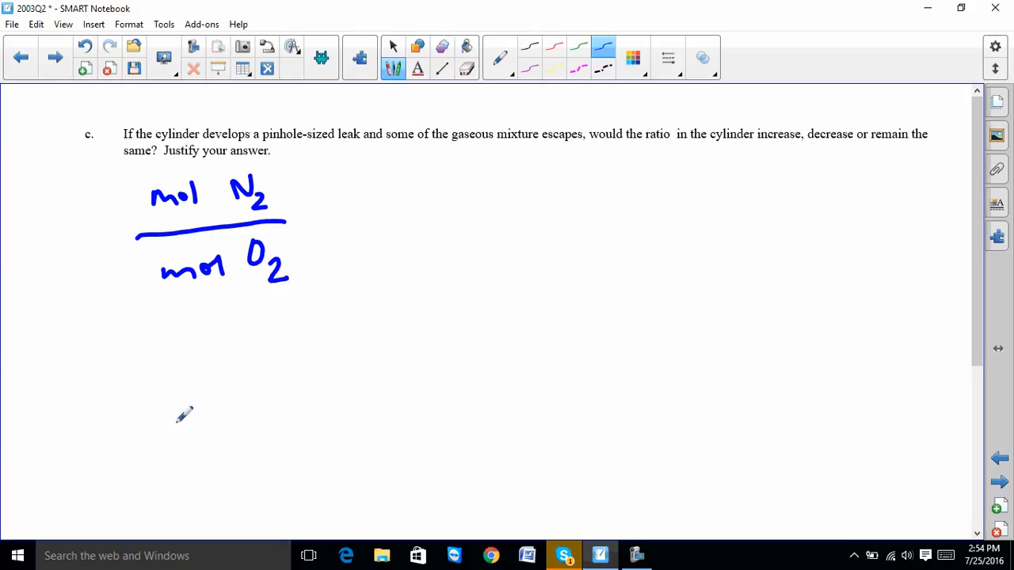
{"action": "mouse_move", "coordinate": [597, 351]}
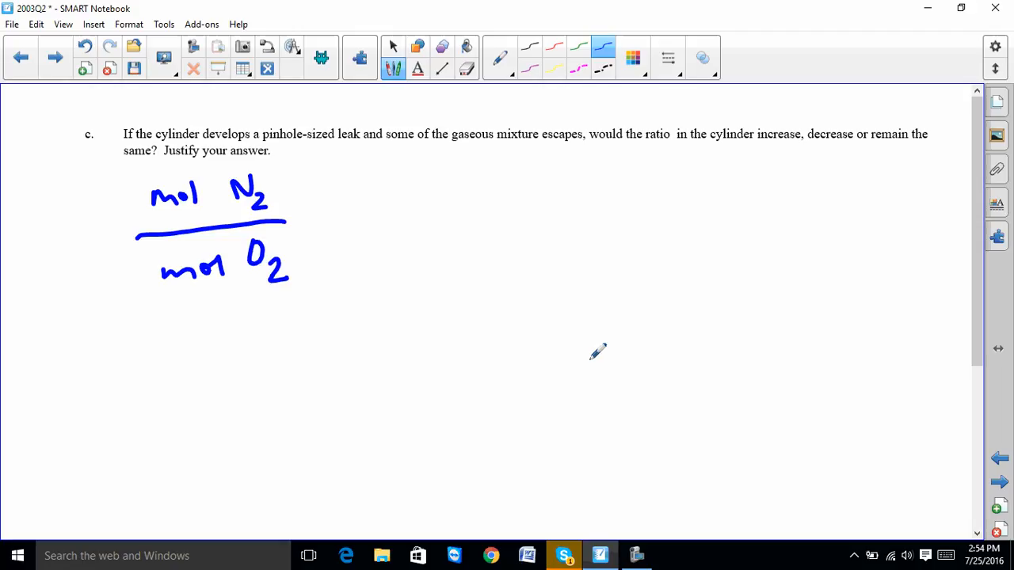
{"action": "mouse_move", "coordinate": [637, 250]}
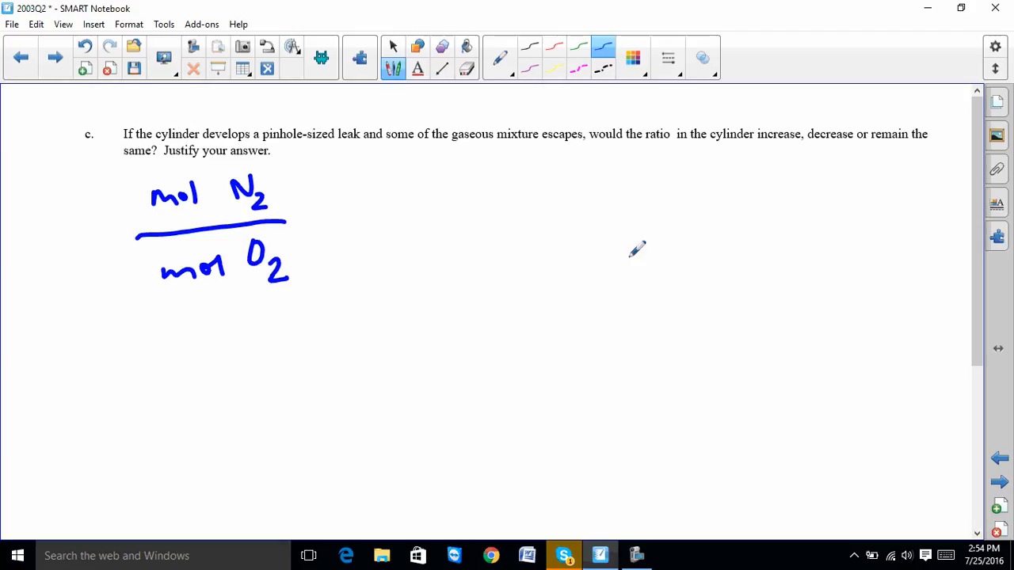
{"action": "mouse_move", "coordinate": [395, 173]}
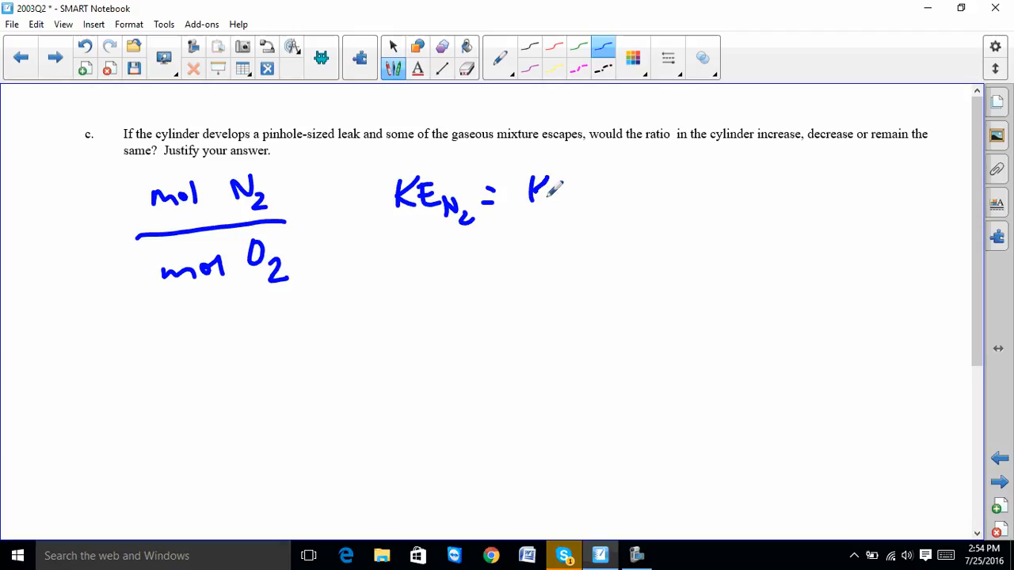
{"action": "left_click_drag", "start_coordinate": [536, 190], "coordinate": [618, 193]}
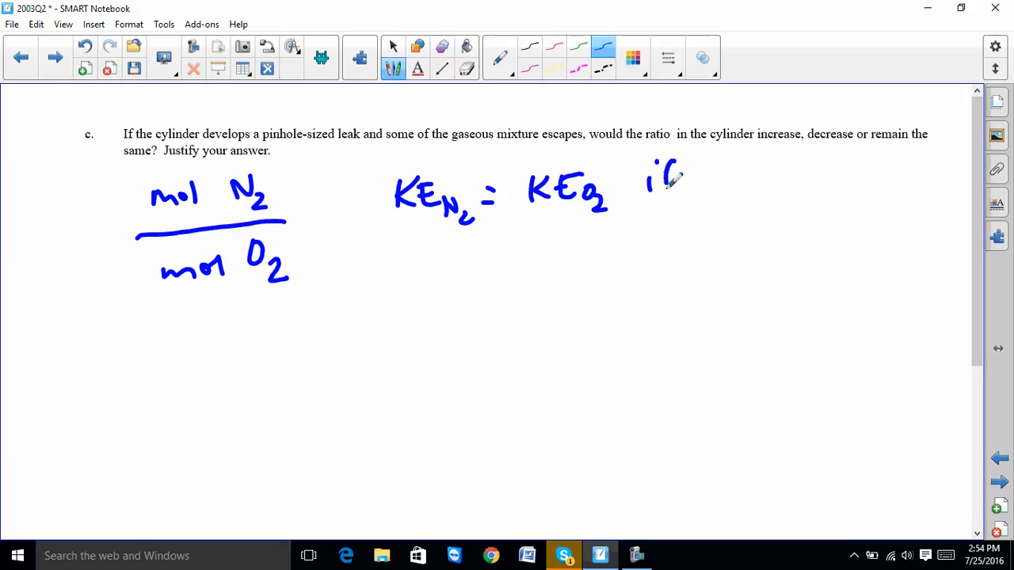
{"action": "left_click_drag", "start_coordinate": [646, 182], "coordinate": [808, 166]}
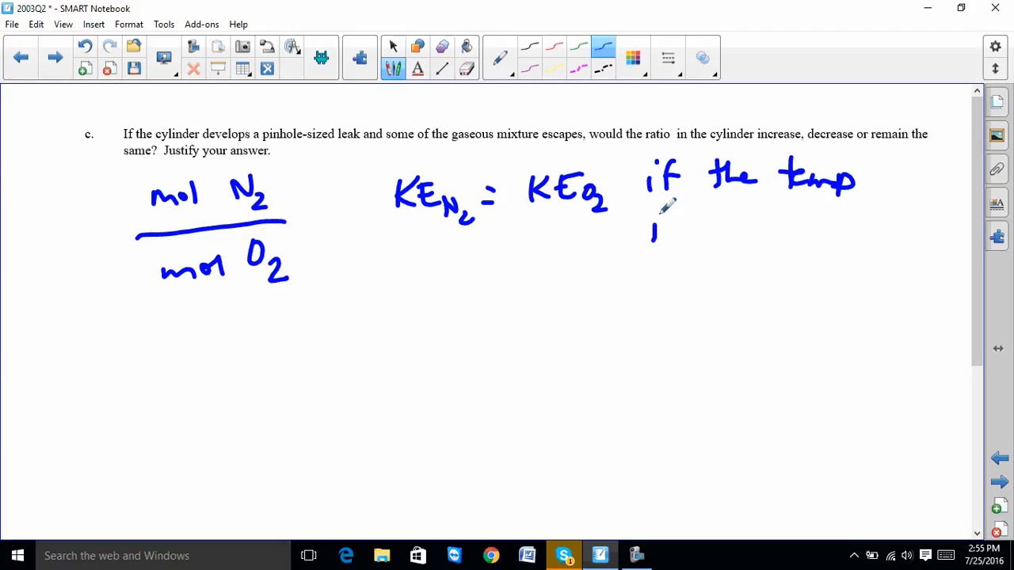
{"action": "left_click_drag", "start_coordinate": [653, 229], "coordinate": [742, 229]}
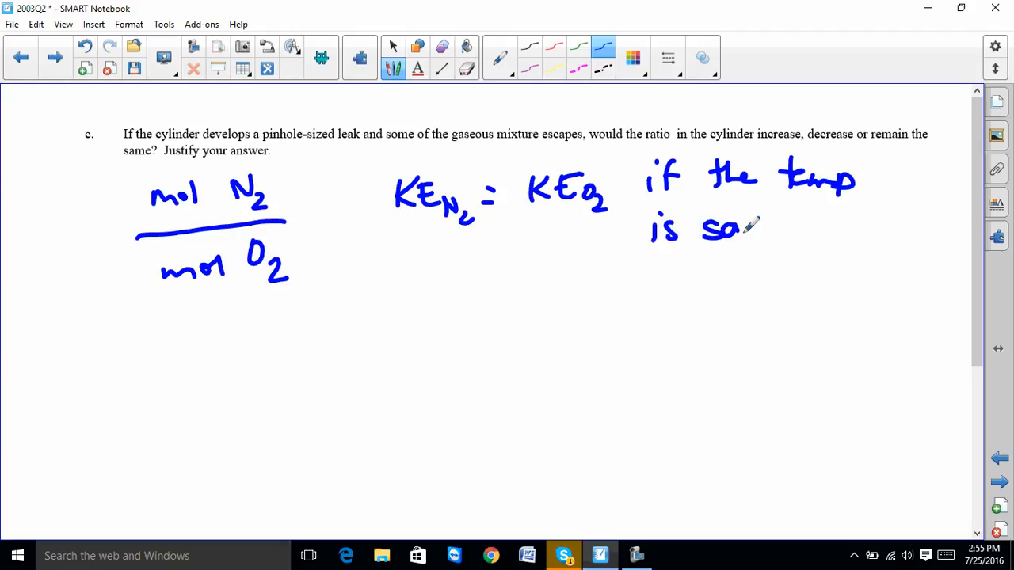
{"action": "left_click_drag", "start_coordinate": [732, 230], "coordinate": [795, 235]}
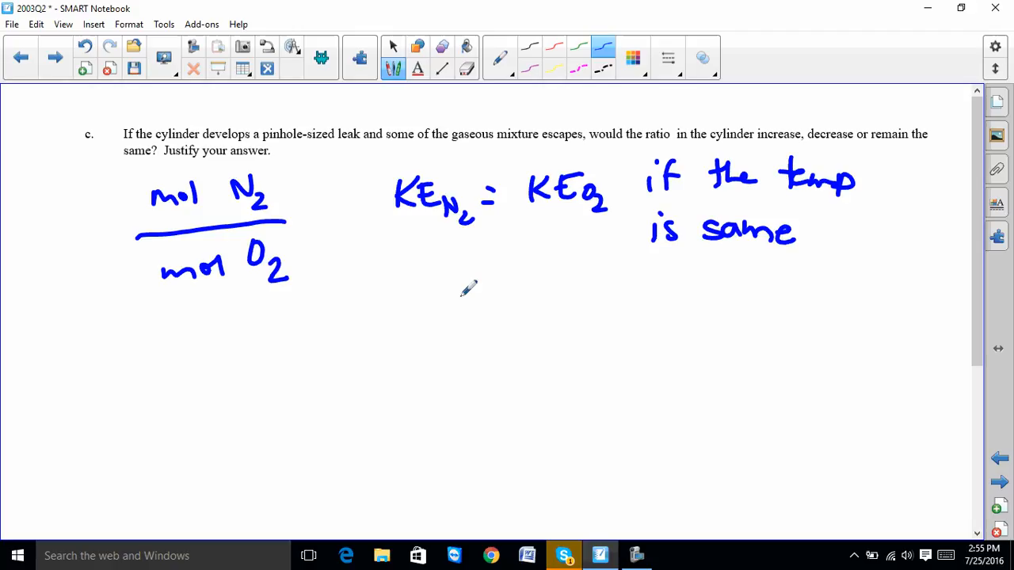
Step: Handwrite ½m v² for N2 and O2, cancel the ½ factors, and write m_N2 < m_O2
{"action": "left_click_drag", "start_coordinate": [373, 288], "coordinate": [400, 262]}
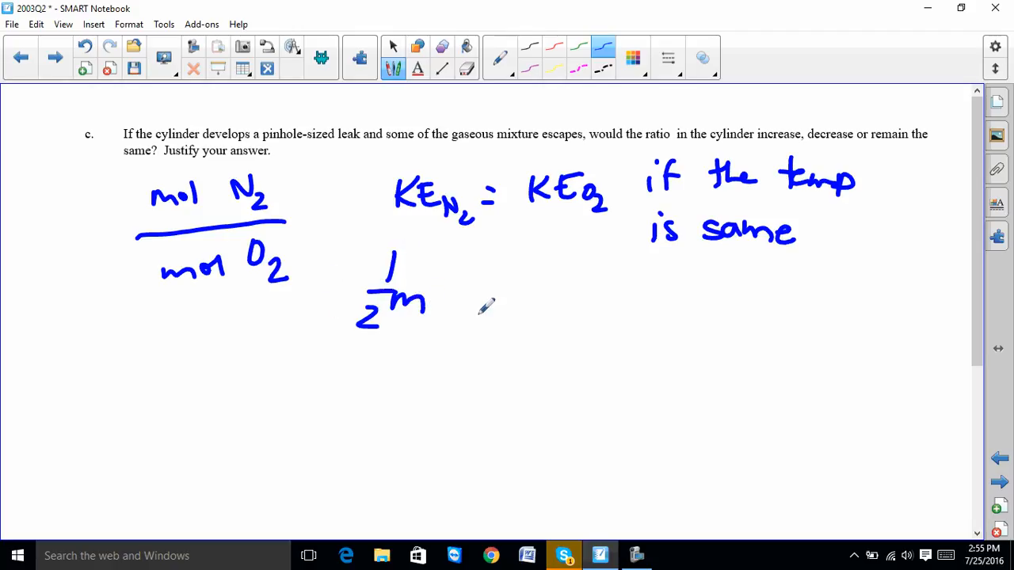
{"action": "left_click_drag", "start_coordinate": [443, 317], "coordinate": [459, 325]}
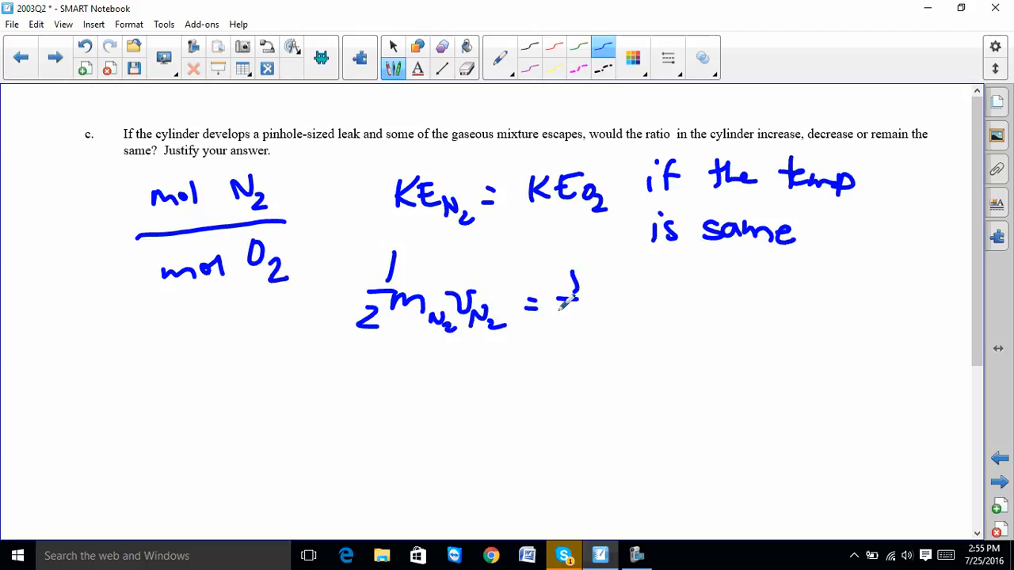
{"action": "left_click_drag", "start_coordinate": [554, 285], "coordinate": [626, 325]}
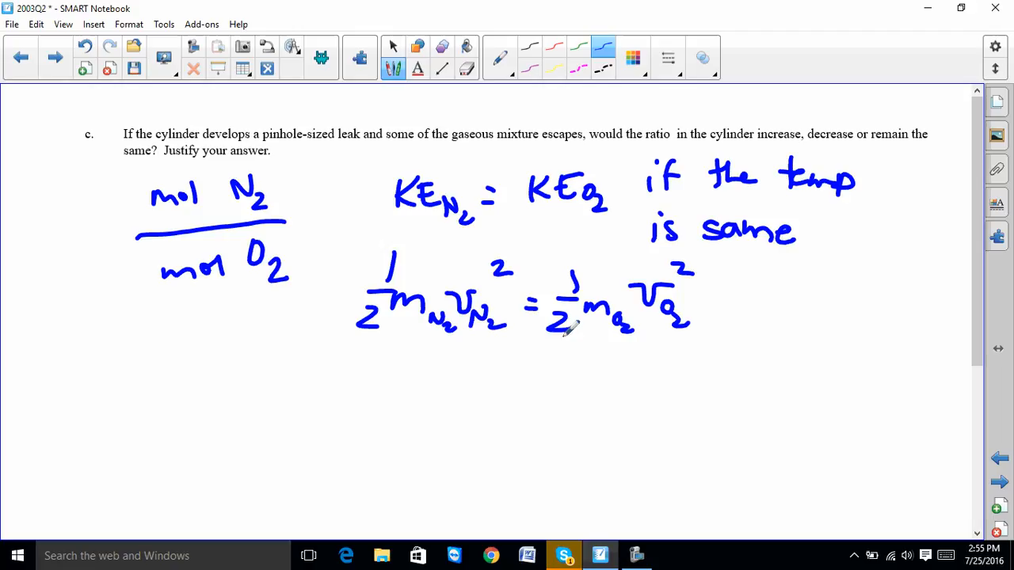
{"action": "mouse_move", "coordinate": [447, 255]}
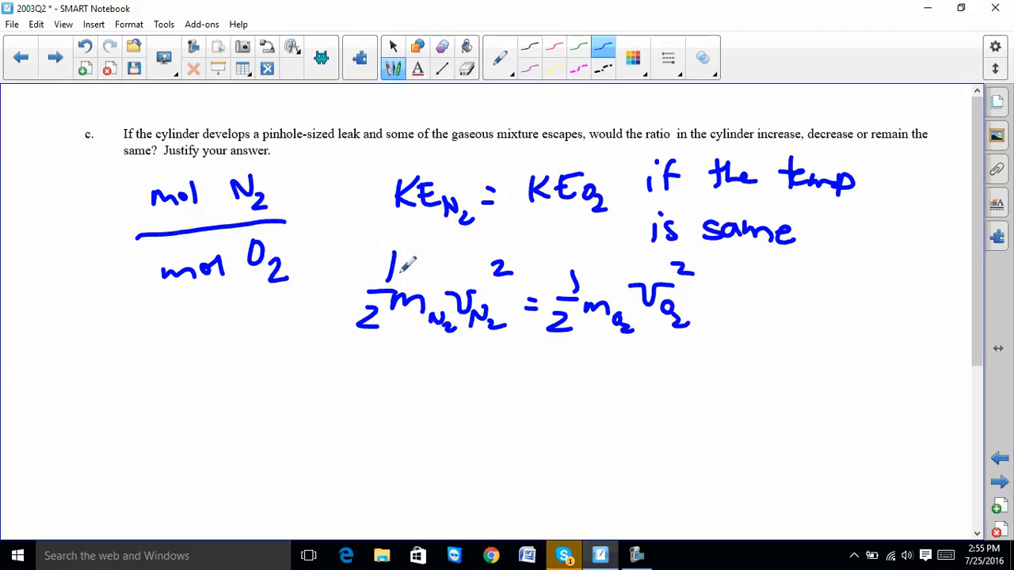
{"action": "left_click_drag", "start_coordinate": [397, 253], "coordinate": [333, 333]}
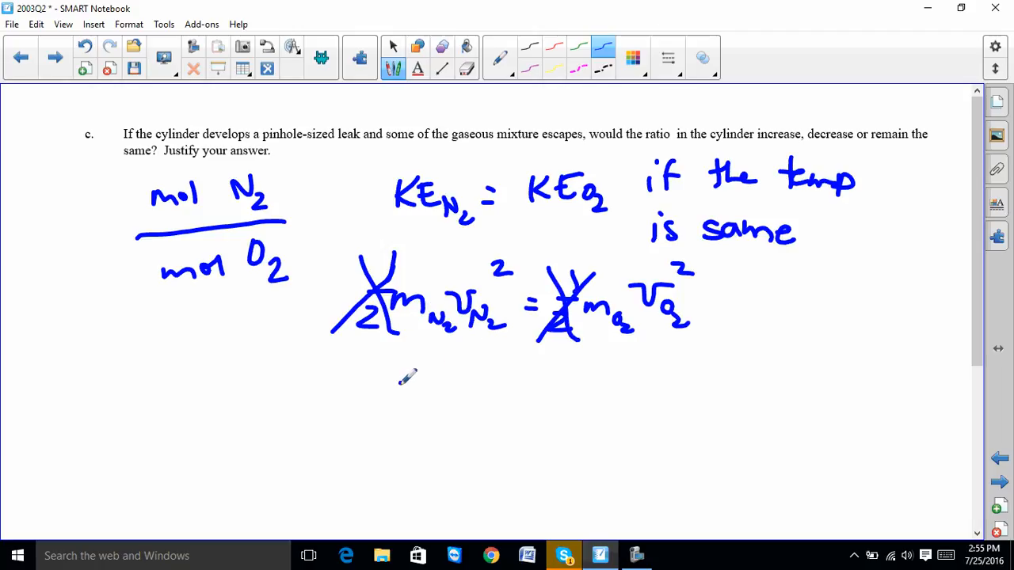
{"action": "left_click_drag", "start_coordinate": [396, 388], "coordinate": [444, 405]}
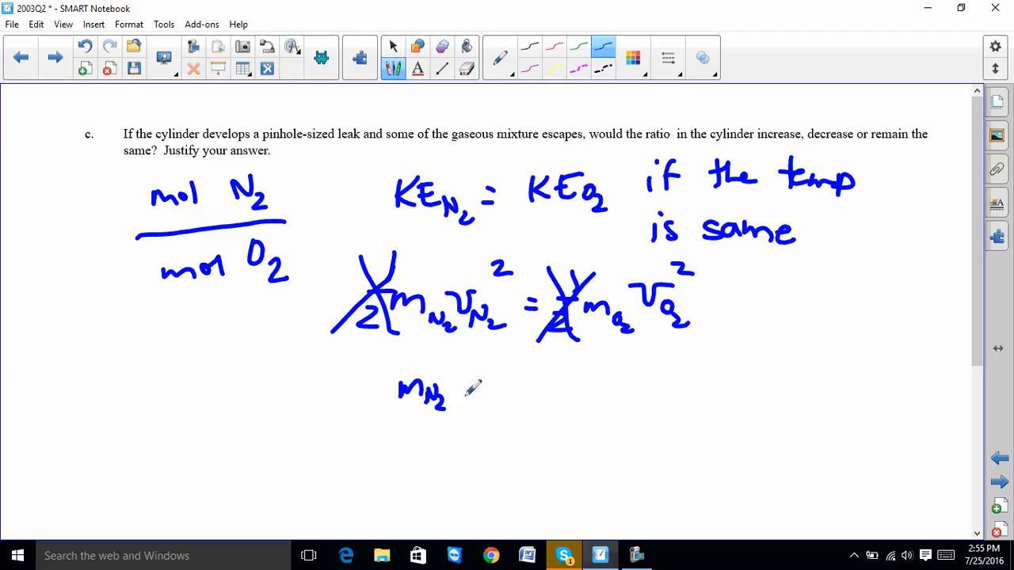
{"action": "left_click_drag", "start_coordinate": [456, 389], "coordinate": [494, 377]}
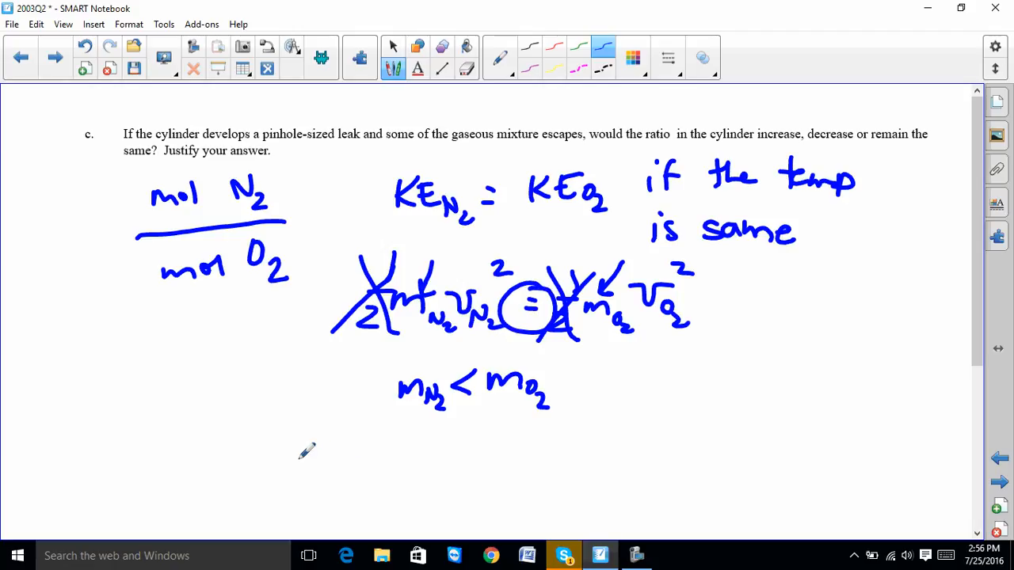
{"action": "mouse_move", "coordinate": [374, 452]}
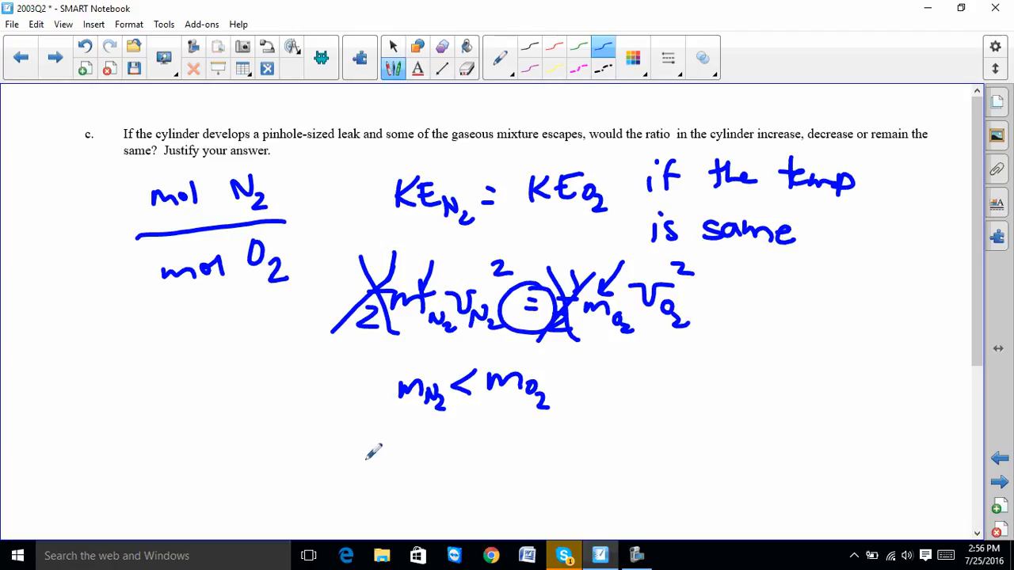
{"action": "mouse_move", "coordinate": [345, 433]}
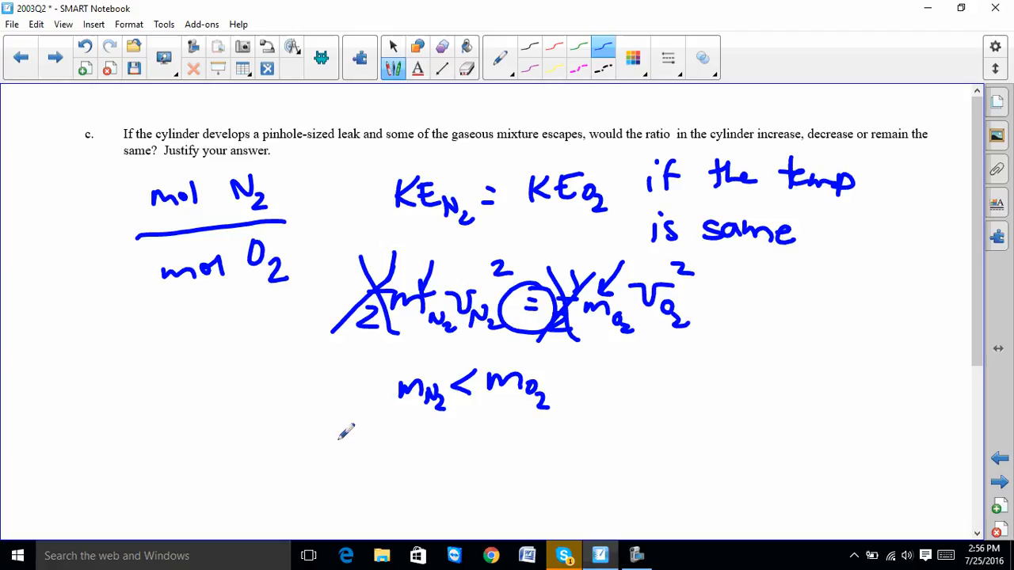
{"action": "mouse_move", "coordinate": [447, 377]}
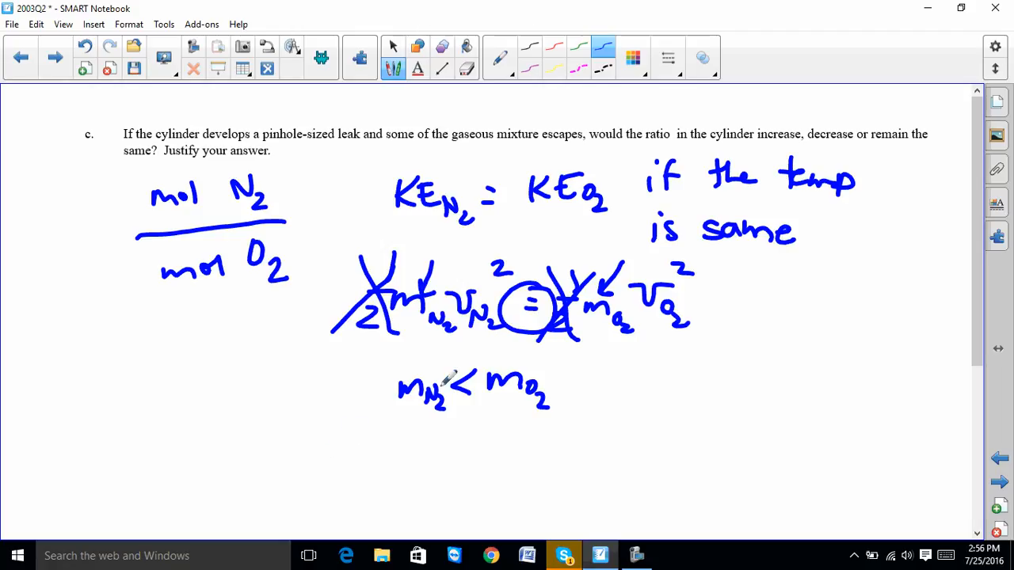
{"action": "mouse_move", "coordinate": [299, 466]}
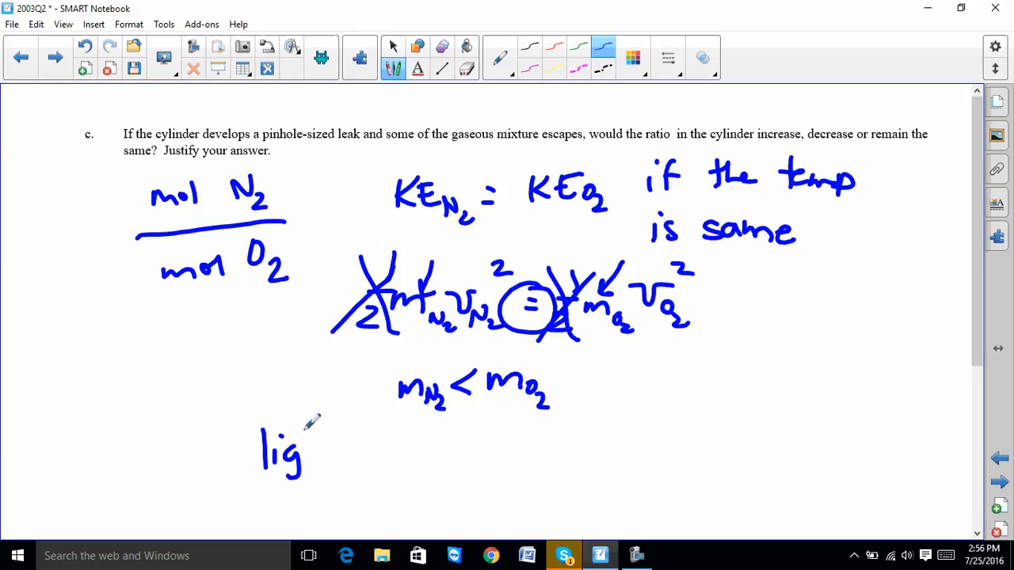
Step: Handwrite the conclusion 'light gases more faster'
{"action": "left_click_drag", "start_coordinate": [304, 441], "coordinate": [380, 457]}
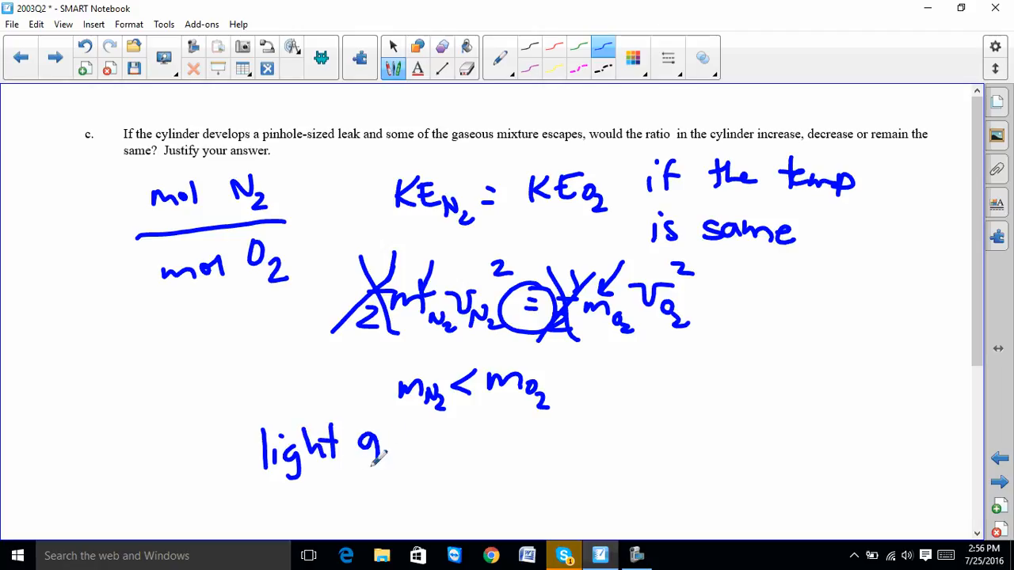
{"action": "left_click_drag", "start_coordinate": [365, 456], "coordinate": [412, 435]}
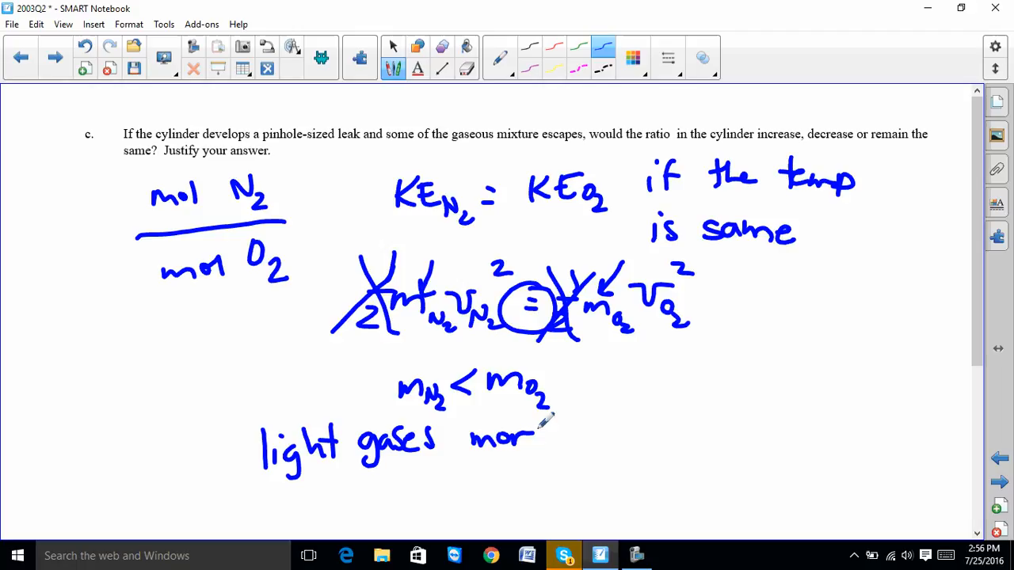
{"action": "left_click_drag", "start_coordinate": [539, 431], "coordinate": [625, 427]}
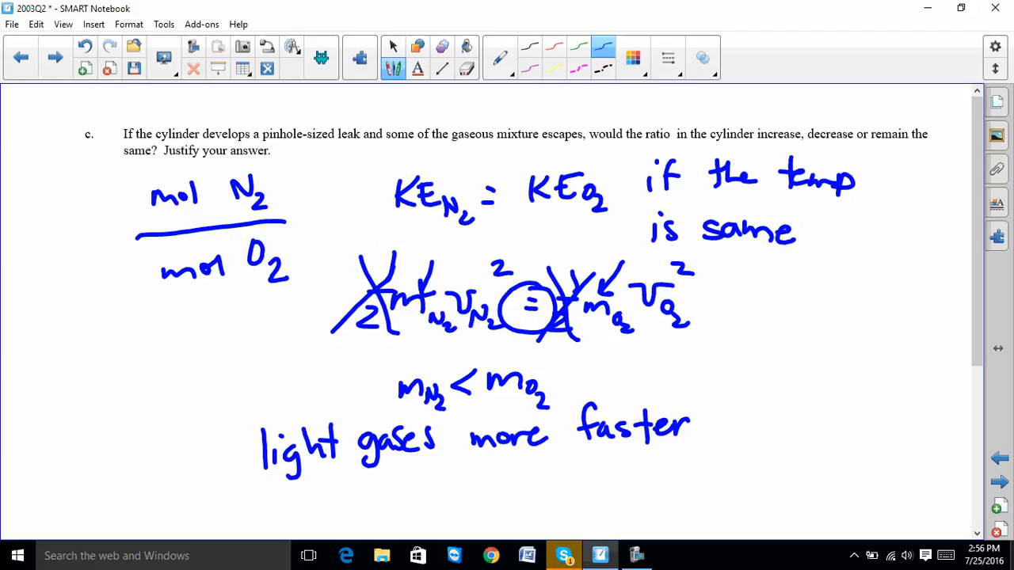
Step: Scroll the page down beneath 'light gases more faster' to make room for the cylinder sketch
{"action": "scroll", "scroll_direction": "down", "scroll_amount": 3}
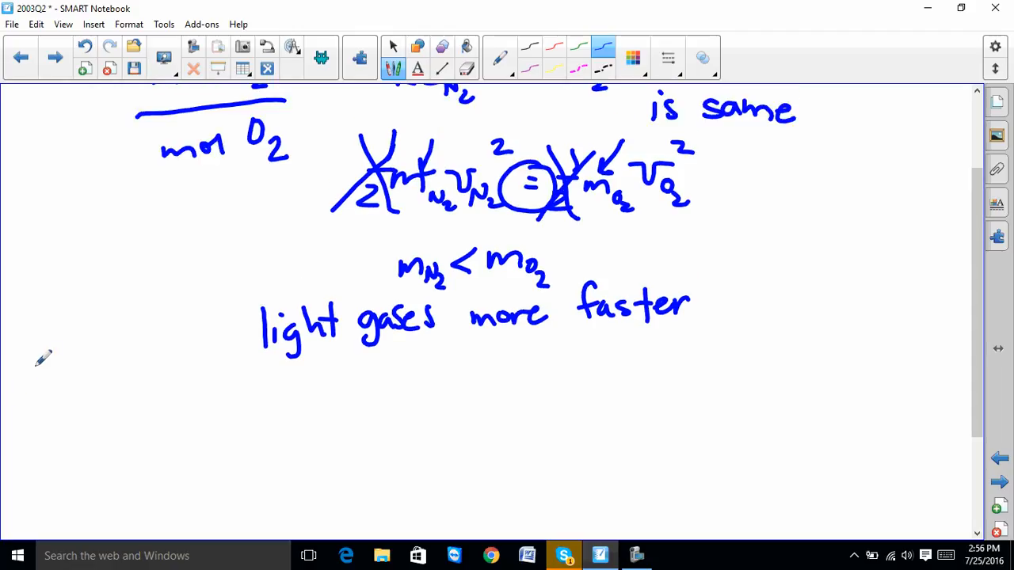
{"action": "scroll", "scroll_direction": "down", "scroll_amount": 3}
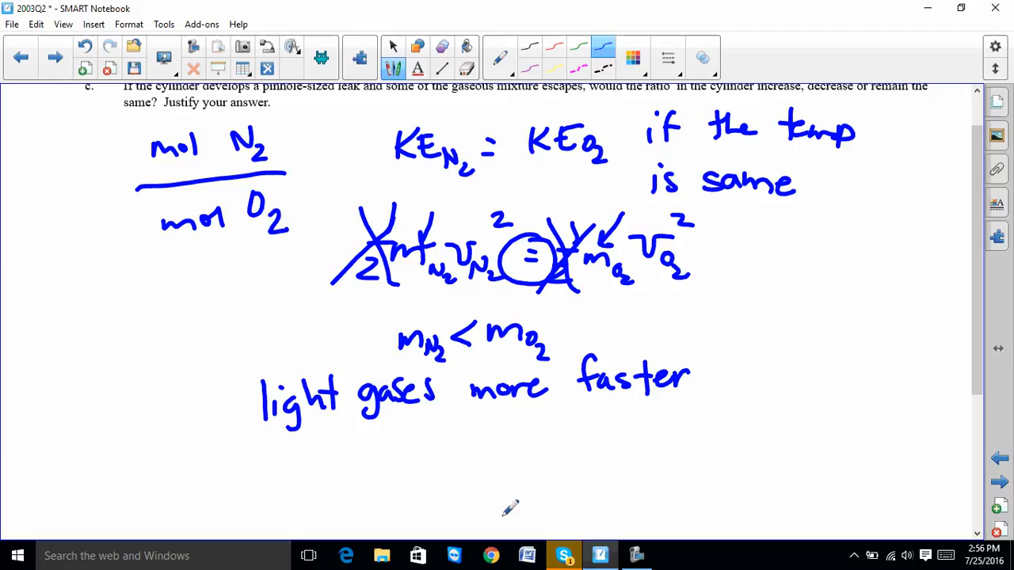
{"action": "mouse_move", "coordinate": [257, 488]}
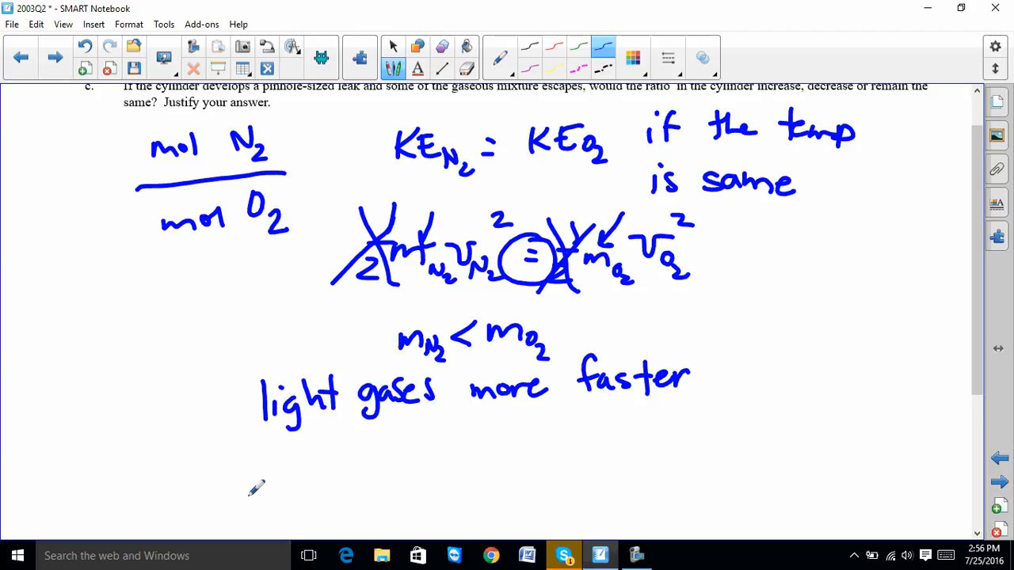
{"action": "mouse_move", "coordinate": [456, 464]}
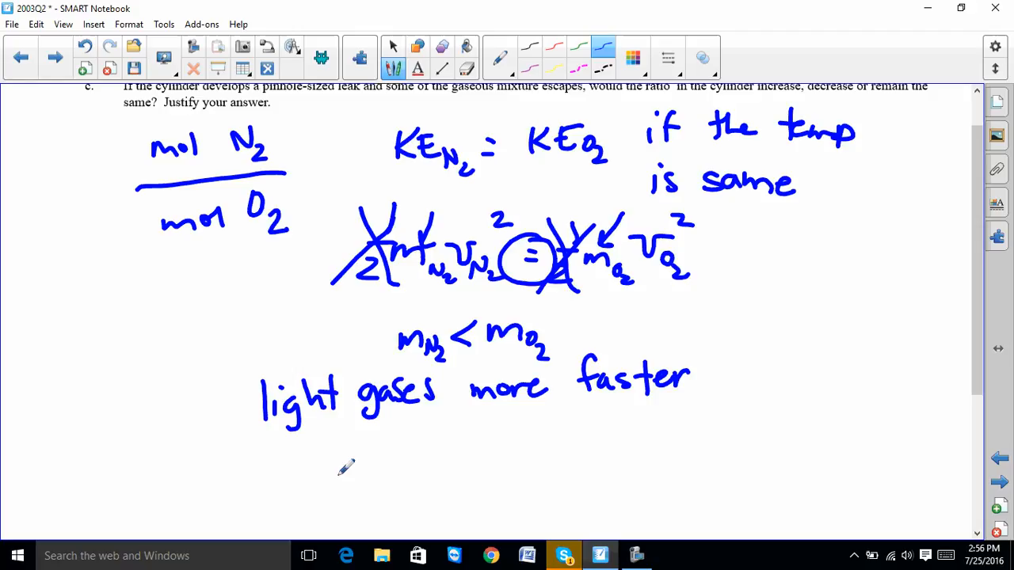
{"action": "mouse_move", "coordinate": [361, 465]}
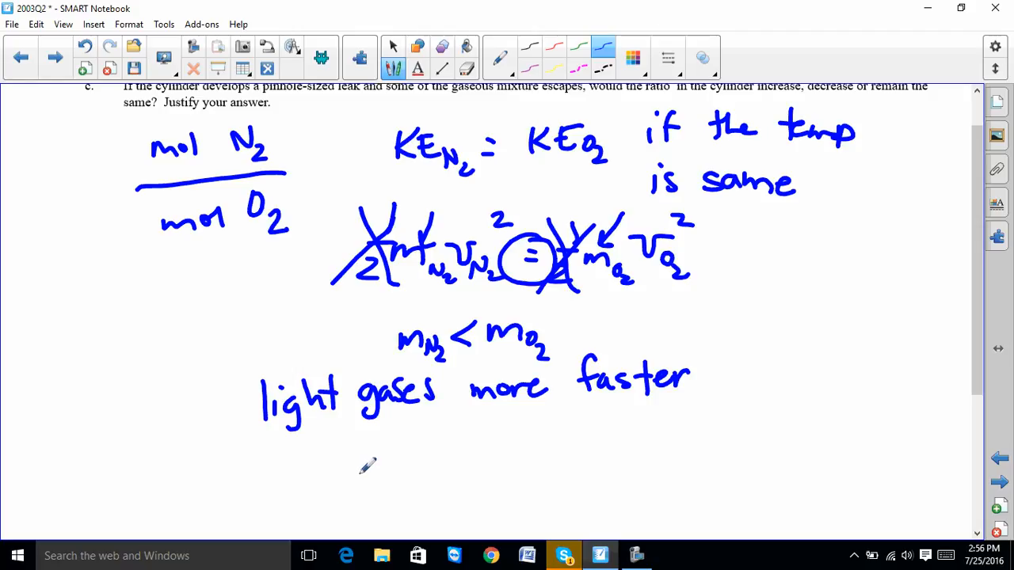
{"action": "scroll", "scroll_direction": "down", "scroll_amount": 3}
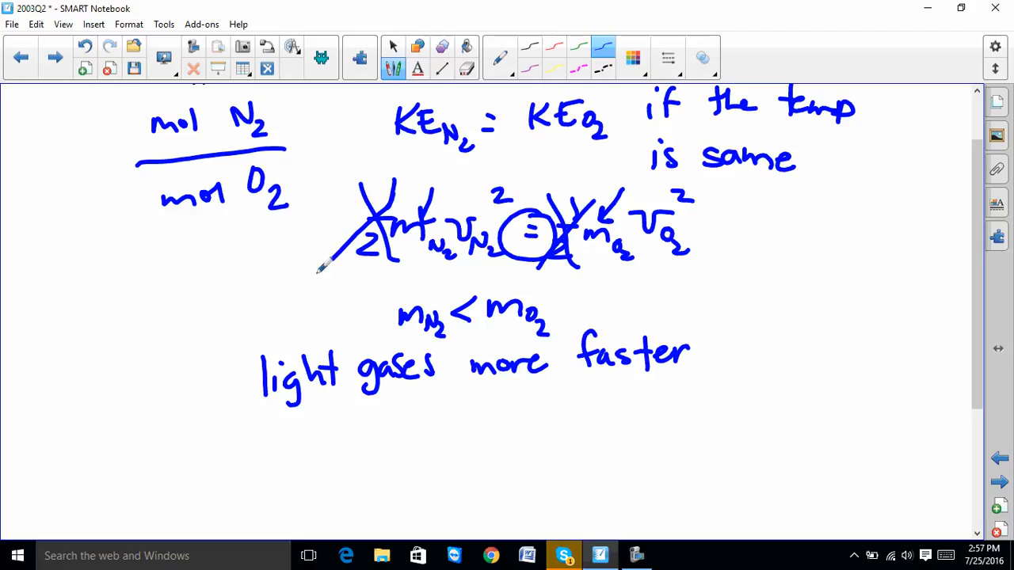
{"action": "mouse_move", "coordinate": [443, 246]}
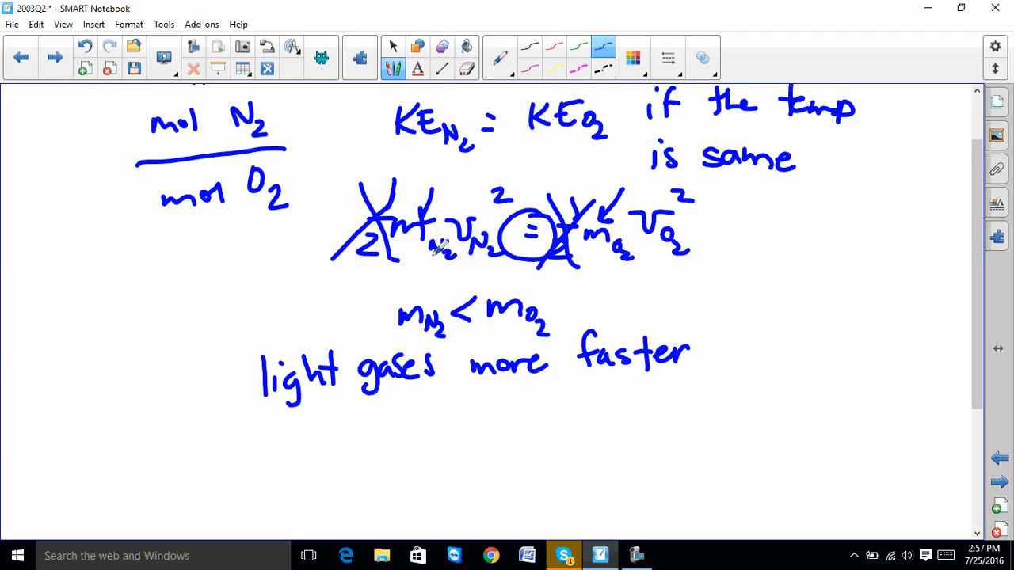
{"action": "mouse_move", "coordinate": [467, 214]}
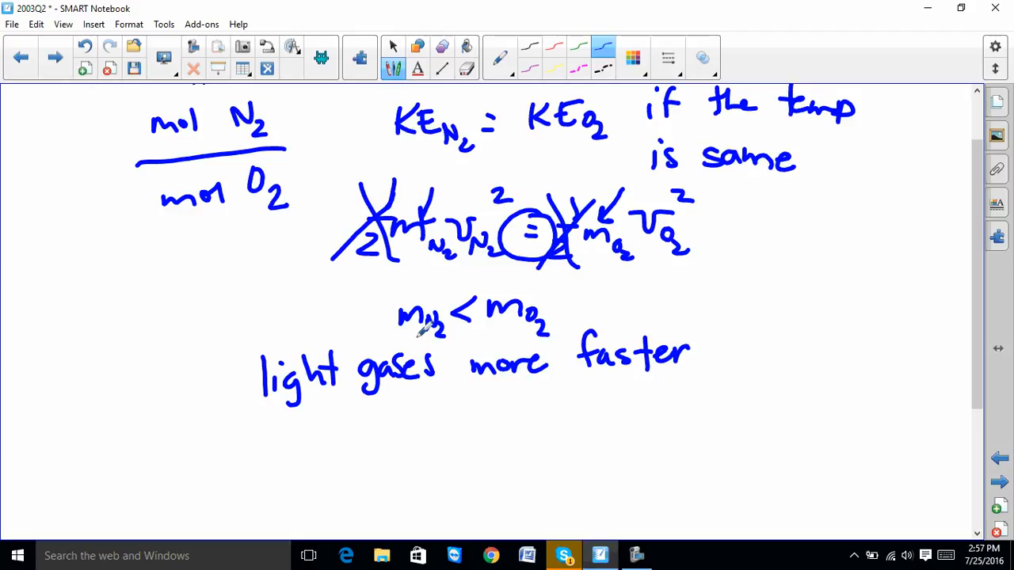
{"action": "scroll", "scroll_direction": "down", "scroll_amount": 3}
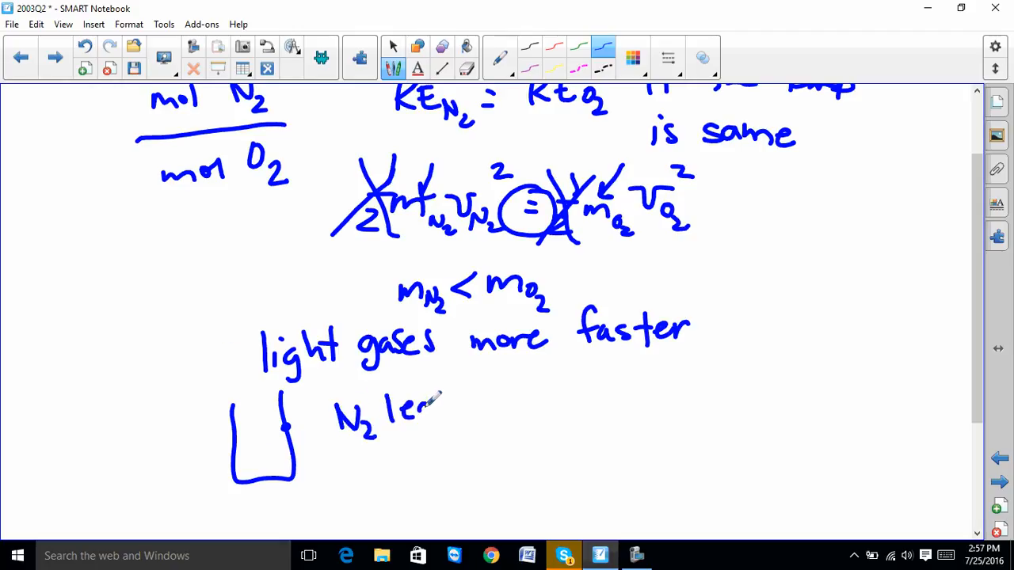
Step: Write in blue that N2 leaves faster than the oxygen since lighter gases move faster
{"action": "left_click_drag", "start_coordinate": [388, 409], "coordinate": [555, 409]}
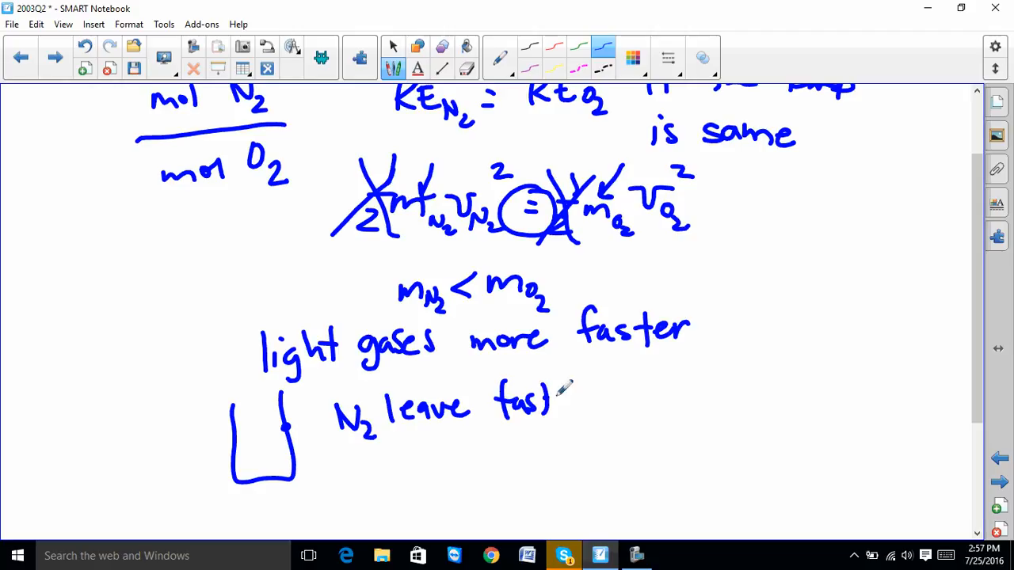
{"action": "left_click_drag", "start_coordinate": [555, 400], "coordinate": [689, 399]}
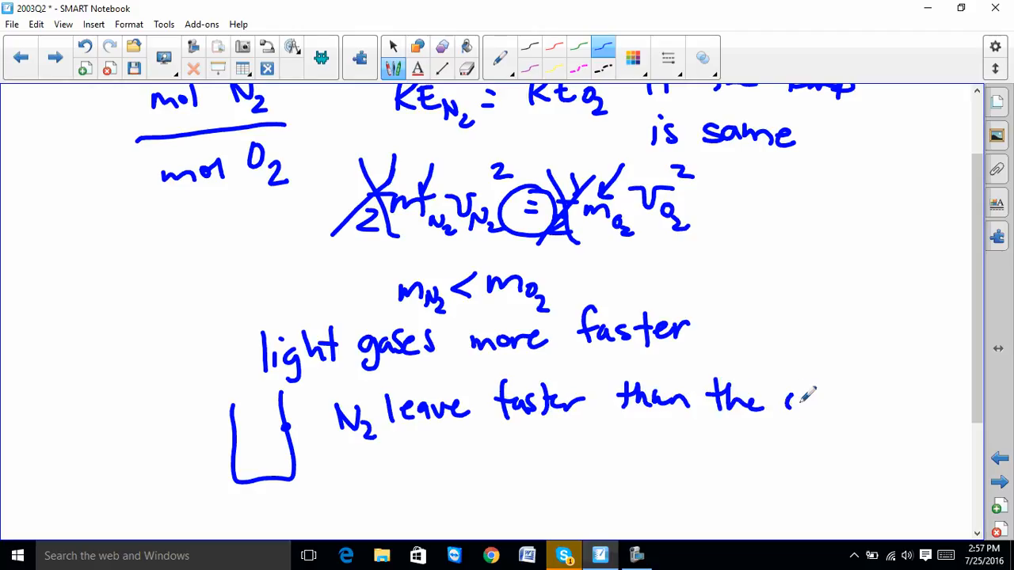
{"action": "left_click_drag", "start_coordinate": [784, 404], "coordinate": [853, 412]}
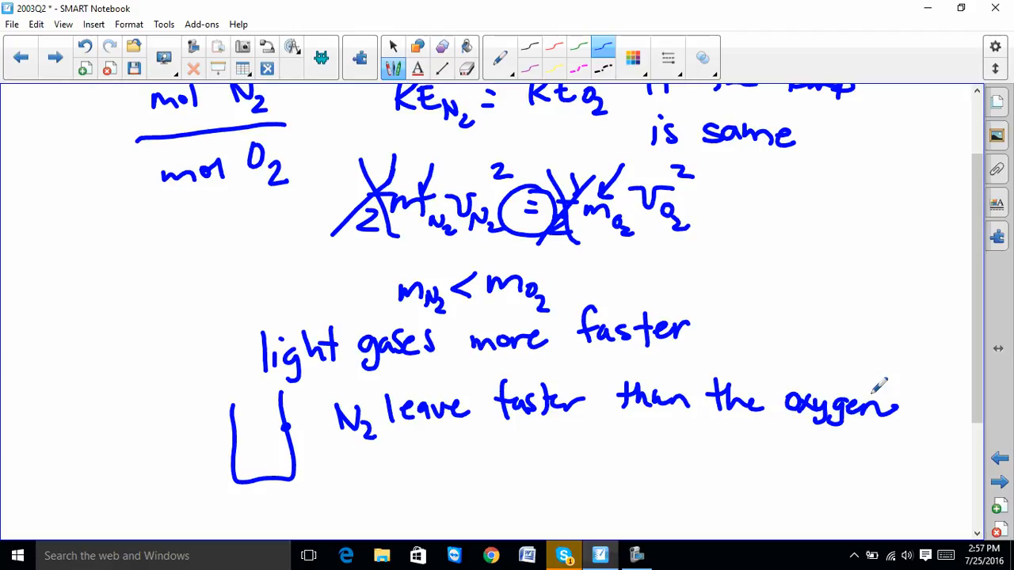
{"action": "scroll", "scroll_direction": "down", "scroll_amount": 3}
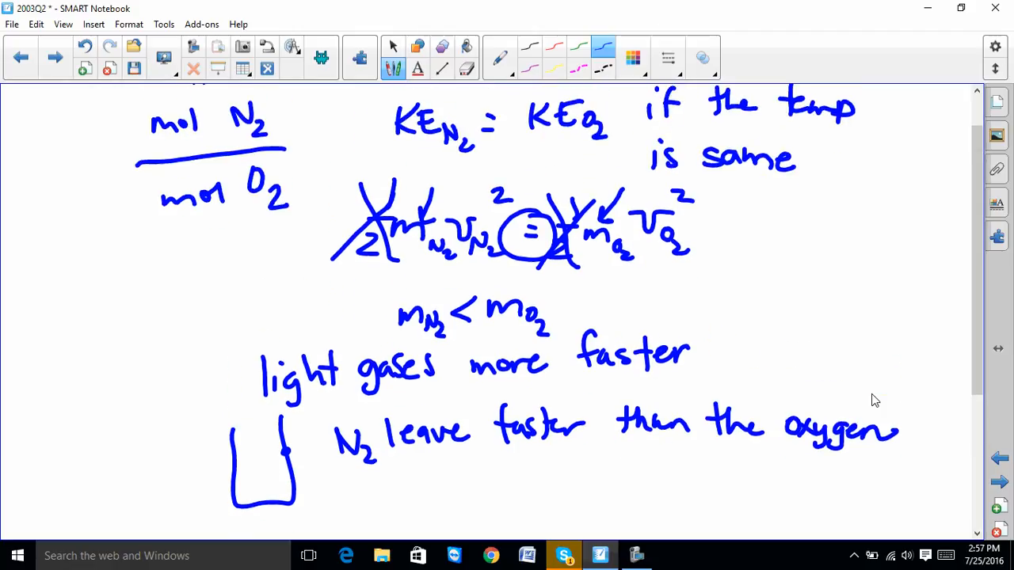
{"action": "scroll", "scroll_direction": "down", "scroll_amount": 3}
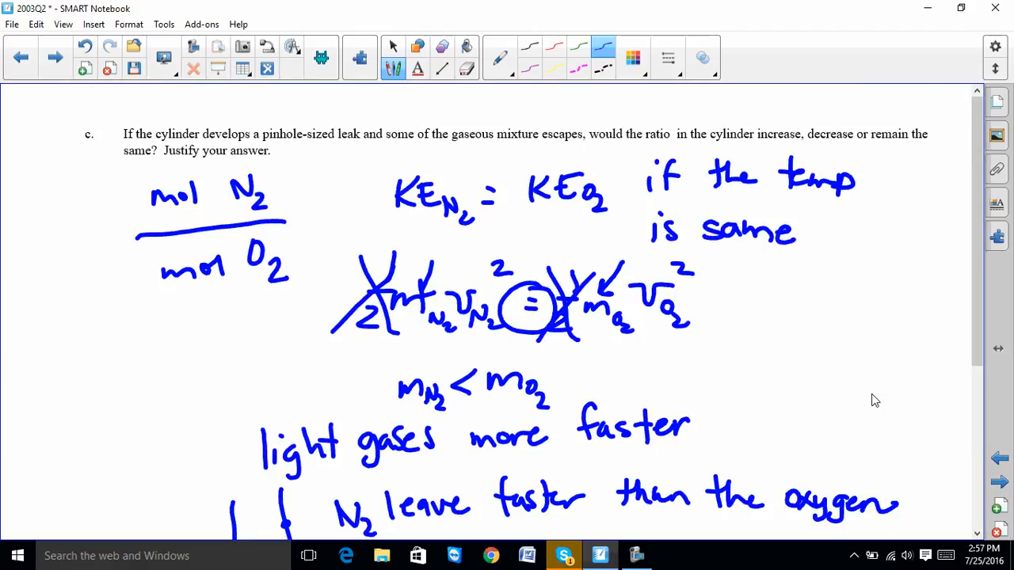
{"action": "scroll", "scroll_direction": "down", "scroll_amount": 3}
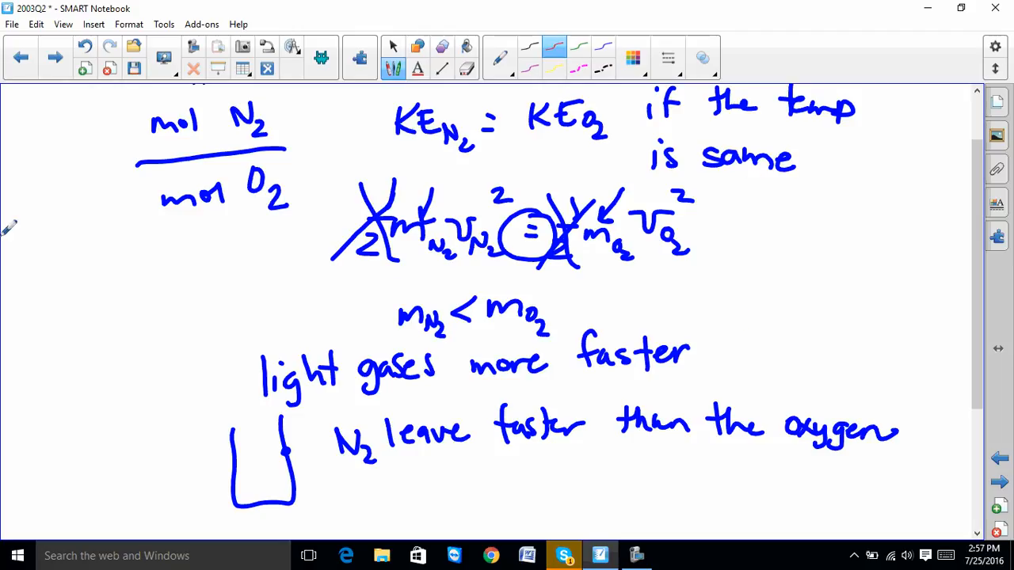
{"action": "mouse_move", "coordinate": [346, 98]}
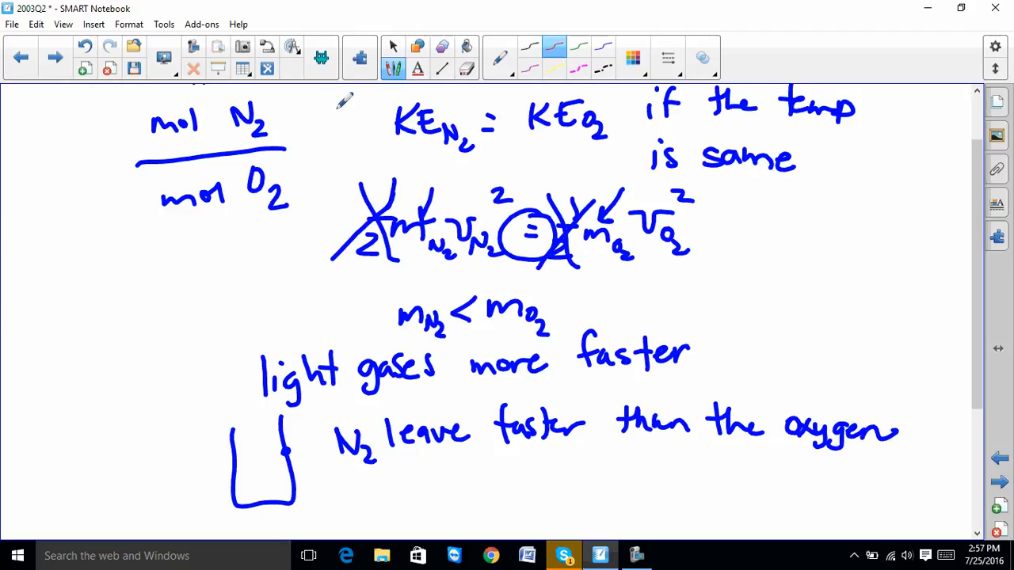
{"action": "mouse_move", "coordinate": [282, 238]}
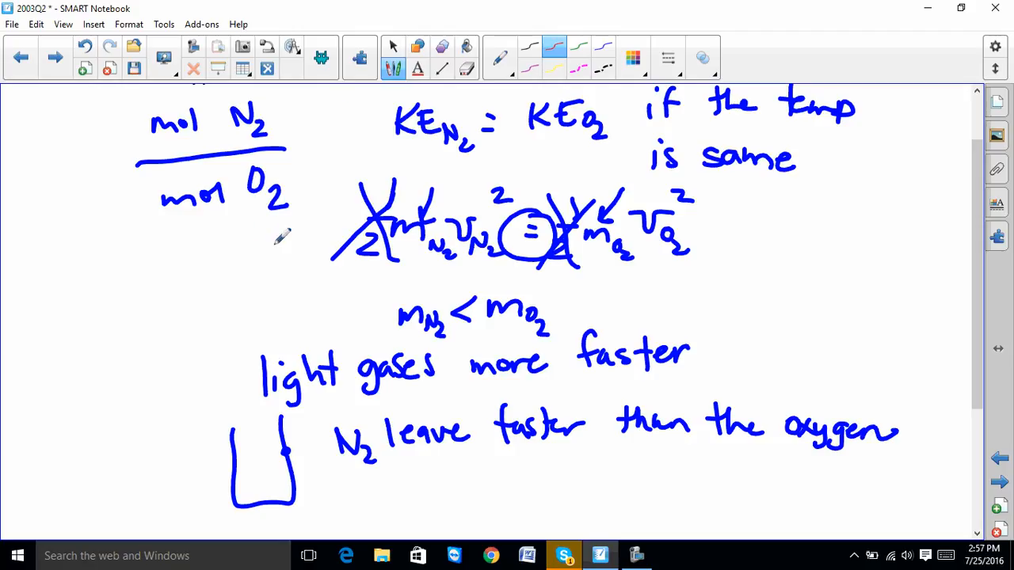
{"action": "mouse_move", "coordinate": [307, 199]}
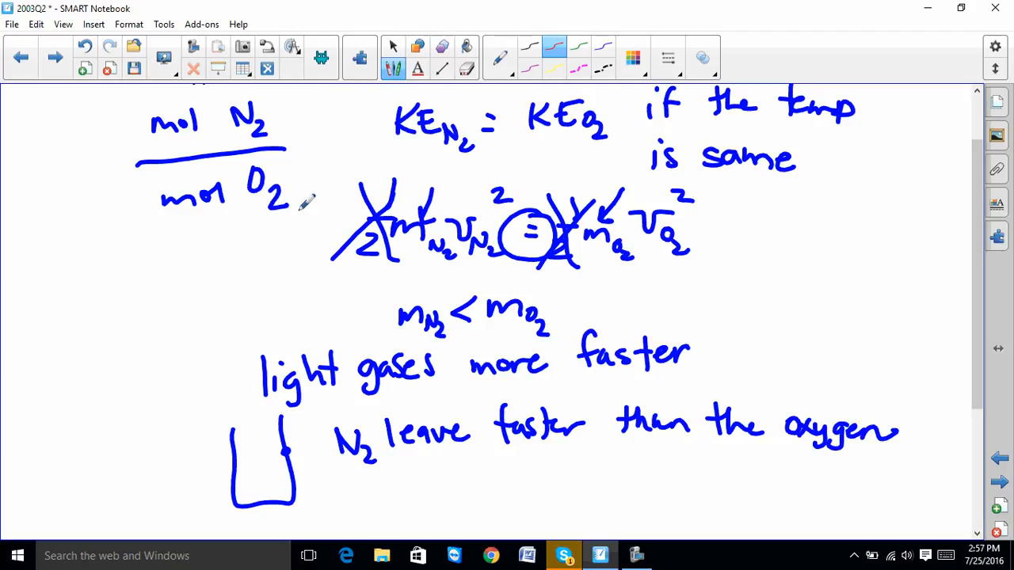
{"action": "mouse_move", "coordinate": [475, 428]}
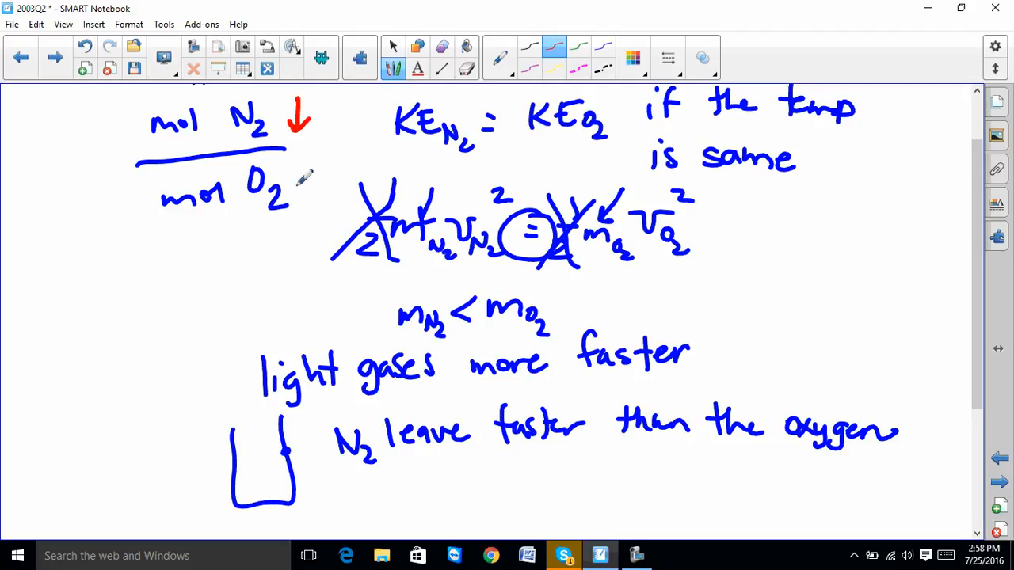
{"action": "mouse_move", "coordinate": [317, 173]}
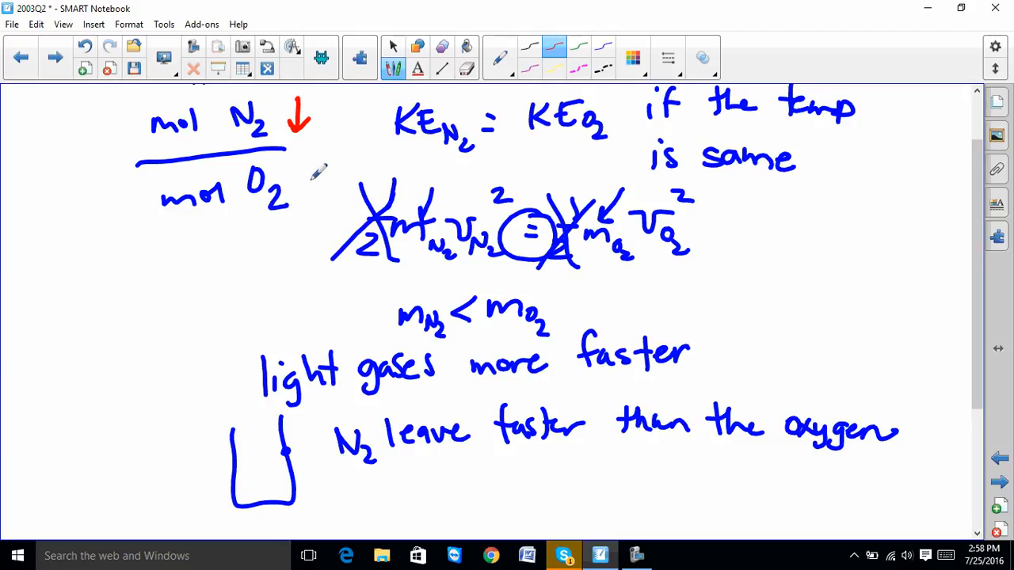
{"action": "mouse_move", "coordinate": [311, 230]}
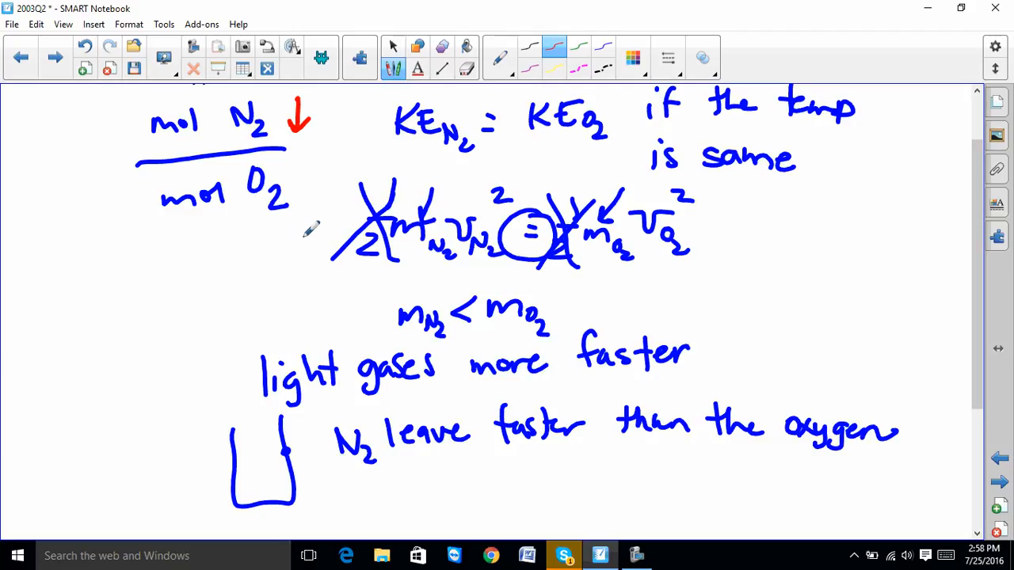
Step: Scroll the page to bring the part c mol N2 note into view
{"action": "scroll", "scroll_direction": "down", "scroll_amount": 3}
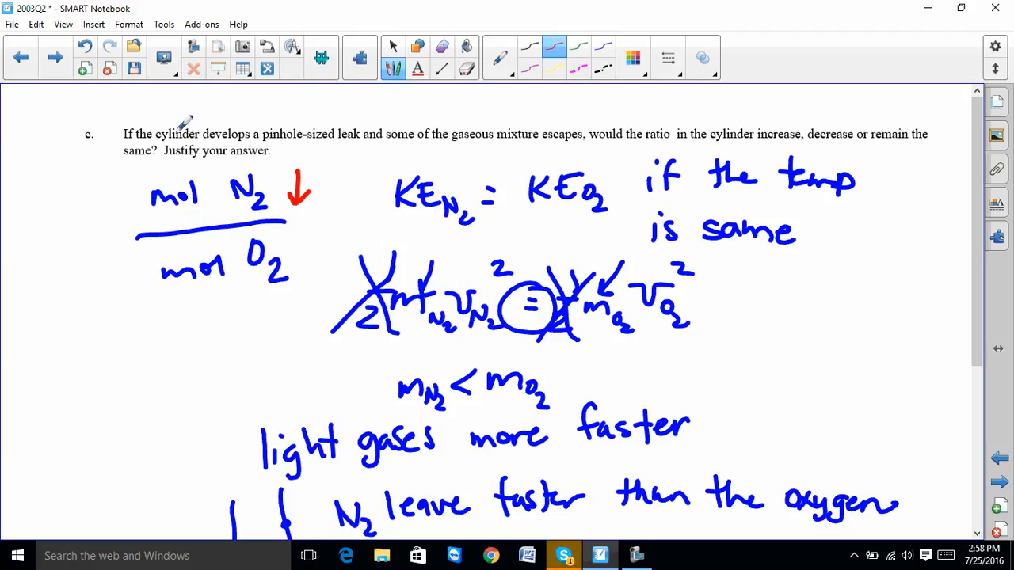
{"action": "mouse_move", "coordinate": [409, 135]}
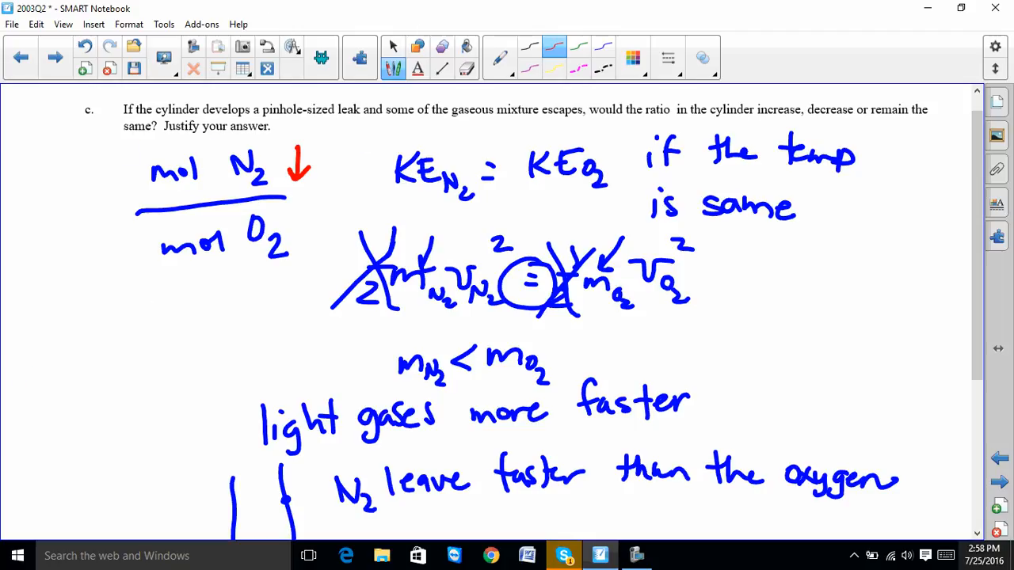
Step: Write the red conclusion 'The ratio would decrease.' and clean up its last letters with the eraser
{"action": "scroll", "scroll_direction": "down", "scroll_amount": 3}
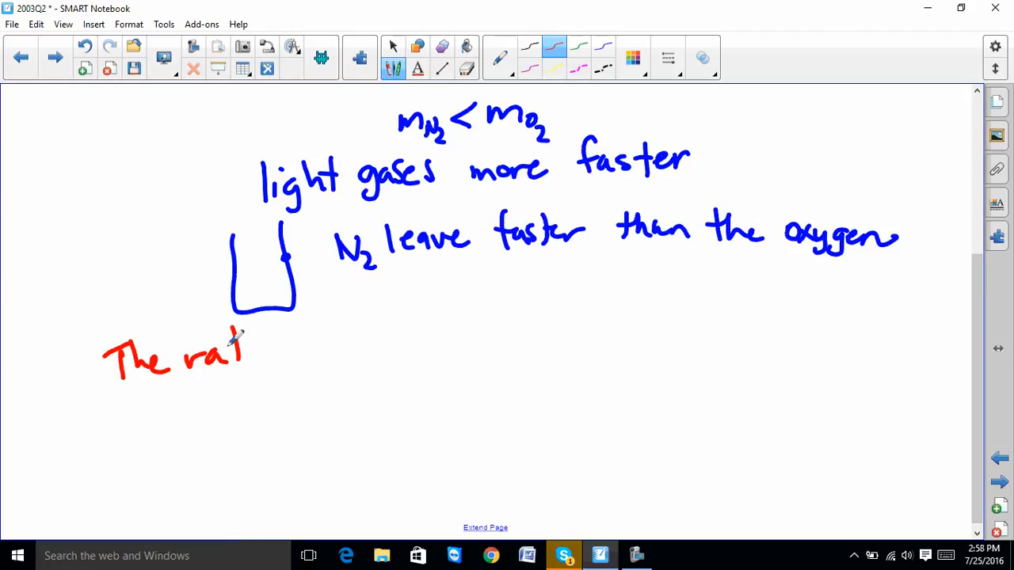
{"action": "left_click_drag", "start_coordinate": [238, 348], "coordinate": [317, 348]}
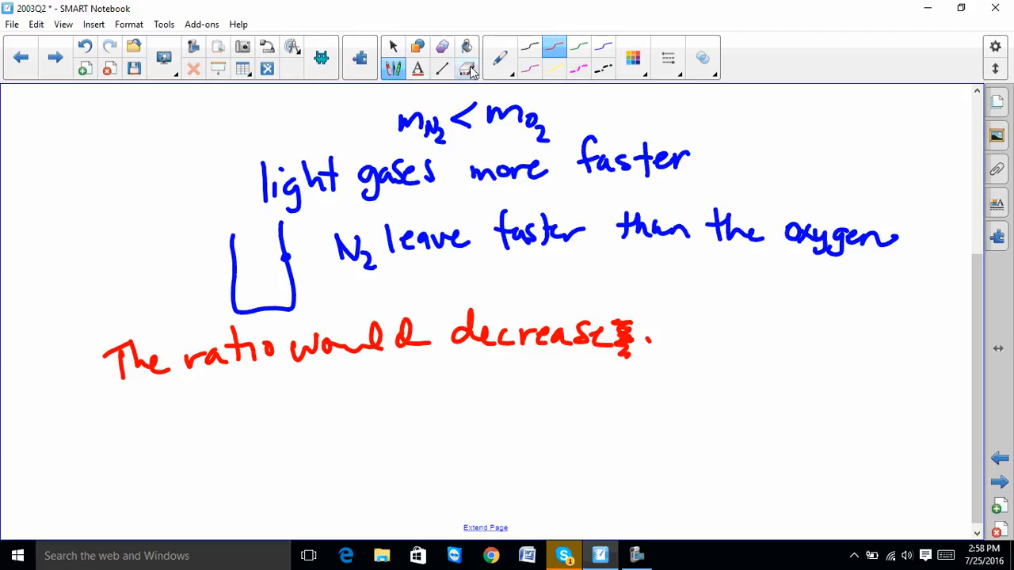
{"action": "left_click", "coordinate": [468, 68]}
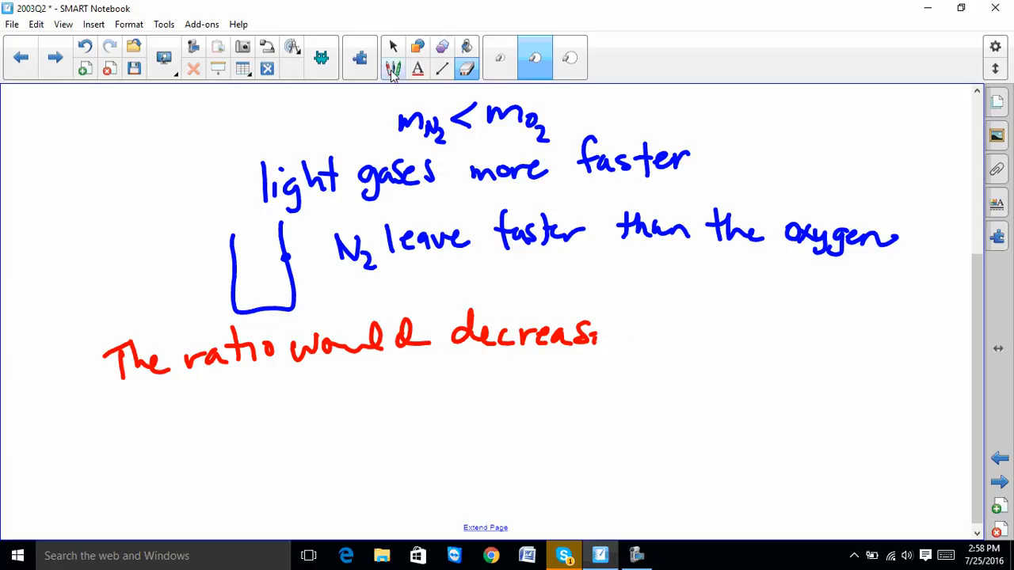
{"action": "left_click", "coordinate": [393, 70]}
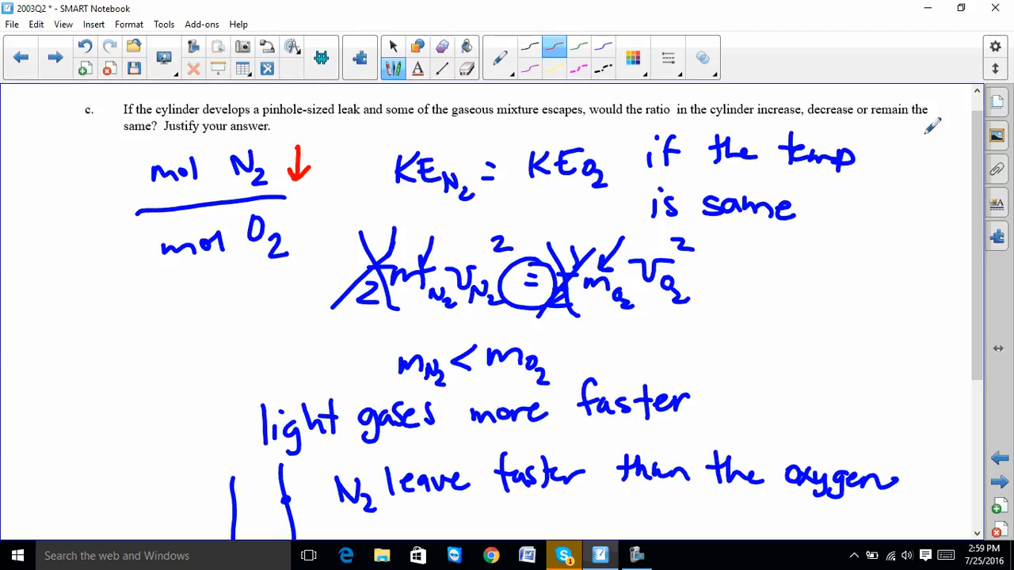
{"action": "mouse_move", "coordinate": [451, 314]}
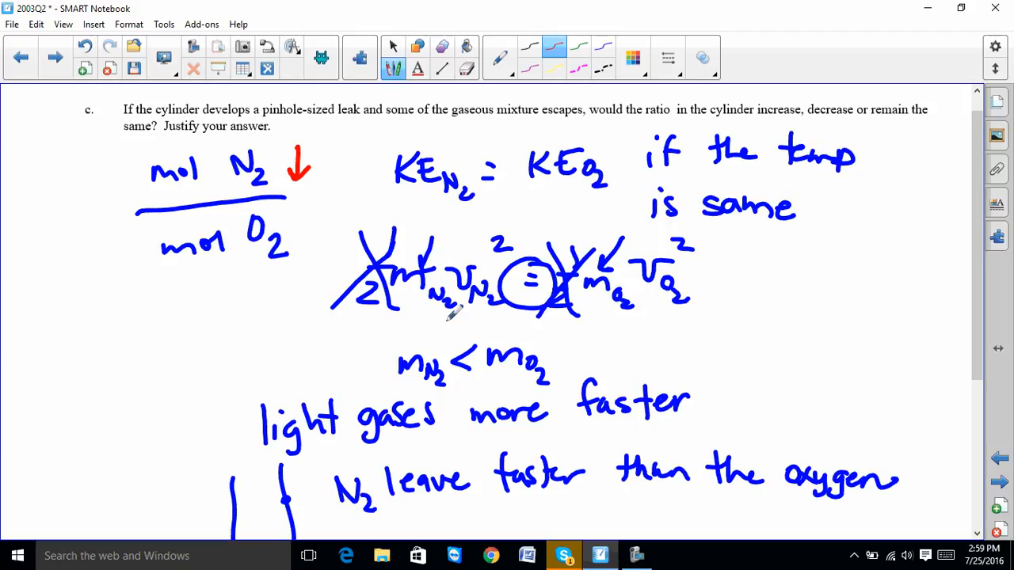
{"action": "mouse_move", "coordinate": [705, 412]}
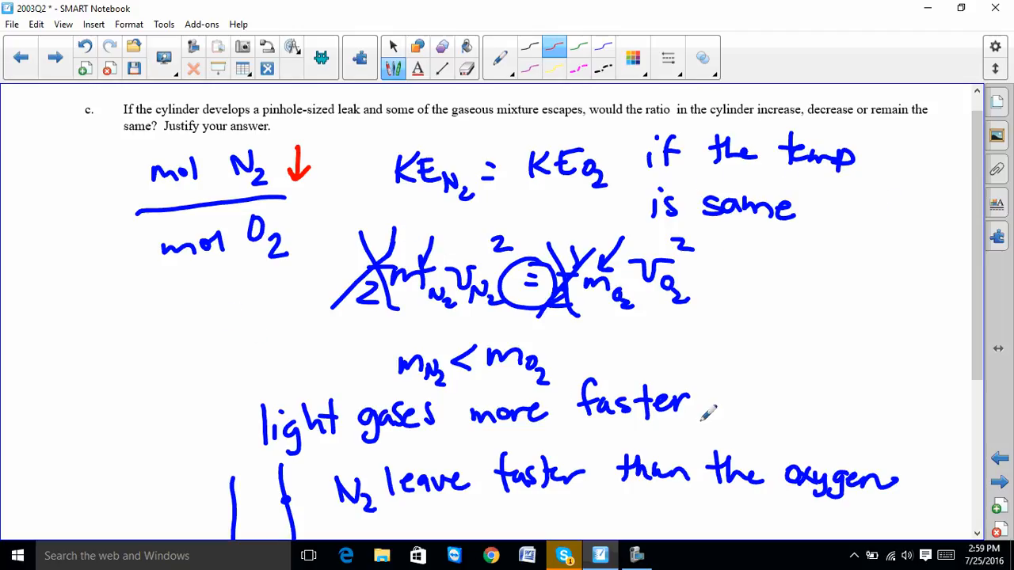
{"action": "scroll", "scroll_direction": "down", "scroll_amount": 3}
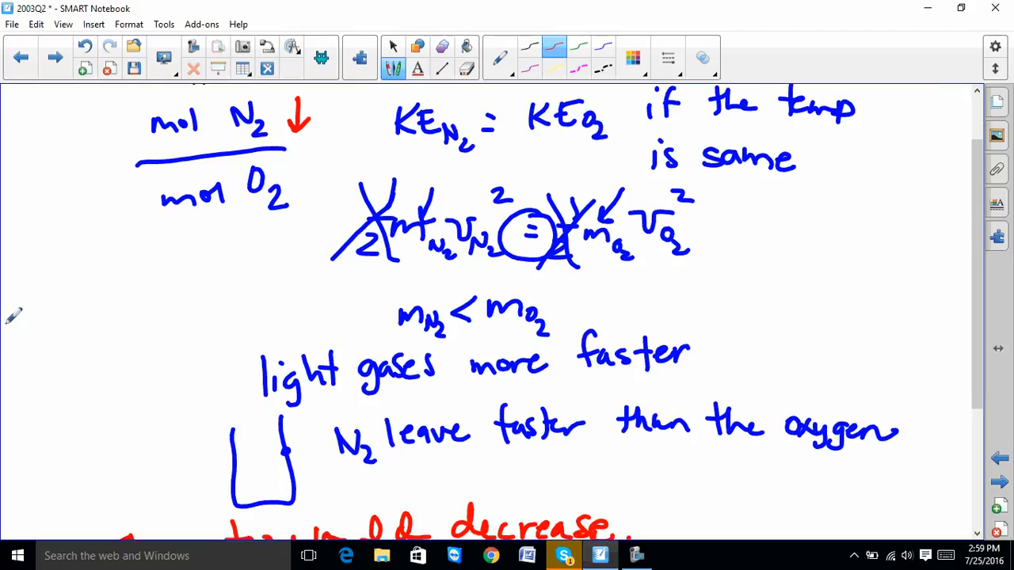
{"action": "mouse_move", "coordinate": [441, 320]}
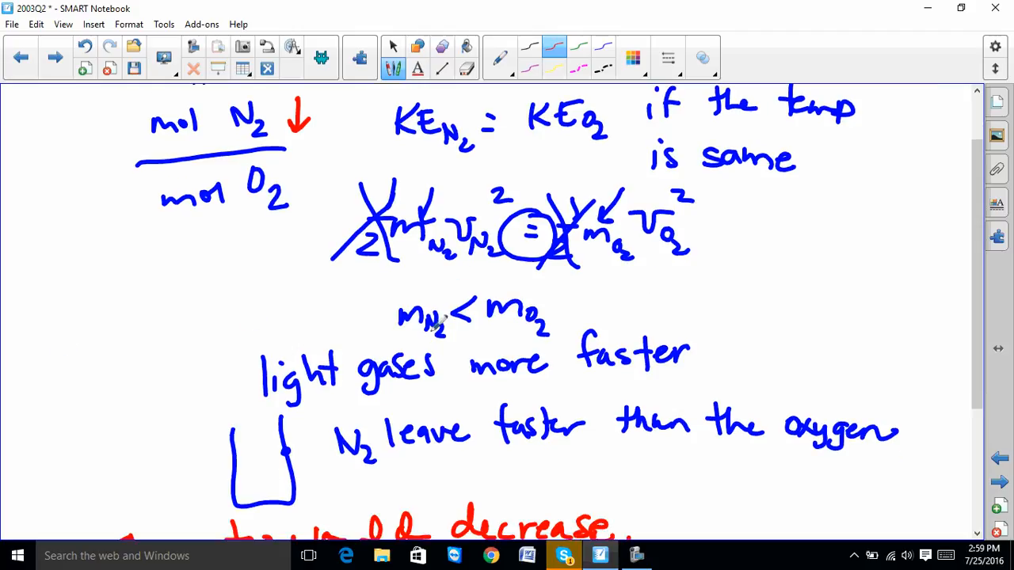
{"action": "scroll", "scroll_direction": "down", "scroll_amount": 3}
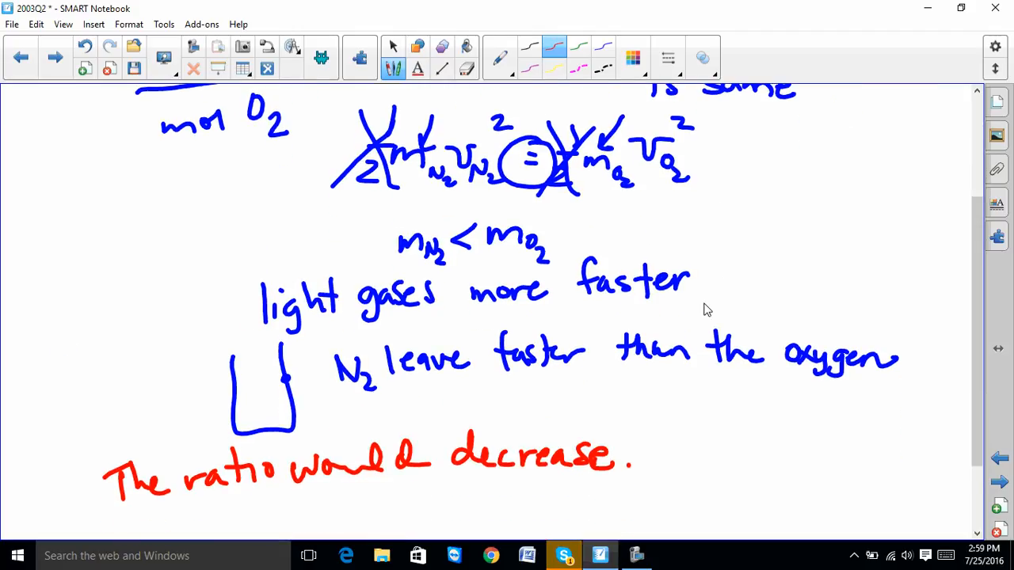
{"action": "scroll", "scroll_direction": "down", "scroll_amount": 3}
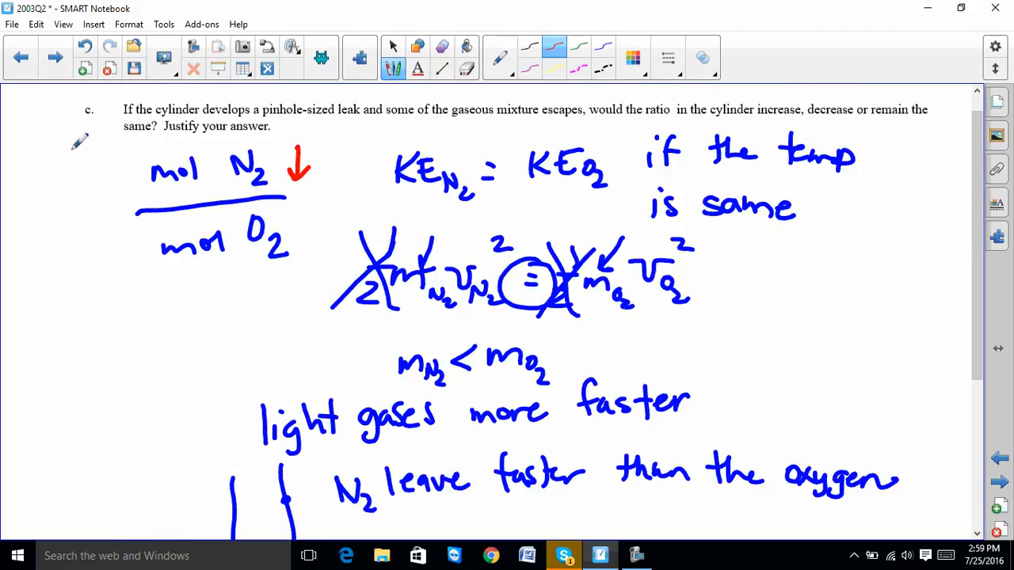
{"action": "mouse_move", "coordinate": [158, 209]}
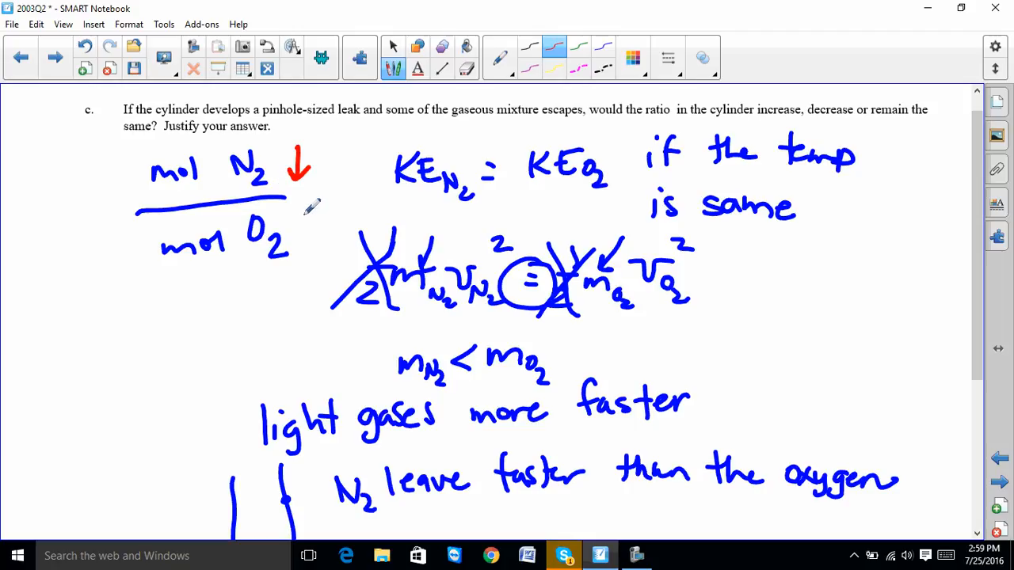
{"action": "mouse_move", "coordinate": [298, 230]}
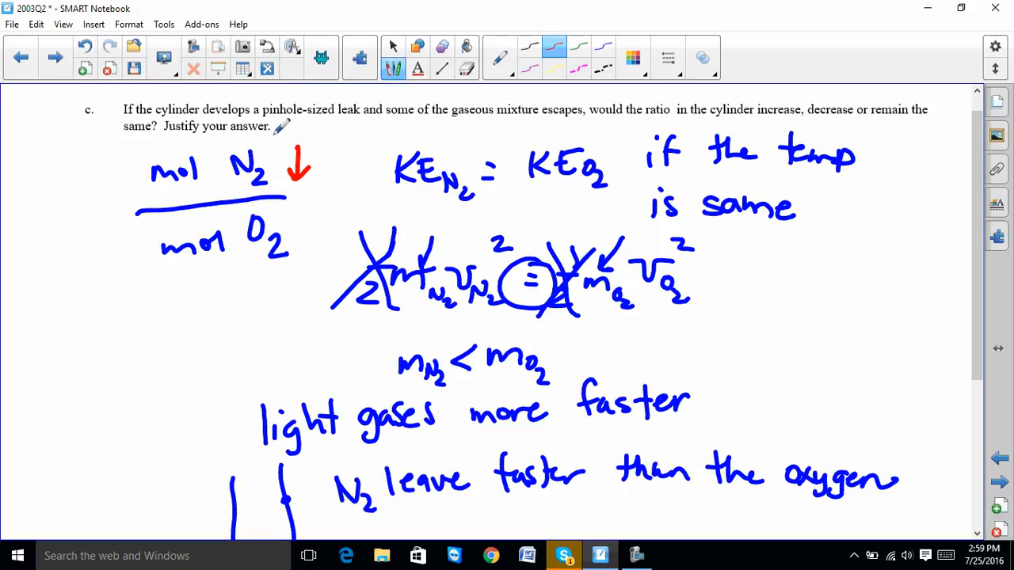
{"action": "scroll", "scroll_direction": "down", "scroll_amount": 3}
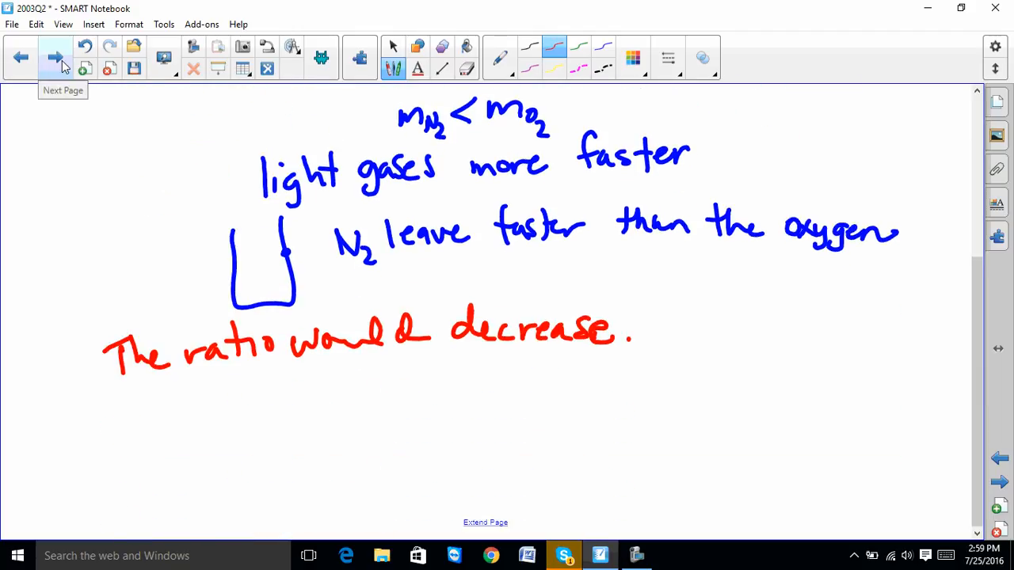
Step: On the next page, write 2NO(g) + O2(g) → 2NO2(g) in red under part d
{"action": "left_click", "coordinate": [56, 57]}
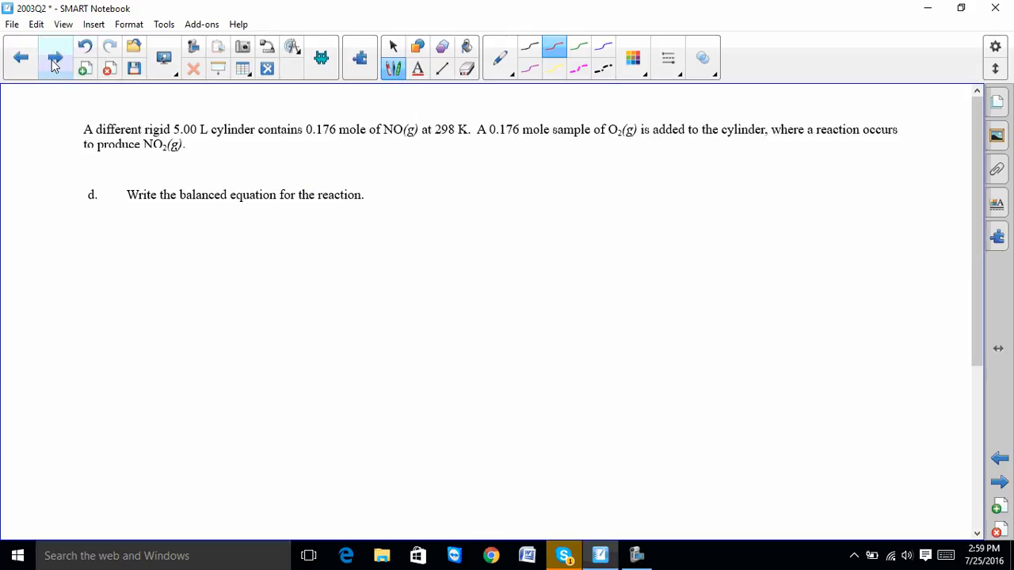
{"action": "mouse_move", "coordinate": [55, 65]}
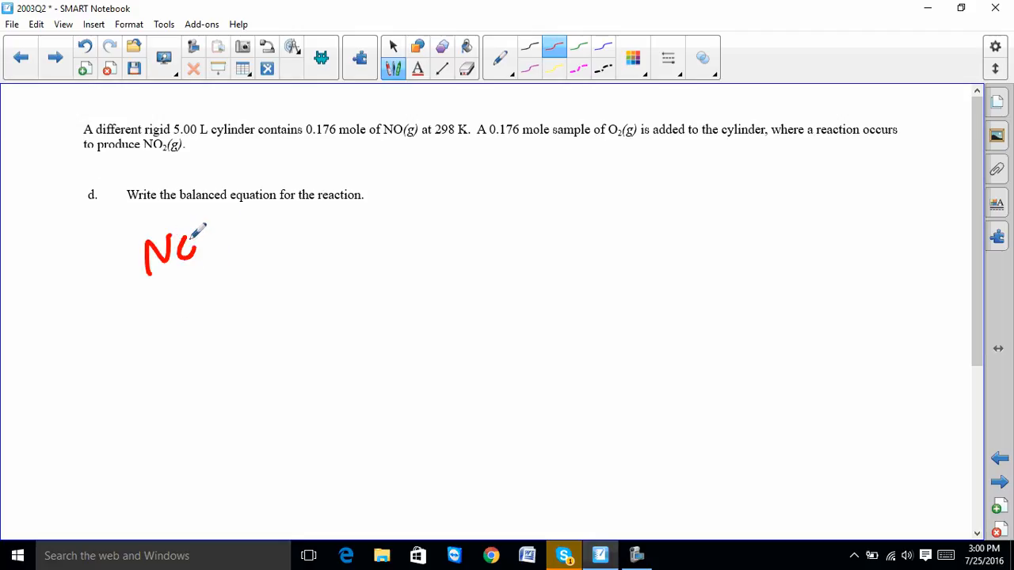
{"action": "left_click_drag", "start_coordinate": [214, 230], "coordinate": [256, 277]}
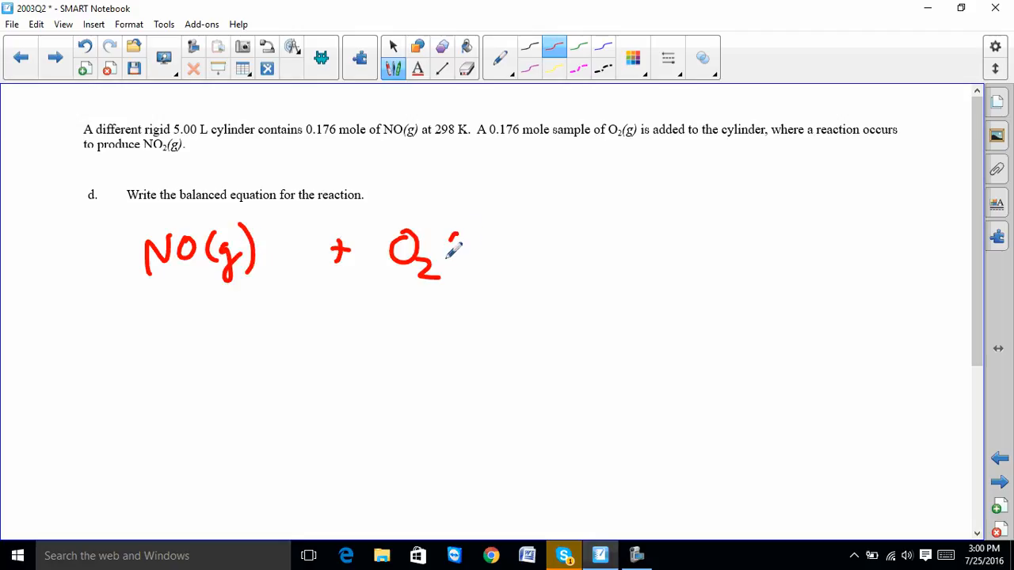
{"action": "left_click_drag", "start_coordinate": [447, 254], "coordinate": [510, 273]}
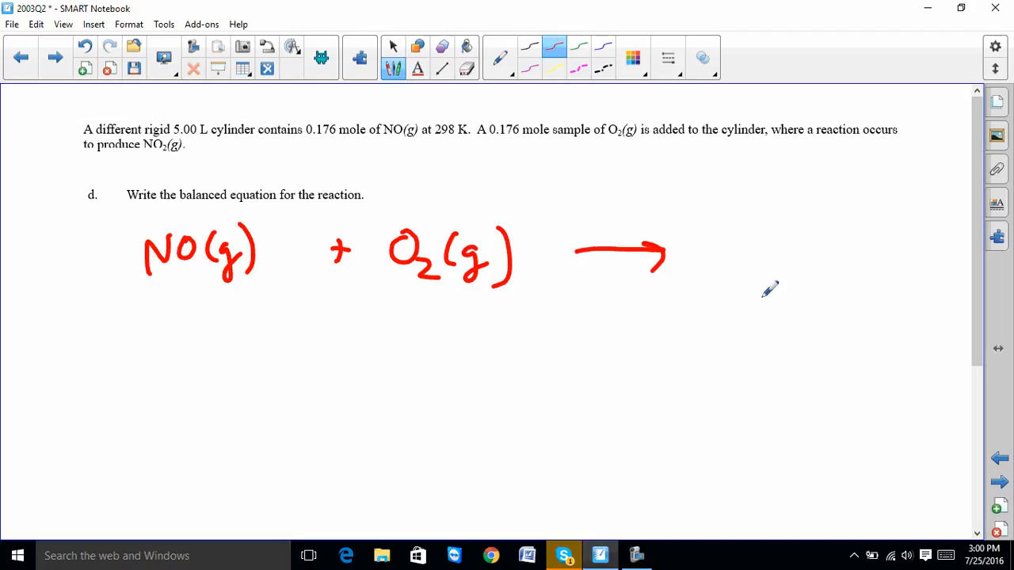
{"action": "left_click_drag", "start_coordinate": [742, 269], "coordinate": [824, 277]}
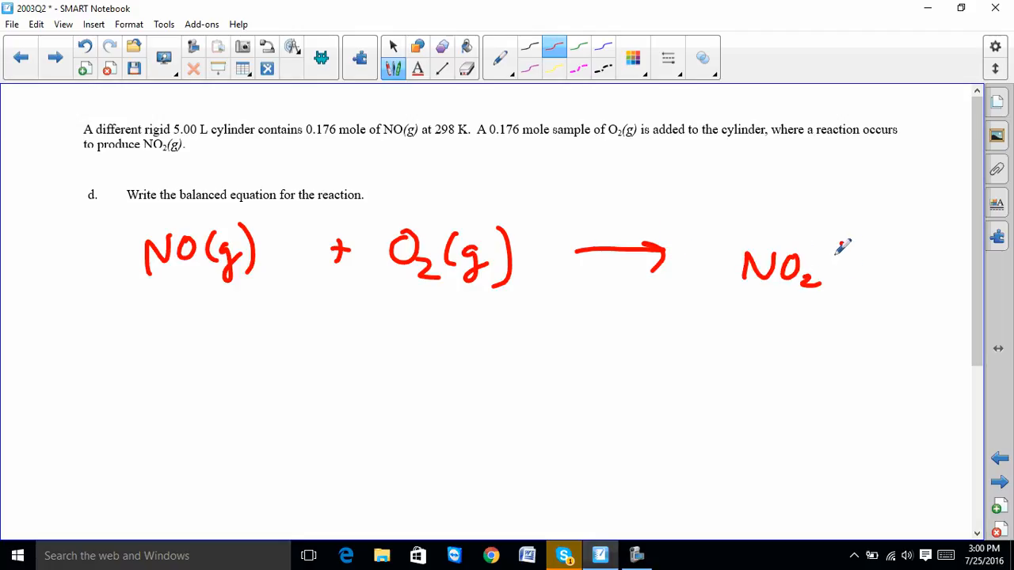
{"action": "left_click_drag", "start_coordinate": [824, 245], "coordinate": [887, 285]}
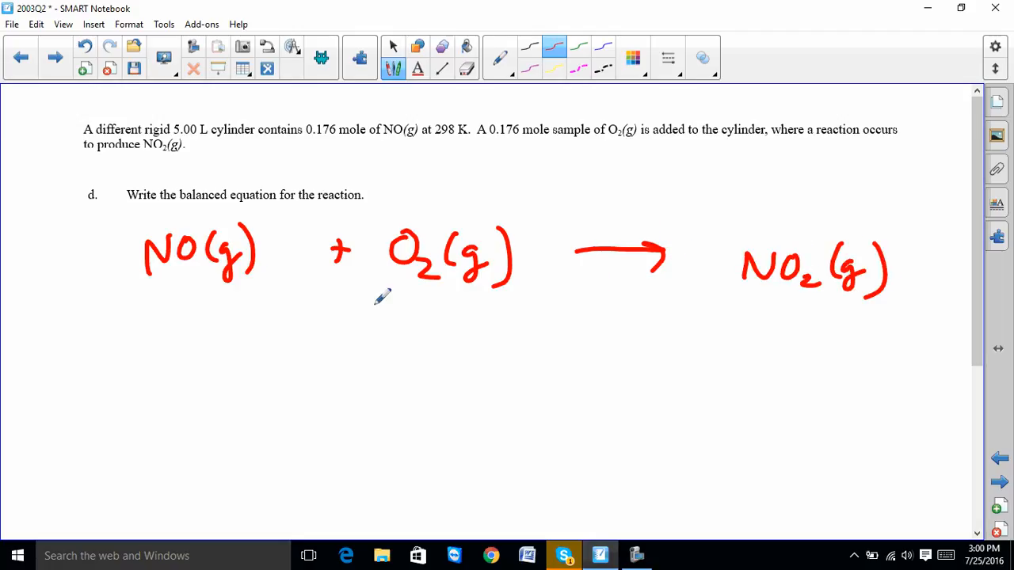
{"action": "mouse_move", "coordinate": [602, 268]}
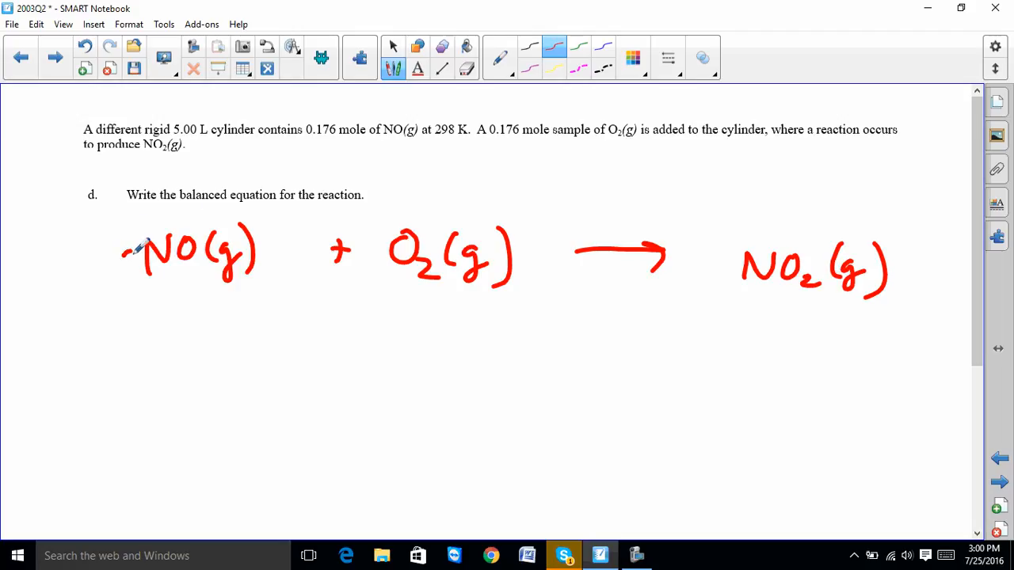
{"action": "left_click_drag", "start_coordinate": [119, 238], "coordinate": [140, 273]}
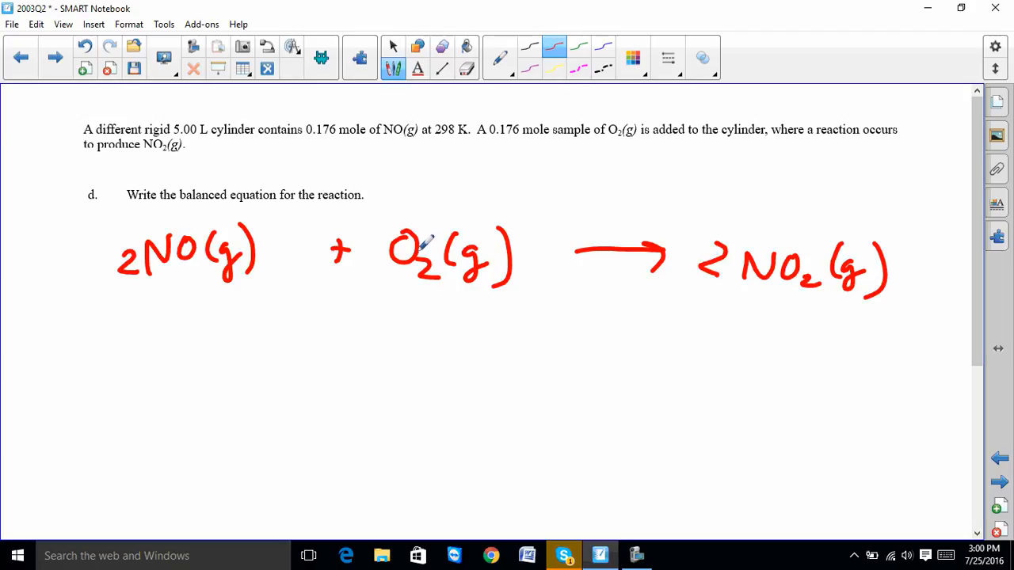
{"action": "mouse_move", "coordinate": [694, 272]}
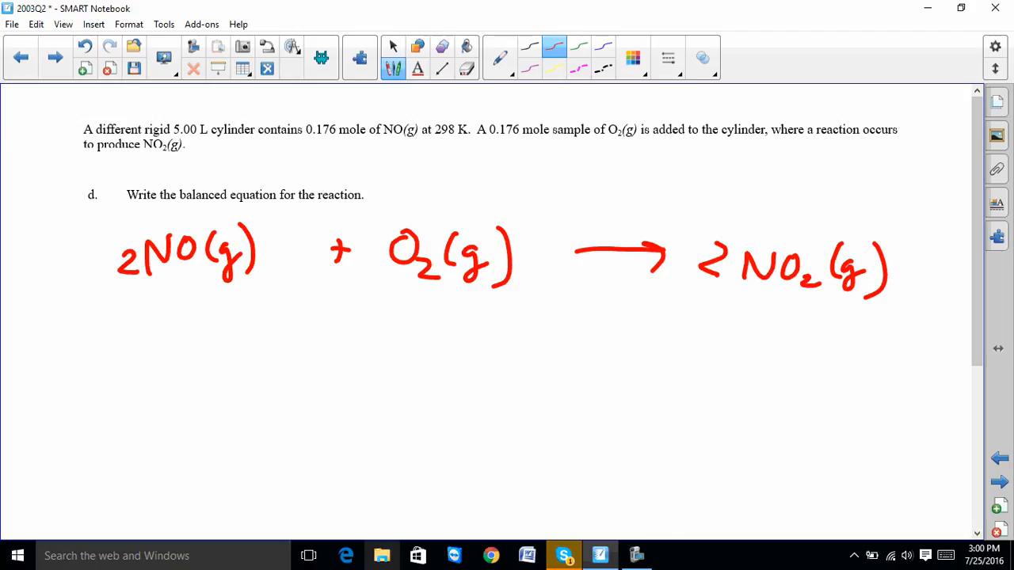
{"action": "mouse_move", "coordinate": [307, 554]}
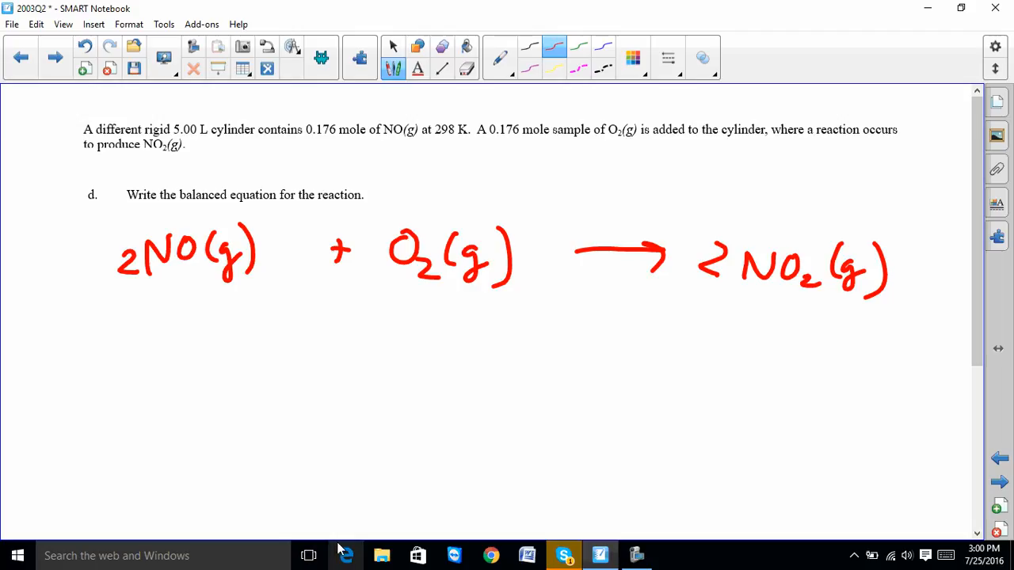
Step: On the part e page, rewrite the NO + O2 → NO2 reaction in red
{"action": "left_click", "coordinate": [56, 57]}
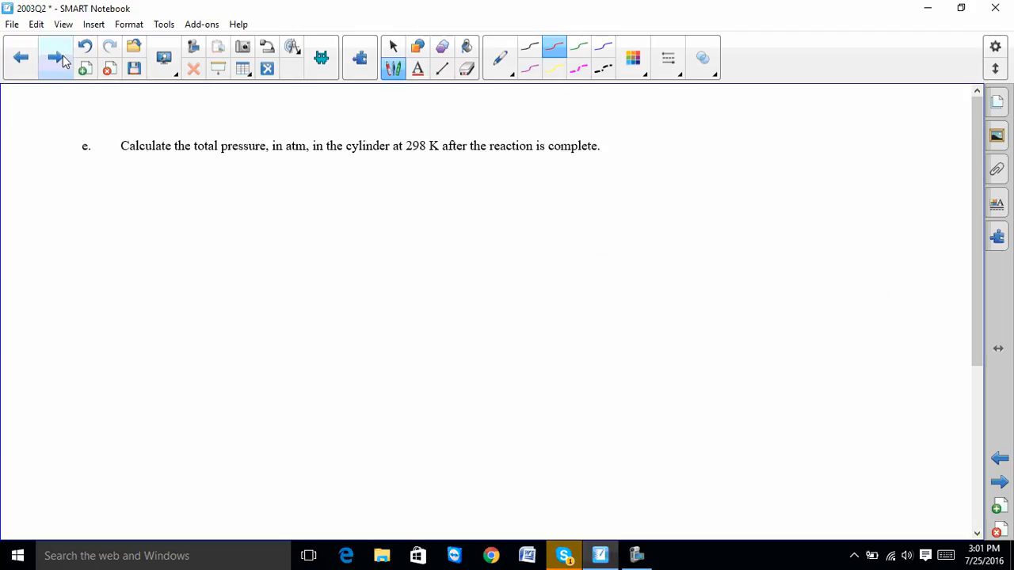
{"action": "left_click", "coordinate": [55, 57]}
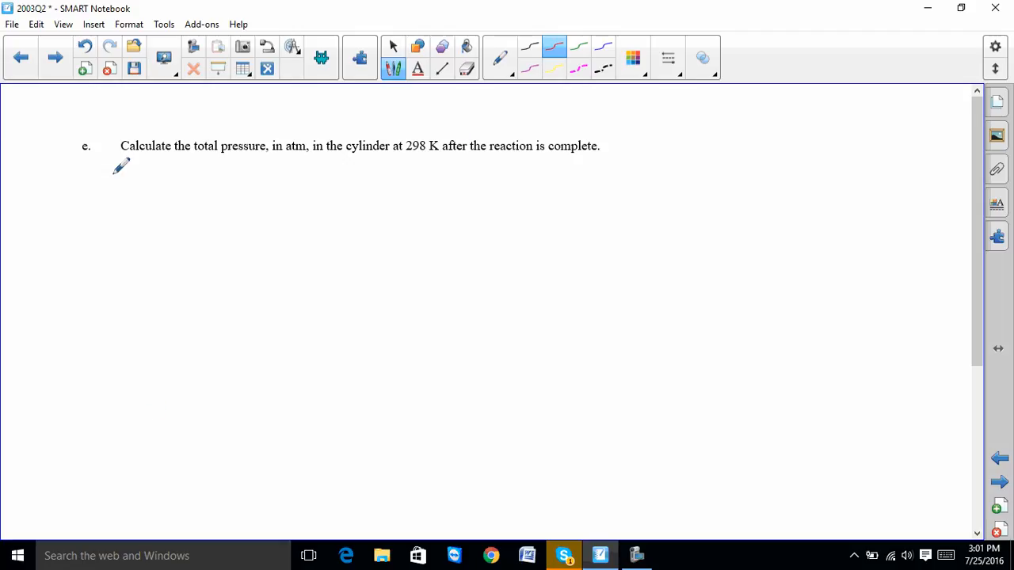
{"action": "mouse_move", "coordinate": [114, 203]}
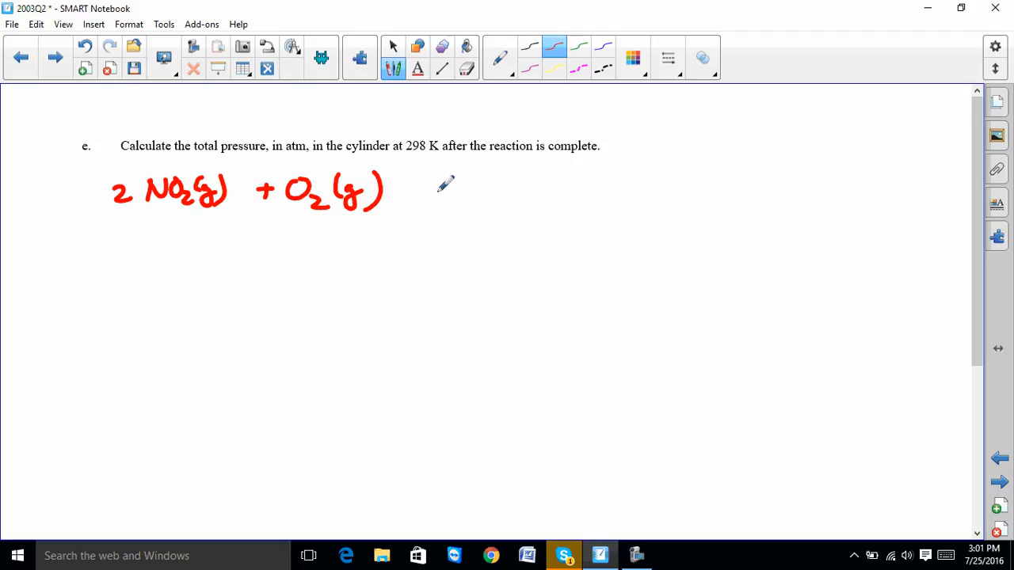
{"action": "left_click_drag", "start_coordinate": [428, 187], "coordinate": [531, 187]}
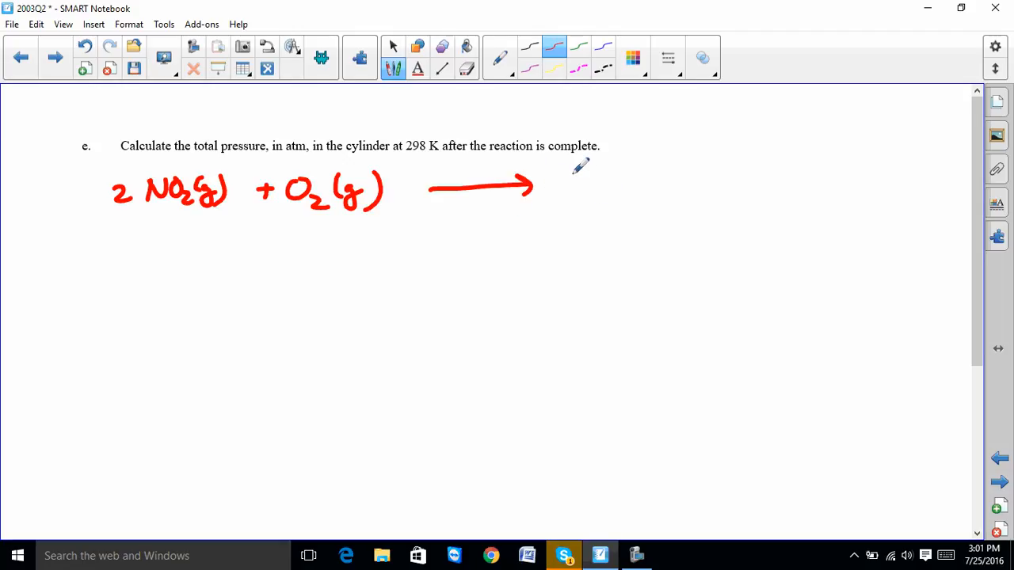
{"action": "left_click_drag", "start_coordinate": [568, 187], "coordinate": [634, 182]}
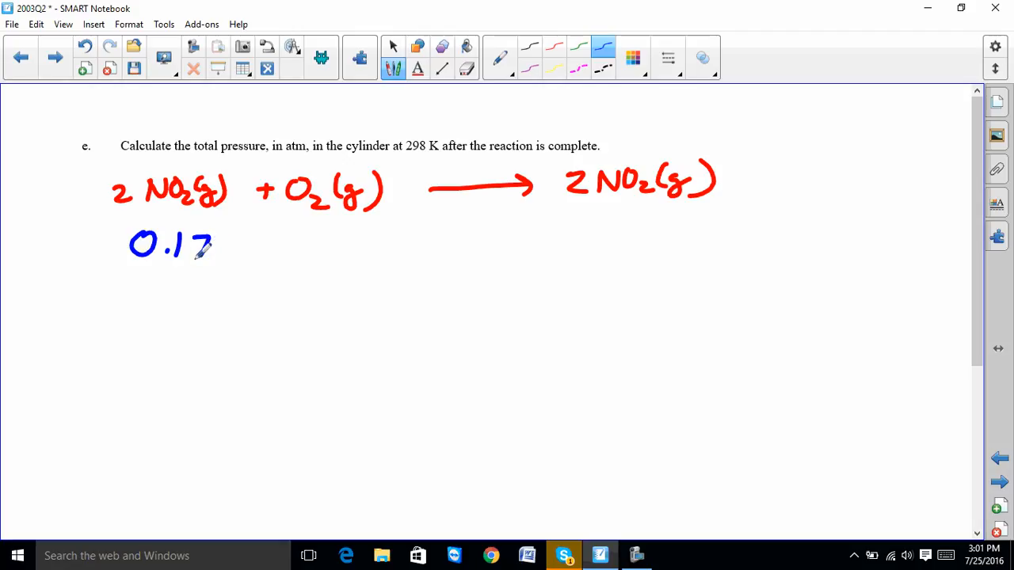
Step: Record the B row in blue: 0.176 mol NO, .0176 mol O2, 0 mol NO2, underlined
{"action": "left_click_drag", "start_coordinate": [198, 238], "coordinate": [225, 257]}
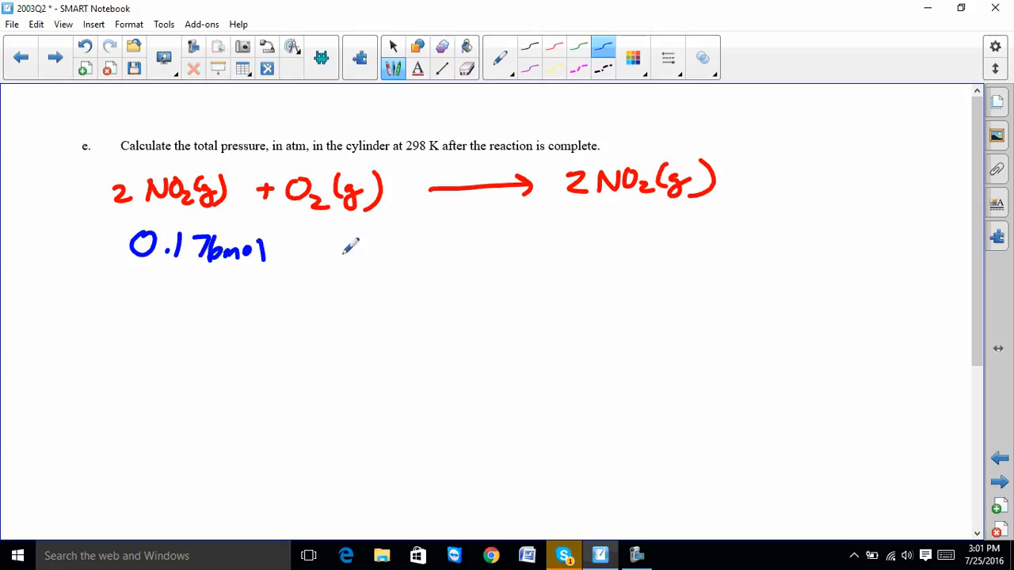
{"action": "left_click_drag", "start_coordinate": [309, 241], "coordinate": [352, 235]}
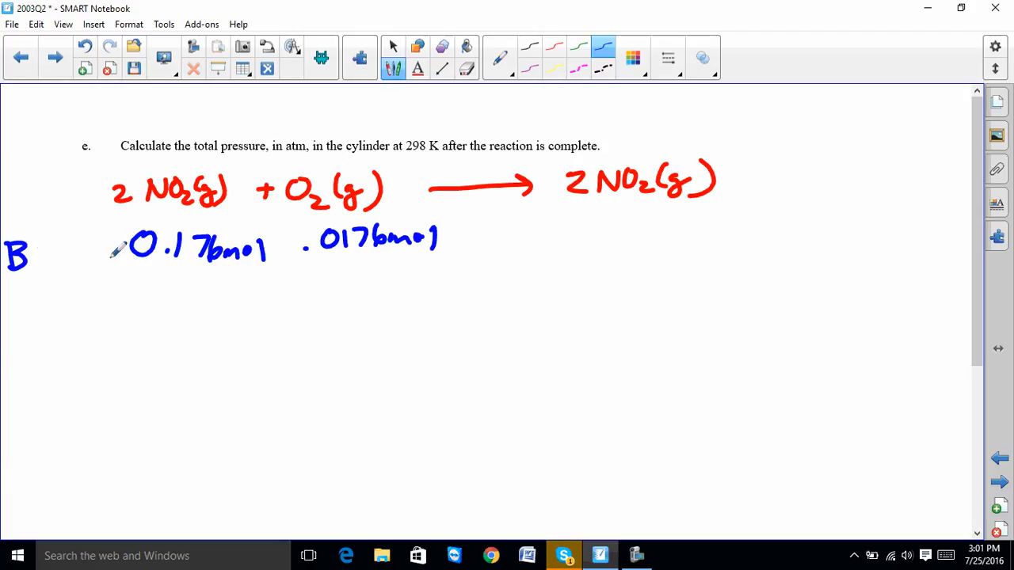
{"action": "mouse_move", "coordinate": [235, 256]}
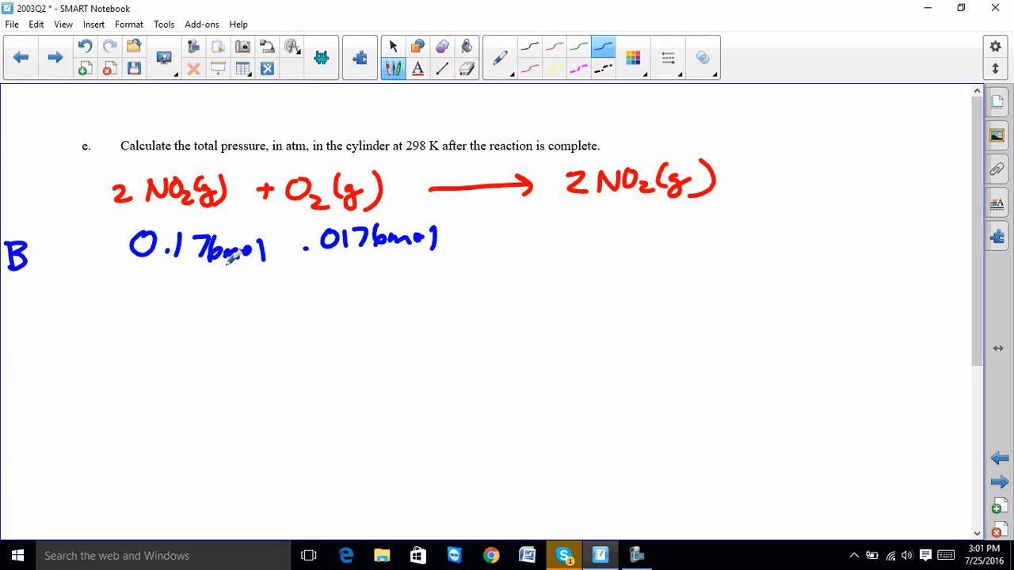
{"action": "left_click_drag", "start_coordinate": [222, 268], "coordinate": [436, 268]}
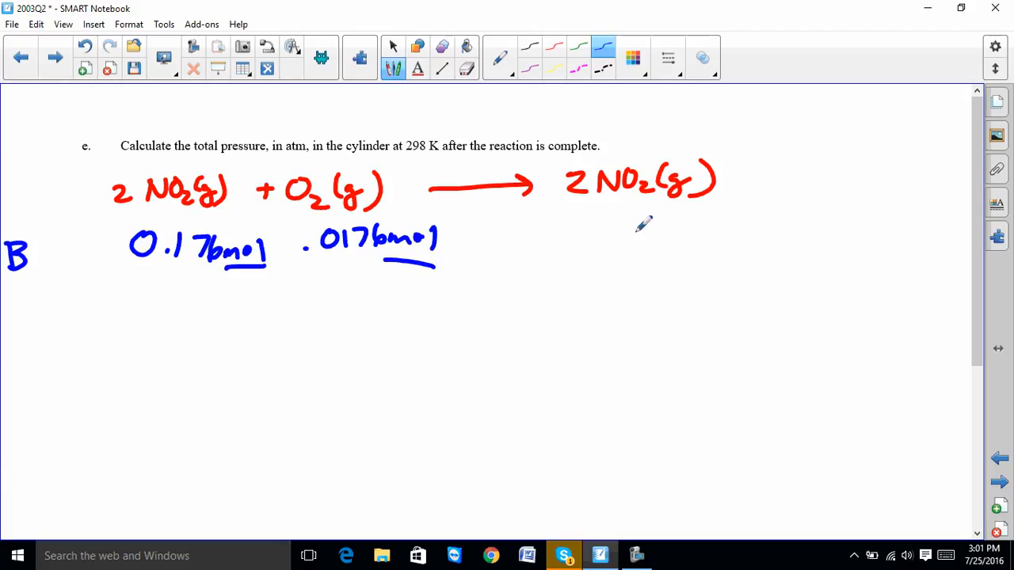
{"action": "left_click_drag", "start_coordinate": [610, 230], "coordinate": [668, 238]}
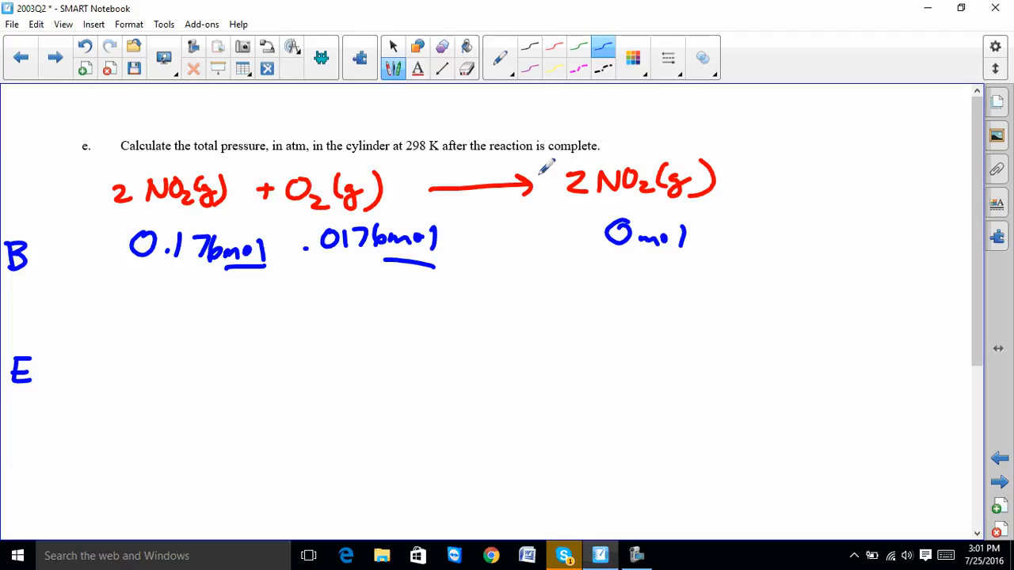
{"action": "mouse_move", "coordinate": [102, 187]}
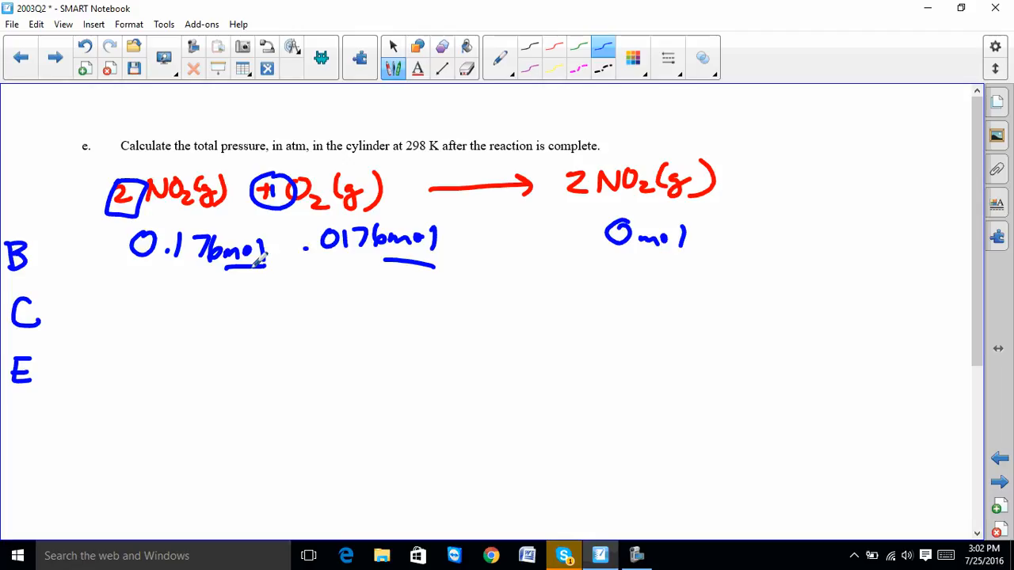
{"action": "mouse_move", "coordinate": [228, 287]}
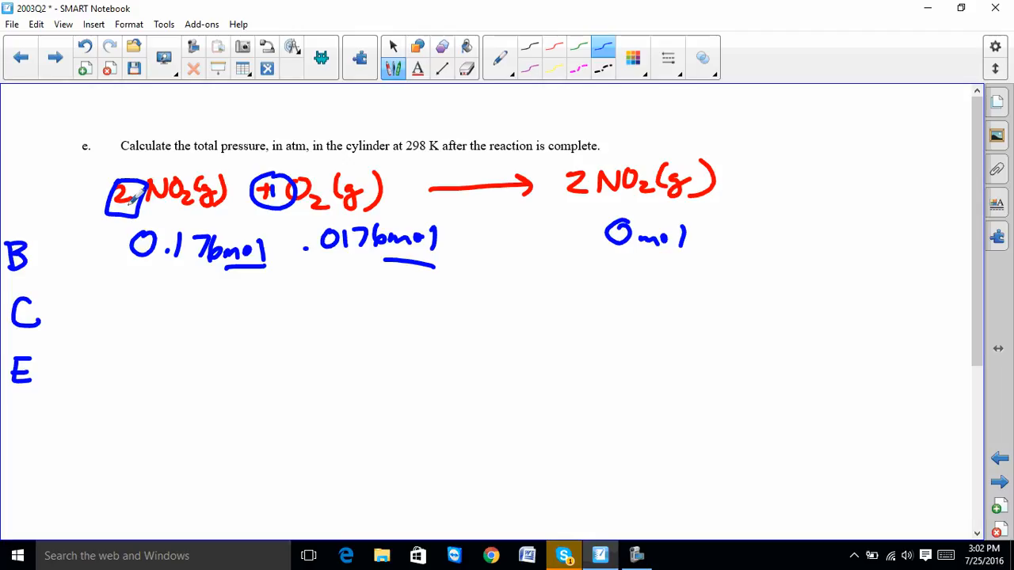
{"action": "mouse_move", "coordinate": [278, 181]}
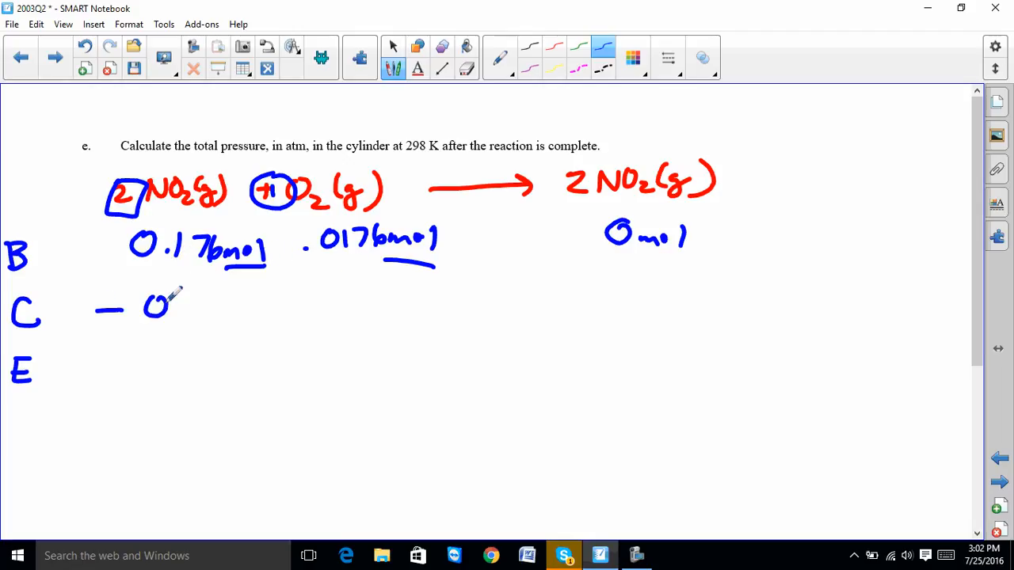
Step: Fill the C row (−0.176, −.088, +.176 mol) and E row (0, .088, .176 mol) with a separating line
{"action": "left_click_drag", "start_coordinate": [158, 304], "coordinate": [254, 309]}
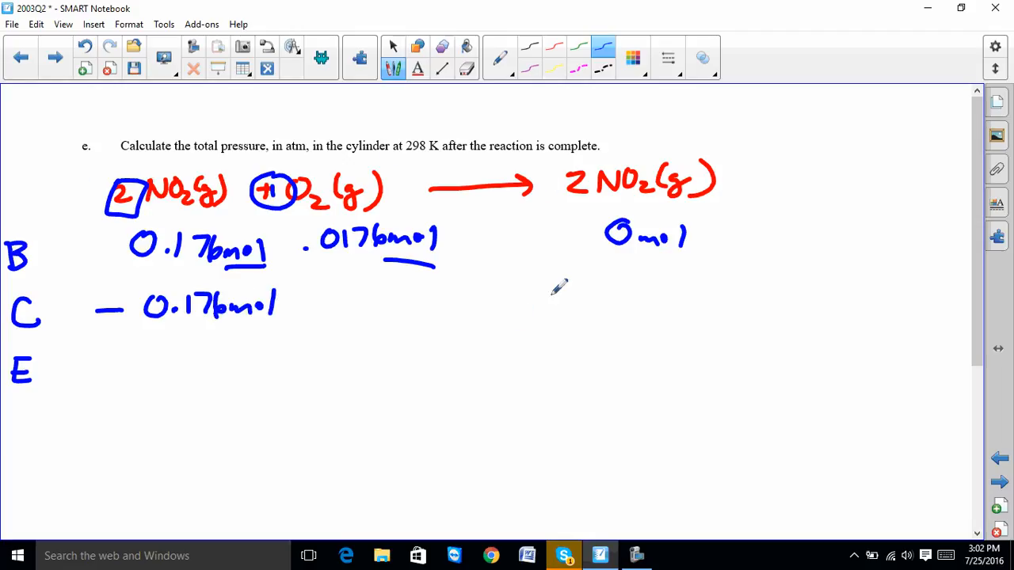
{"action": "left_click_drag", "start_coordinate": [542, 298], "coordinate": [634, 304]}
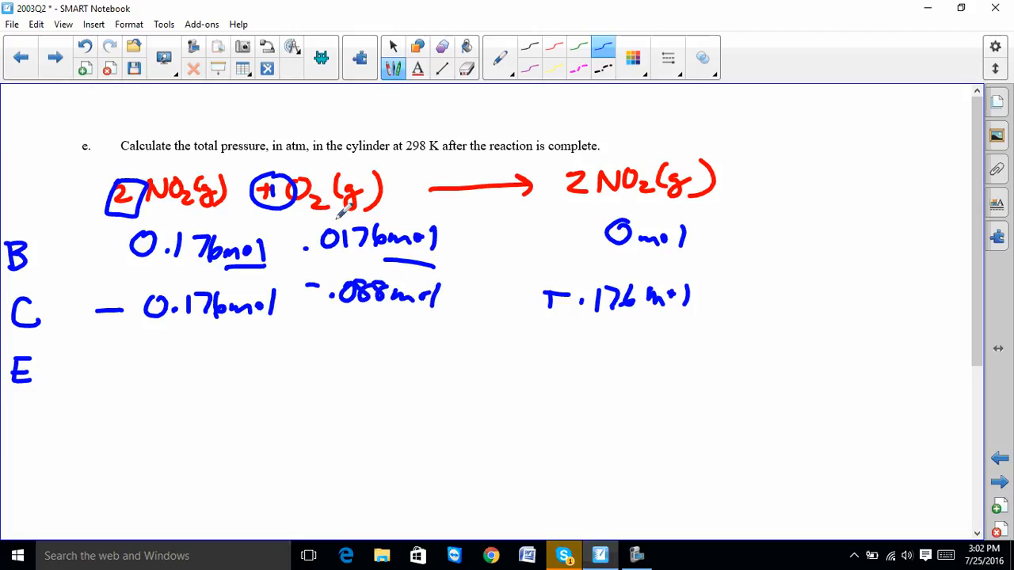
{"action": "mouse_move", "coordinate": [404, 237]}
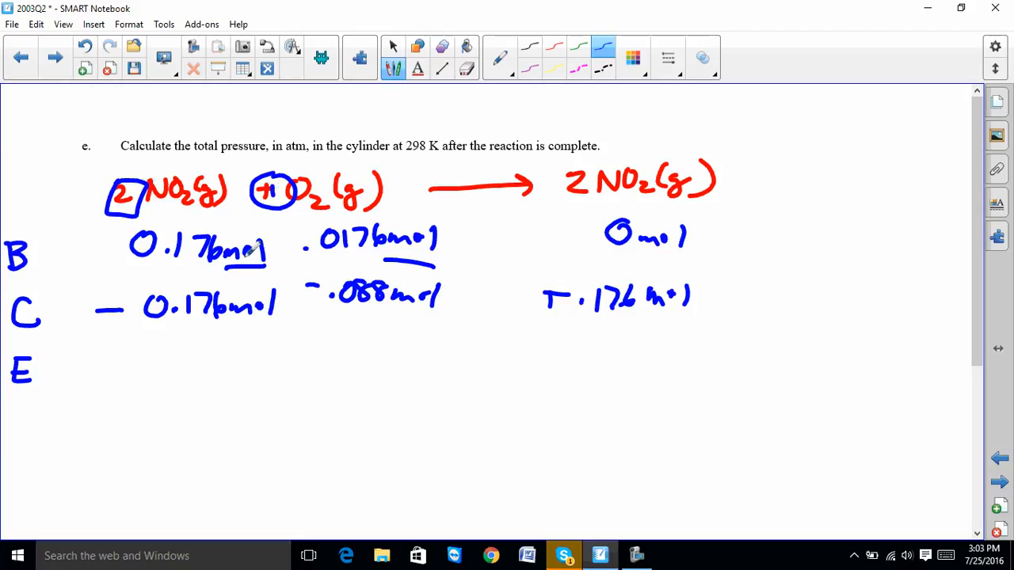
{"action": "mouse_move", "coordinate": [47, 365]}
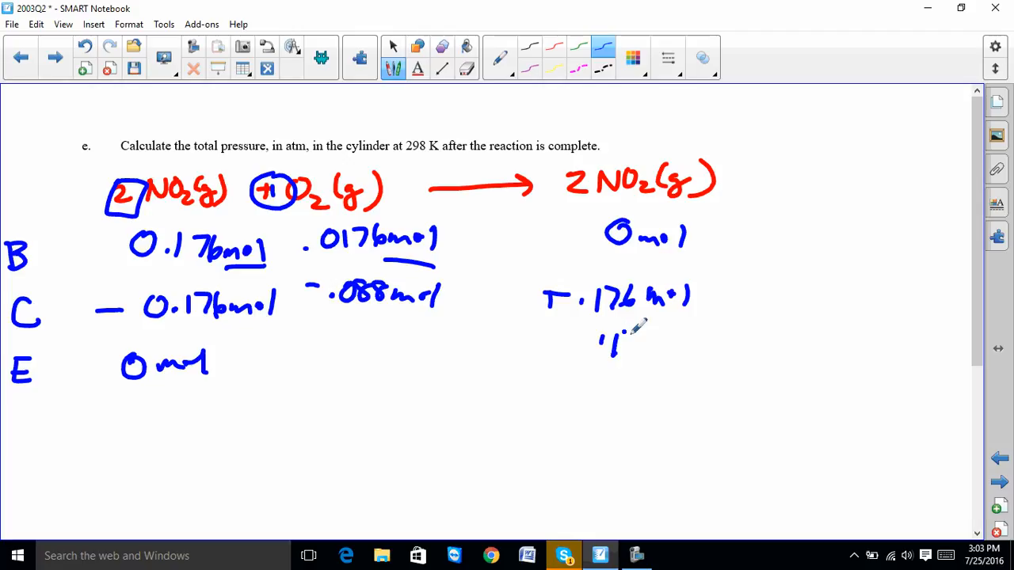
{"action": "left_click_drag", "start_coordinate": [610, 341], "coordinate": [710, 341]}
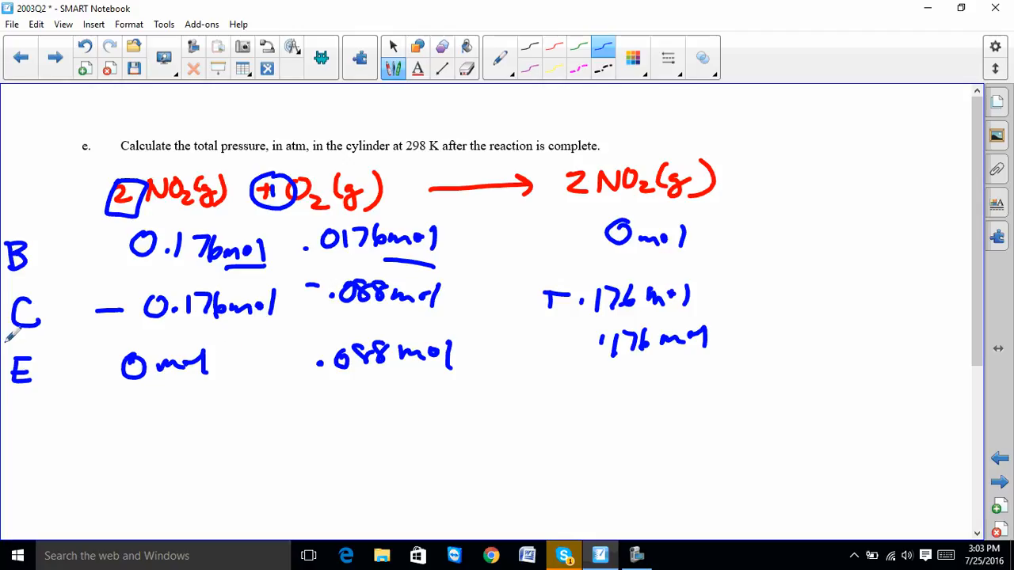
{"action": "left_click_drag", "start_coordinate": [8, 341], "coordinate": [777, 355]}
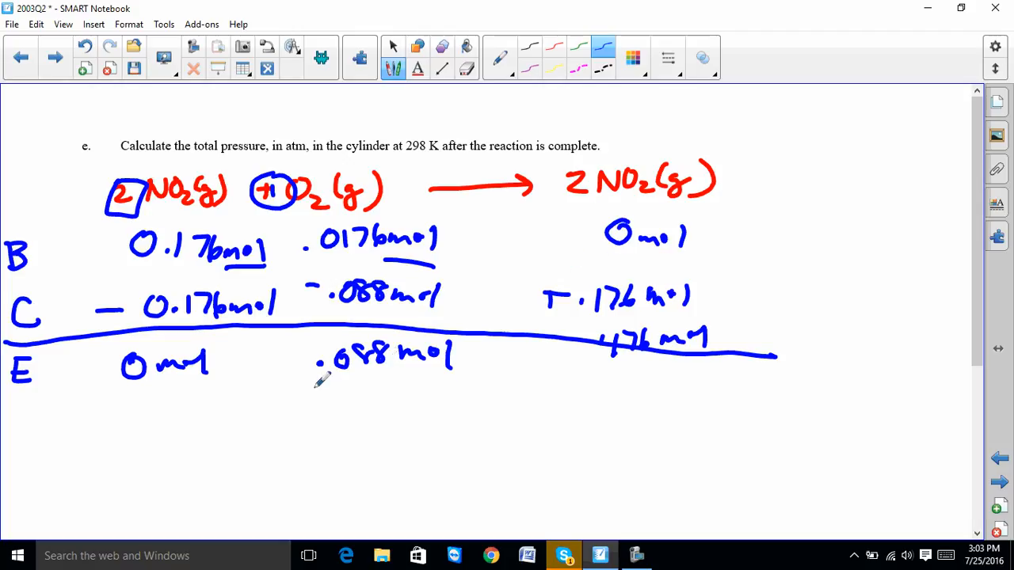
{"action": "mouse_move", "coordinate": [462, 364]}
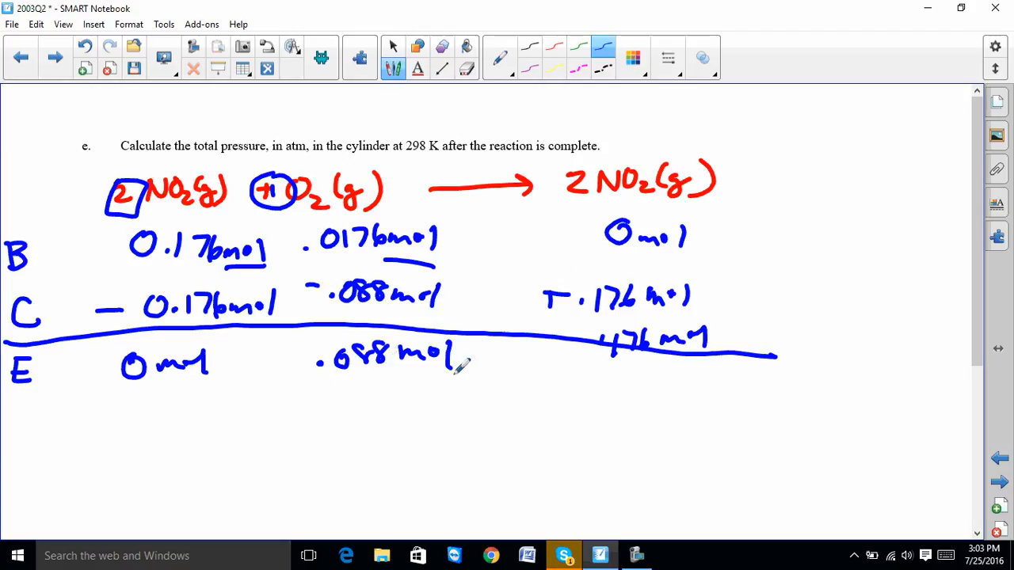
Step: Box .088 mol and .176 mol and add them to get the total .264 mol
{"action": "left_click_drag", "start_coordinate": [301, 328], "coordinate": [626, 380]}
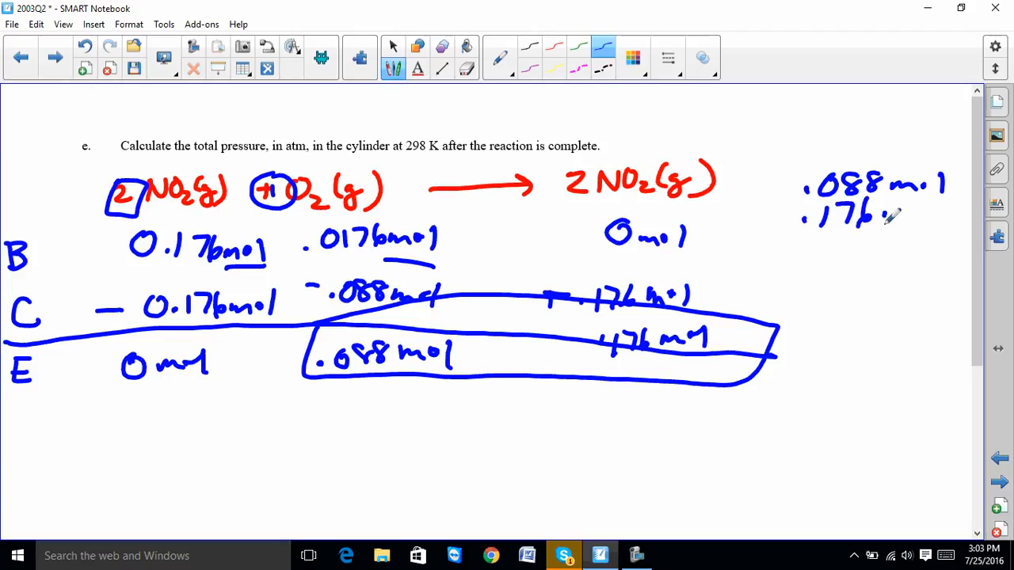
{"action": "left_click_drag", "start_coordinate": [800, 238], "coordinate": [969, 236]}
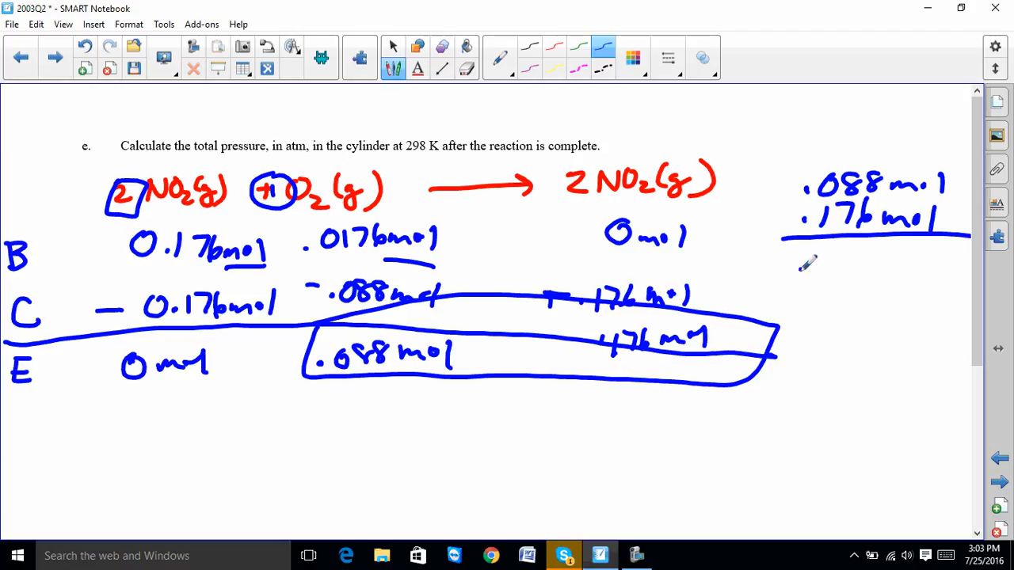
{"action": "left_click_drag", "start_coordinate": [808, 266], "coordinate": [887, 270]}
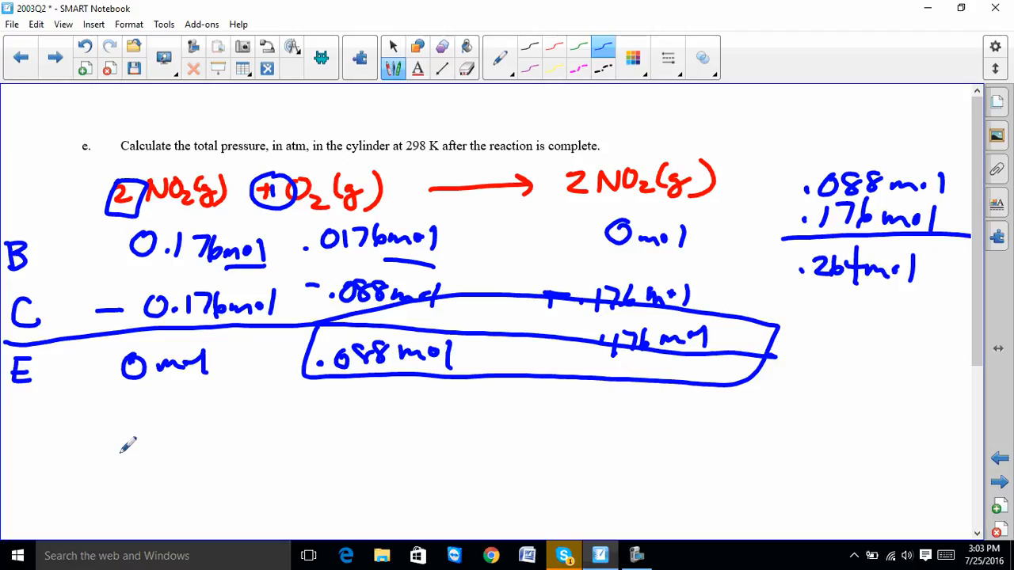
{"action": "left_click_drag", "start_coordinate": [124, 444], "coordinate": [145, 456]}
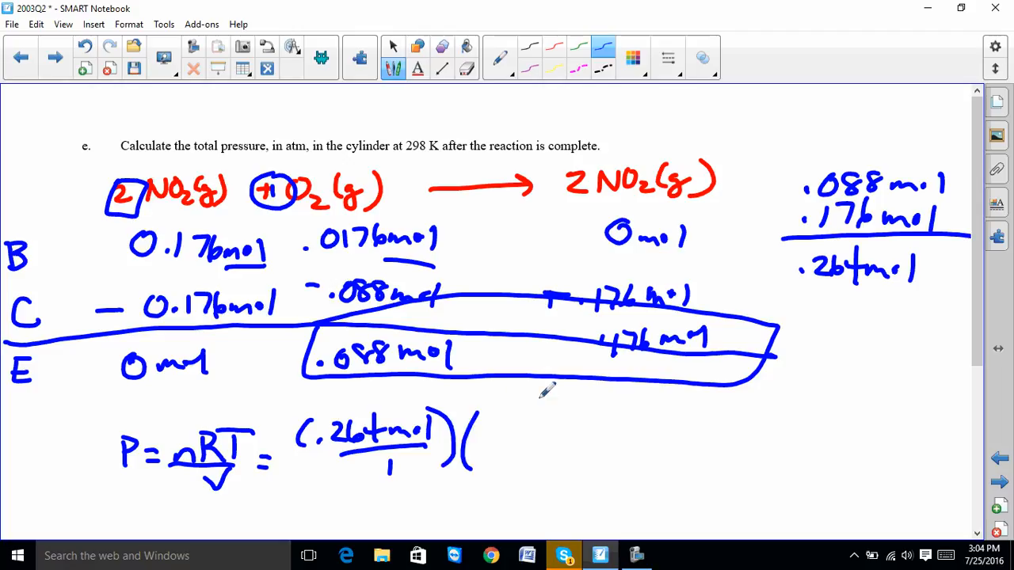
Step: Substitute .264 mol, .08206 atm·L/mol·K, 298 K and 1/5.00 L into P = nRT/V, giving 1.29
{"action": "type", "text": ".08206"}
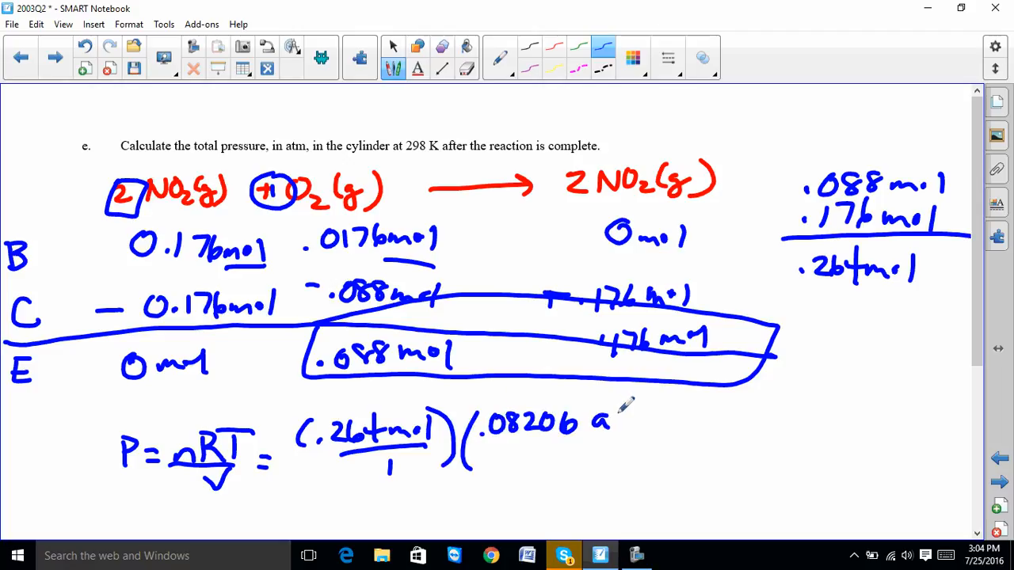
{"action": "type", "text": "atm·L"}
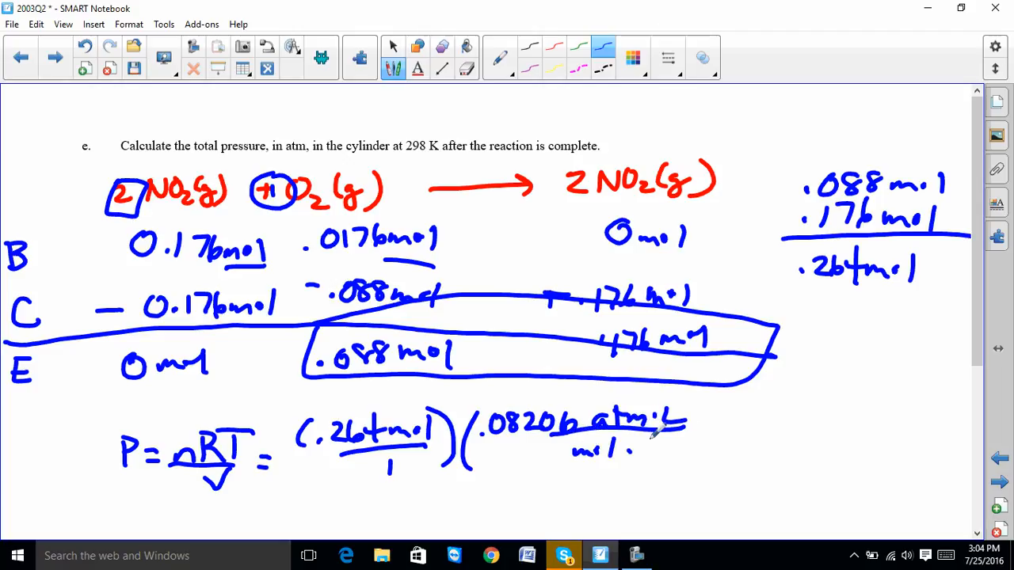
{"action": "left_click_drag", "start_coordinate": [642, 441], "coordinate": [666, 463]}
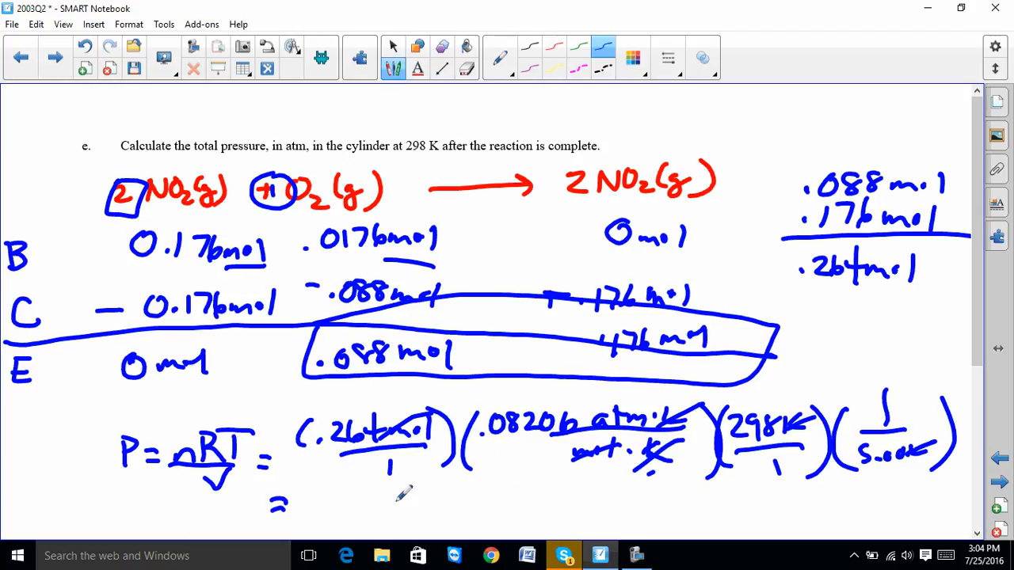
{"action": "type", "text": "1.29"}
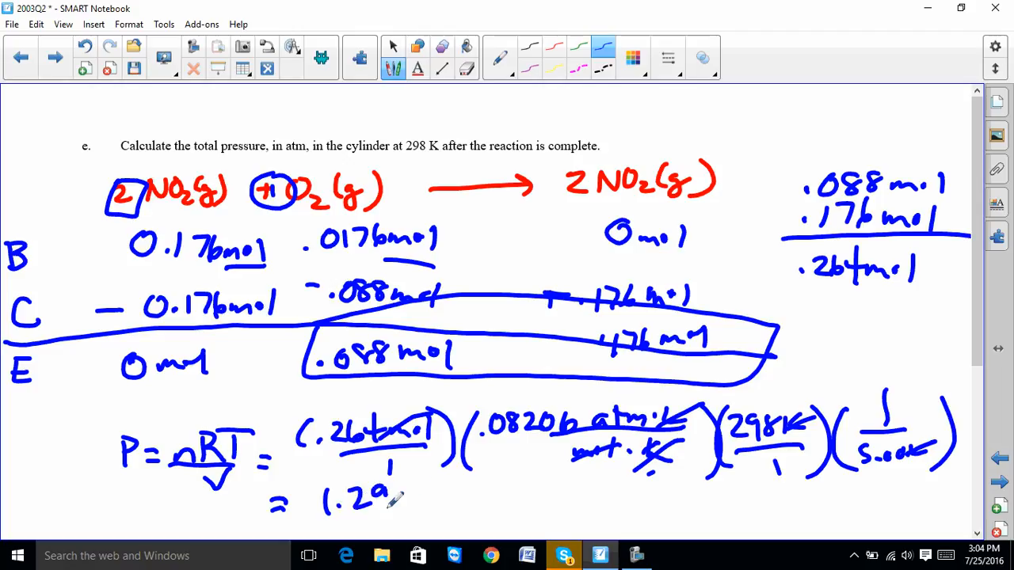